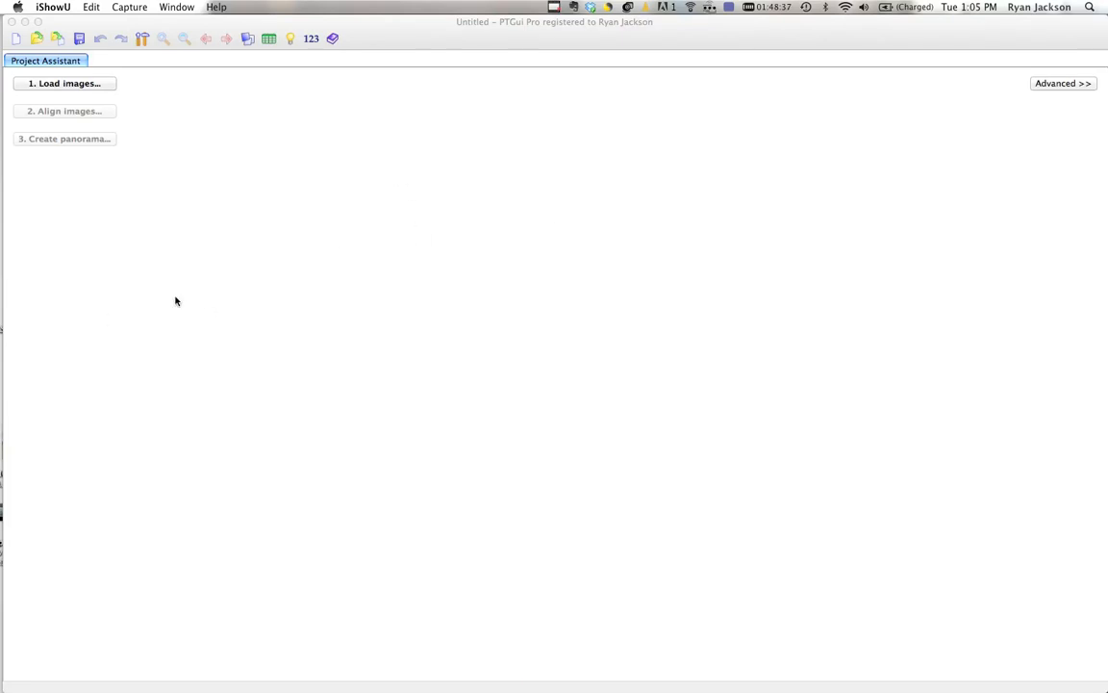
mouse_move(579, 229)
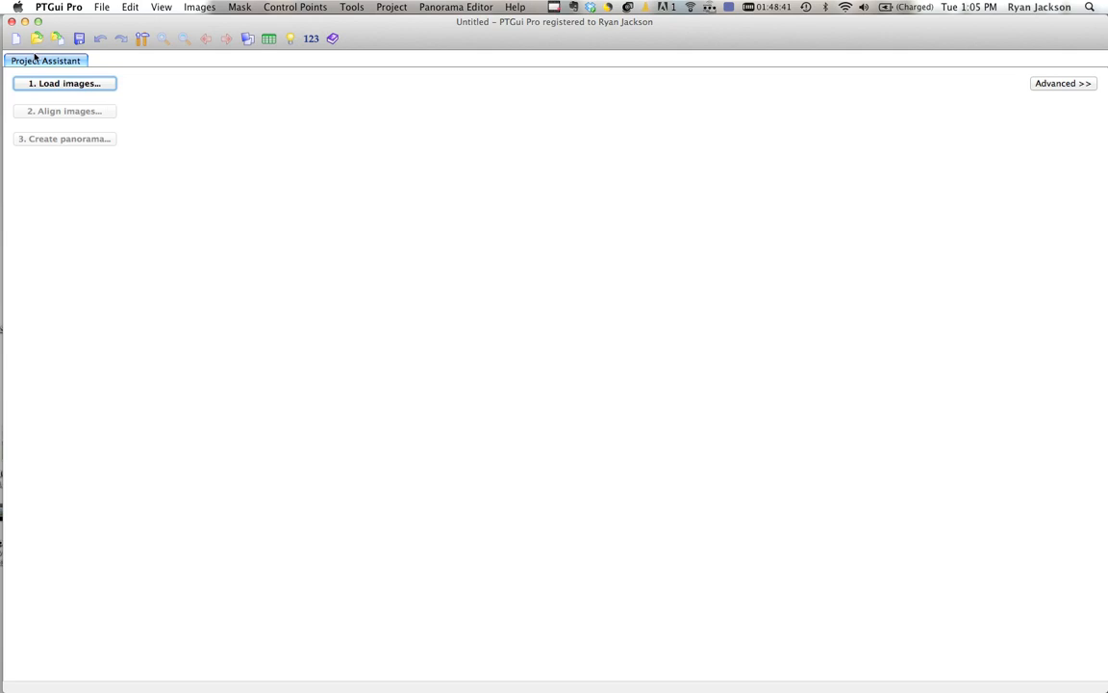
mouse_move(49, 167)
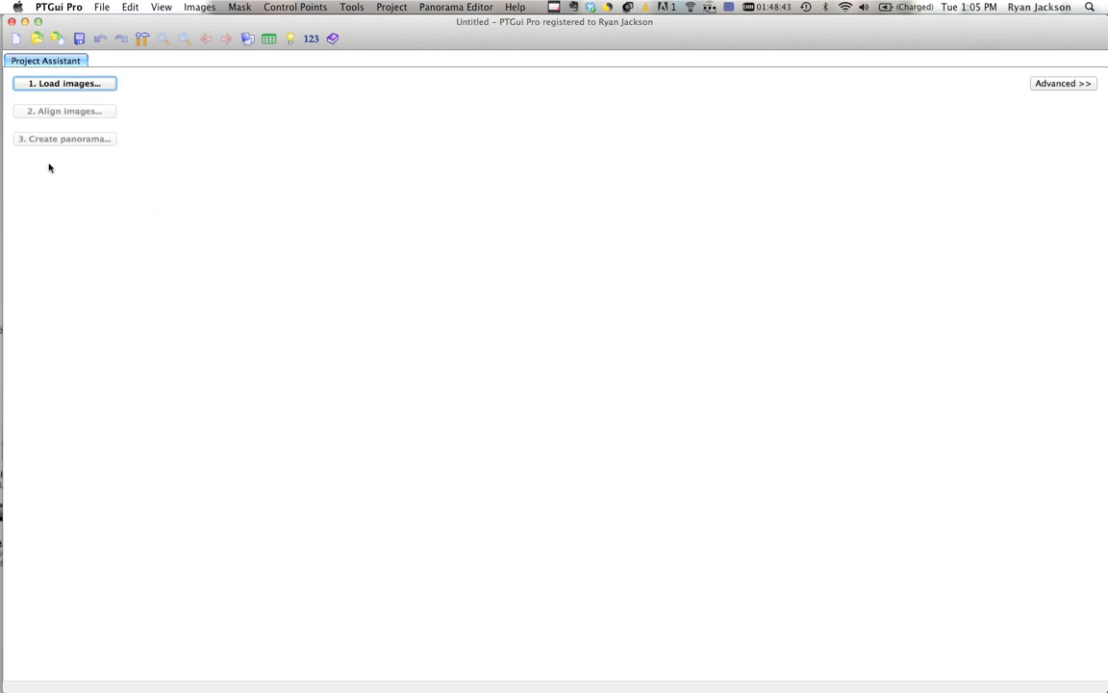
mouse_move(898, 112)
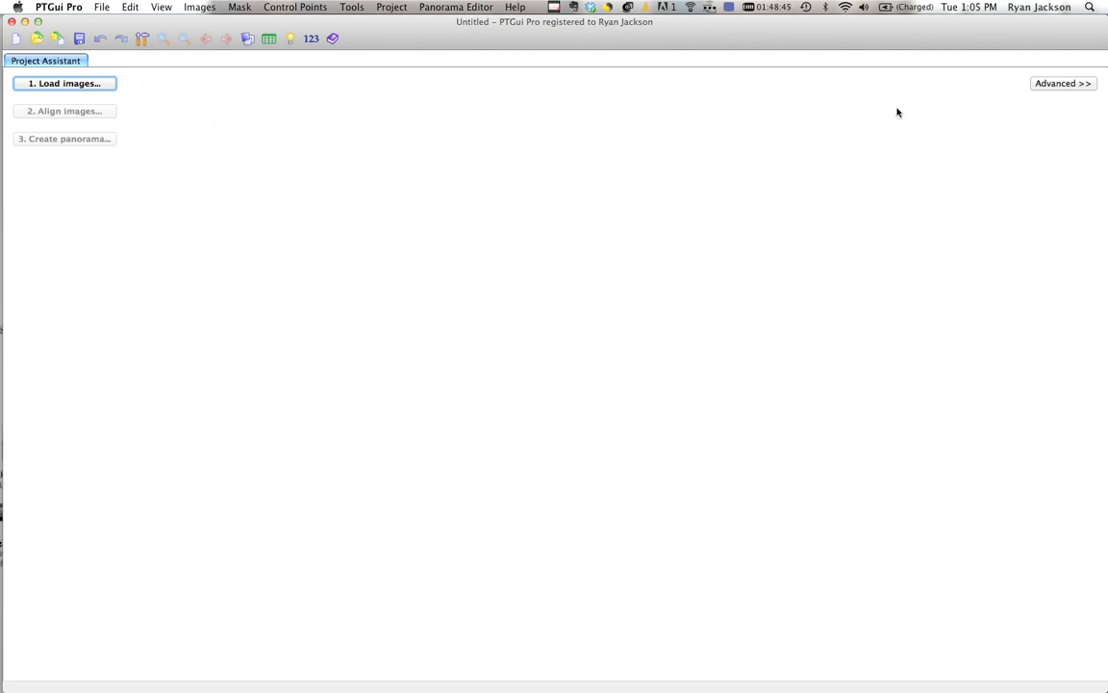
- Switch PTGui to the advanced interface with all tabs and begin loading source images
click(1062, 82)
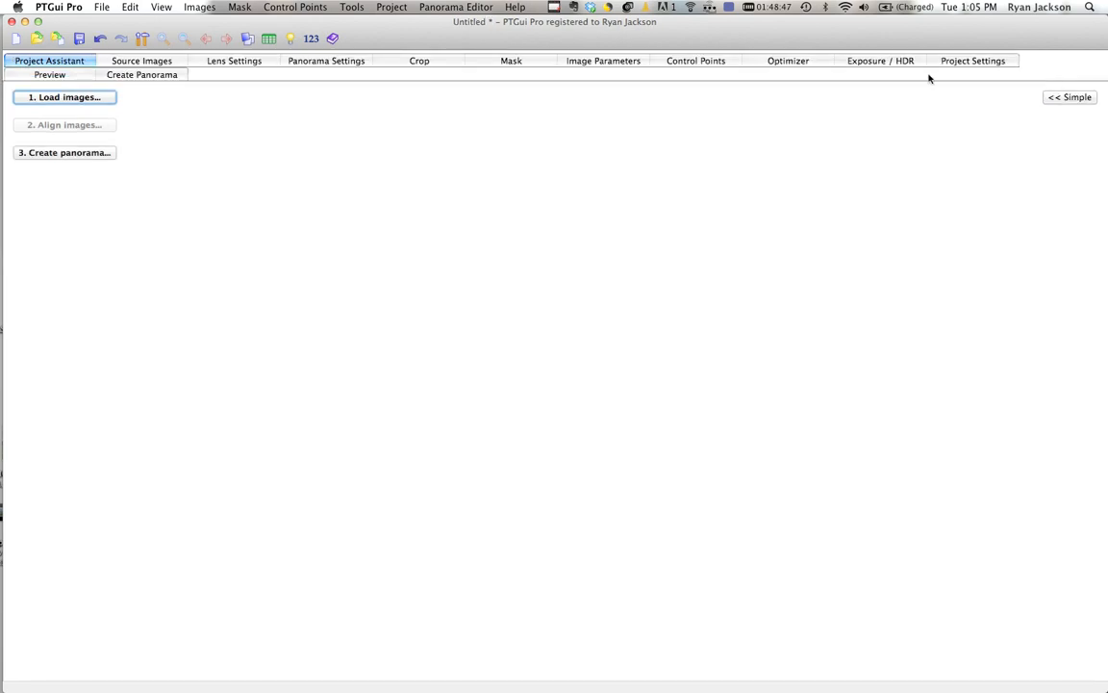
click(66, 97)
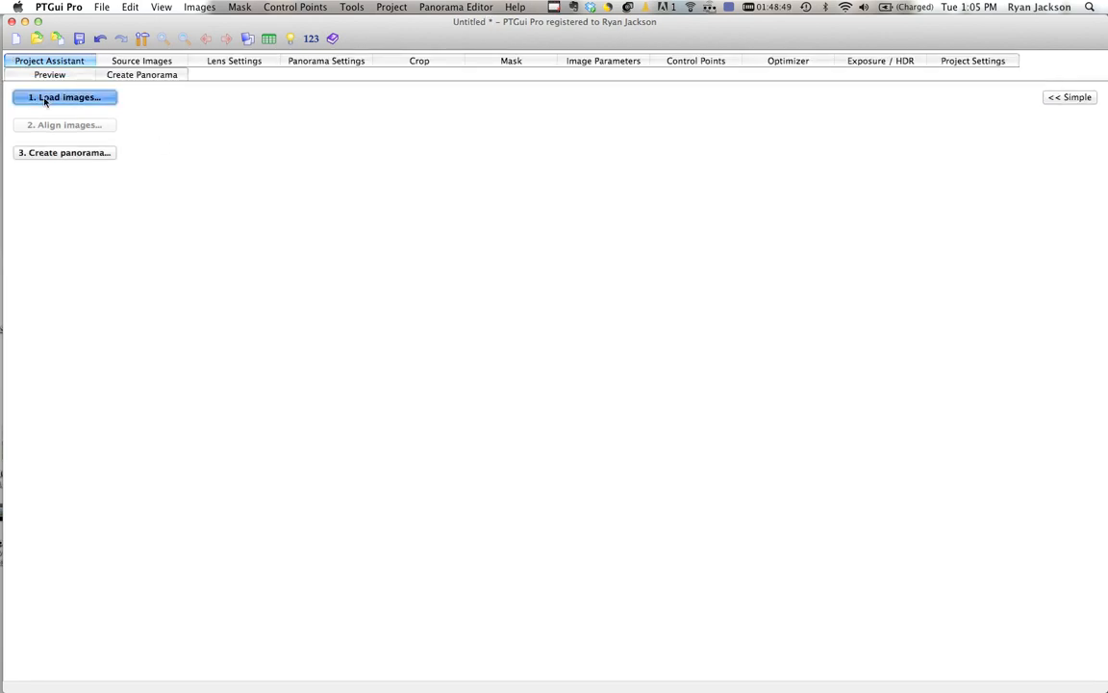
- Browse Finder to the GigaPan tutorial New York example folder to pick the CR2 photos
click(65, 97)
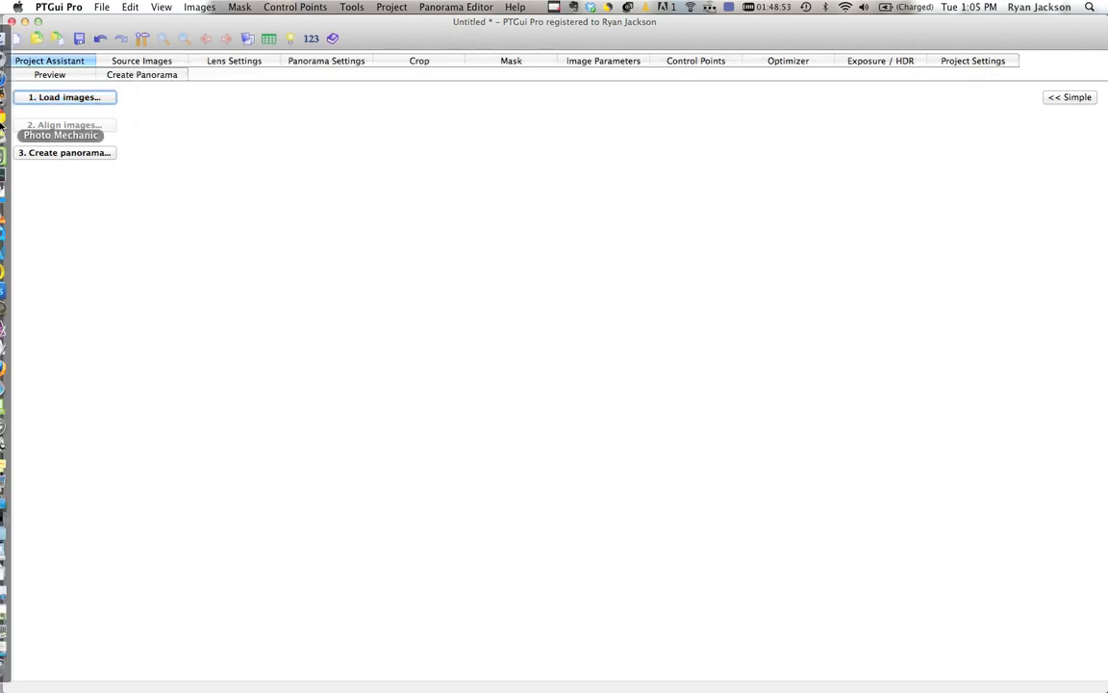
click(71, 96)
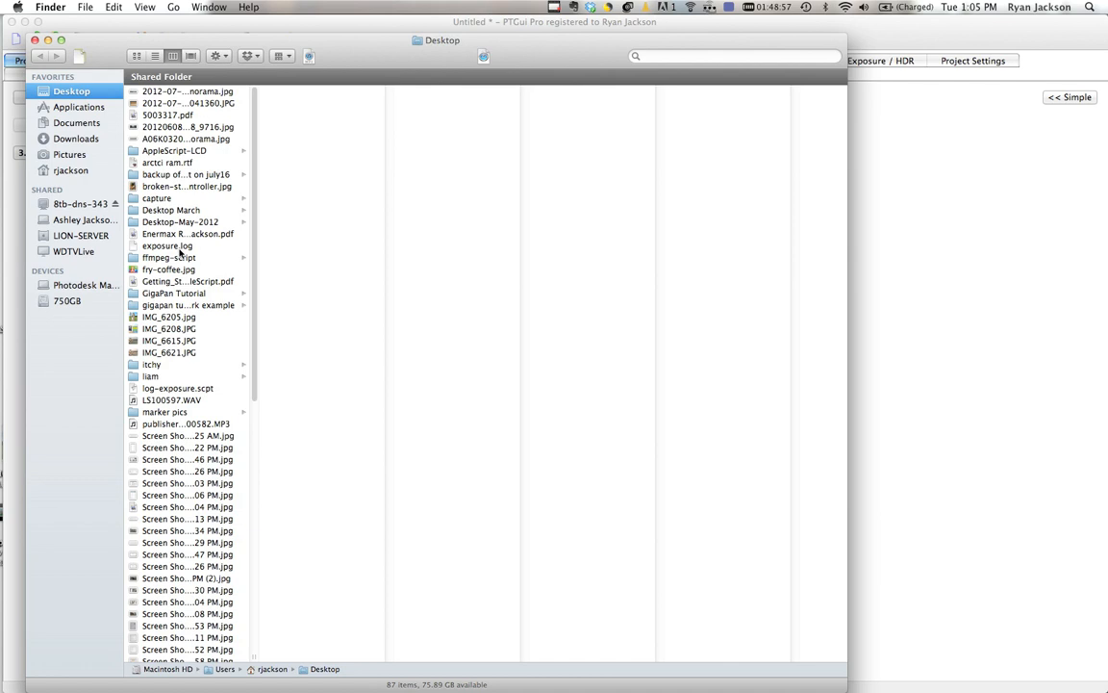
click(173, 293)
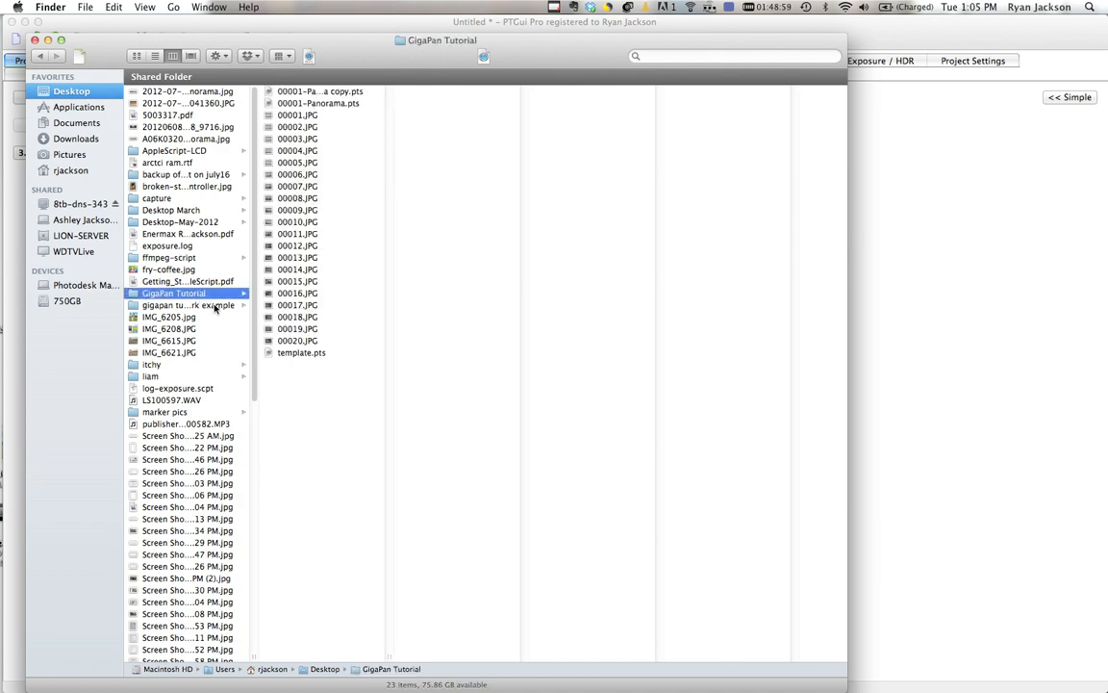
click(187, 305)
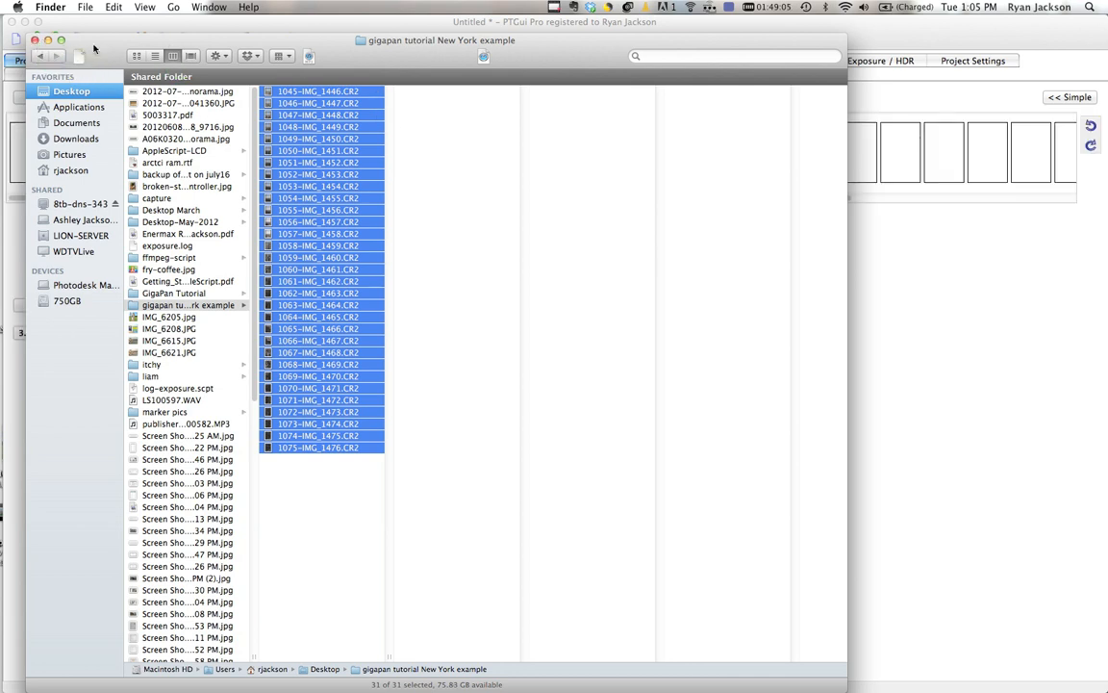
mouse_move(383, 454)
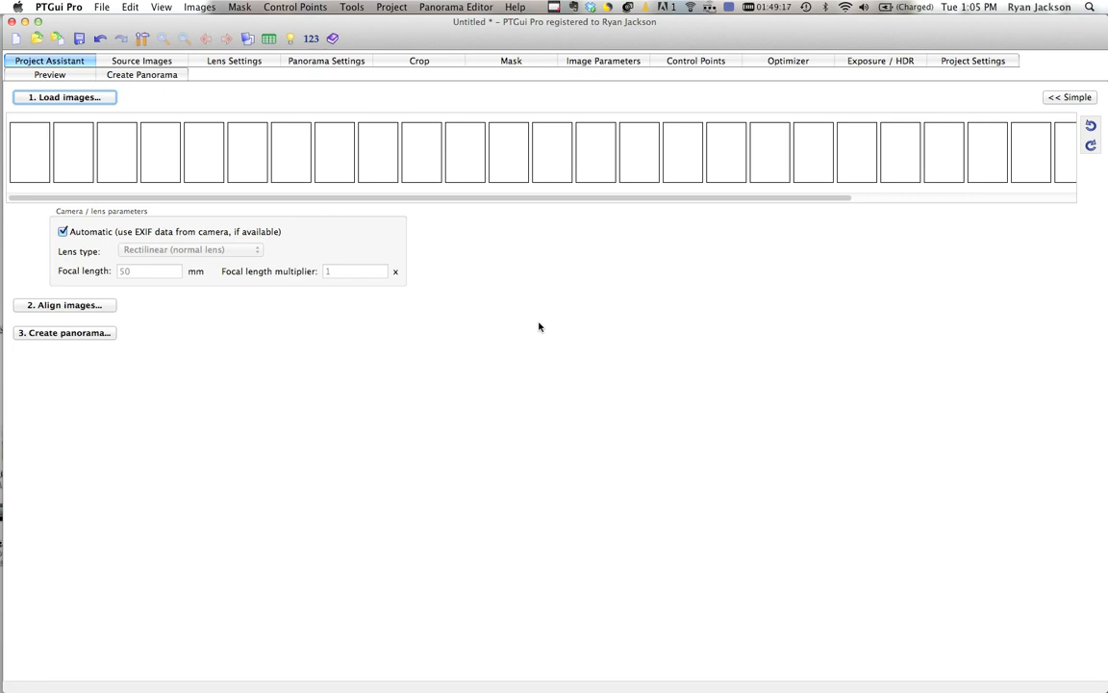
- Align the 31 loaded photos into a stitched New York panorama in the Panorama Editor
click(63, 96)
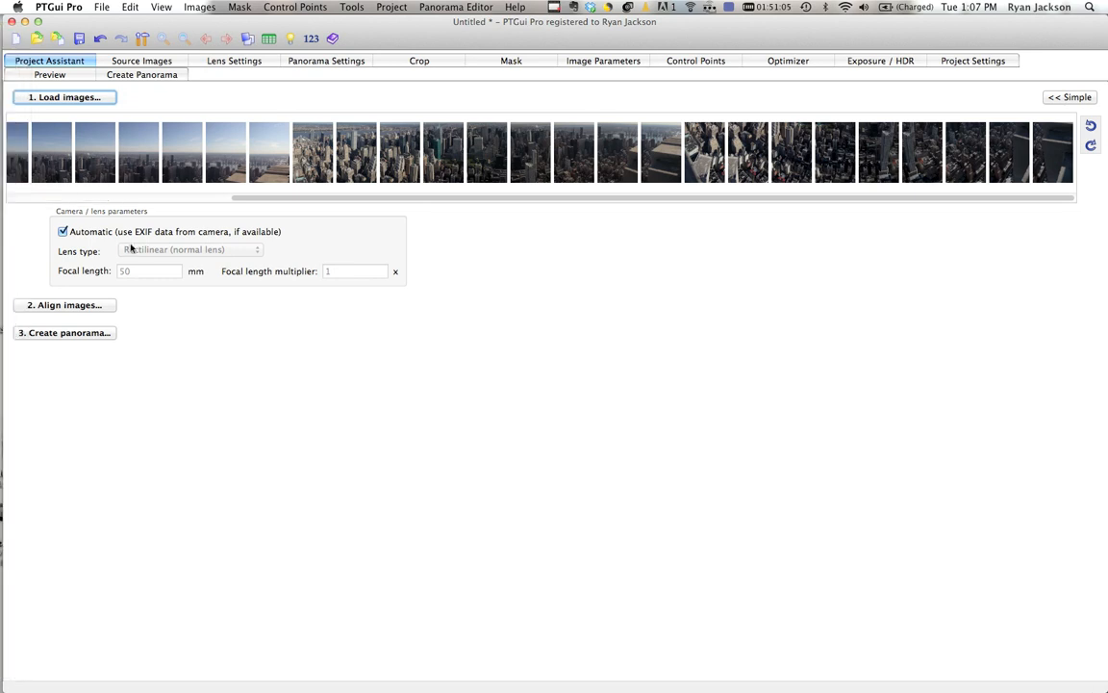
click(62, 304)
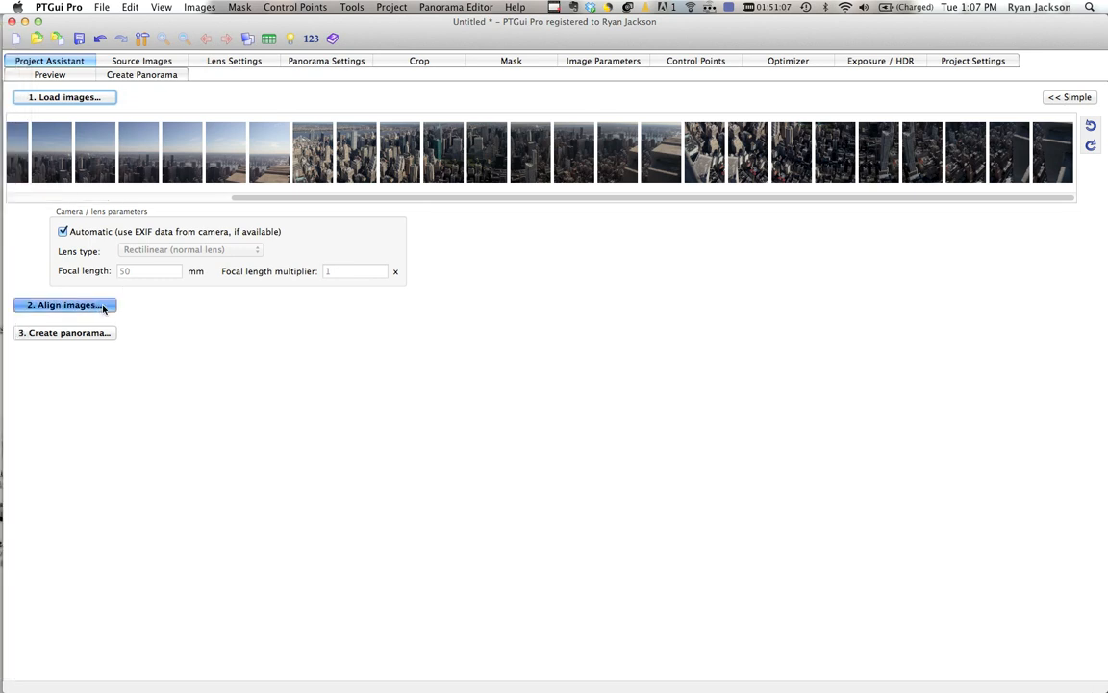
click(64, 305)
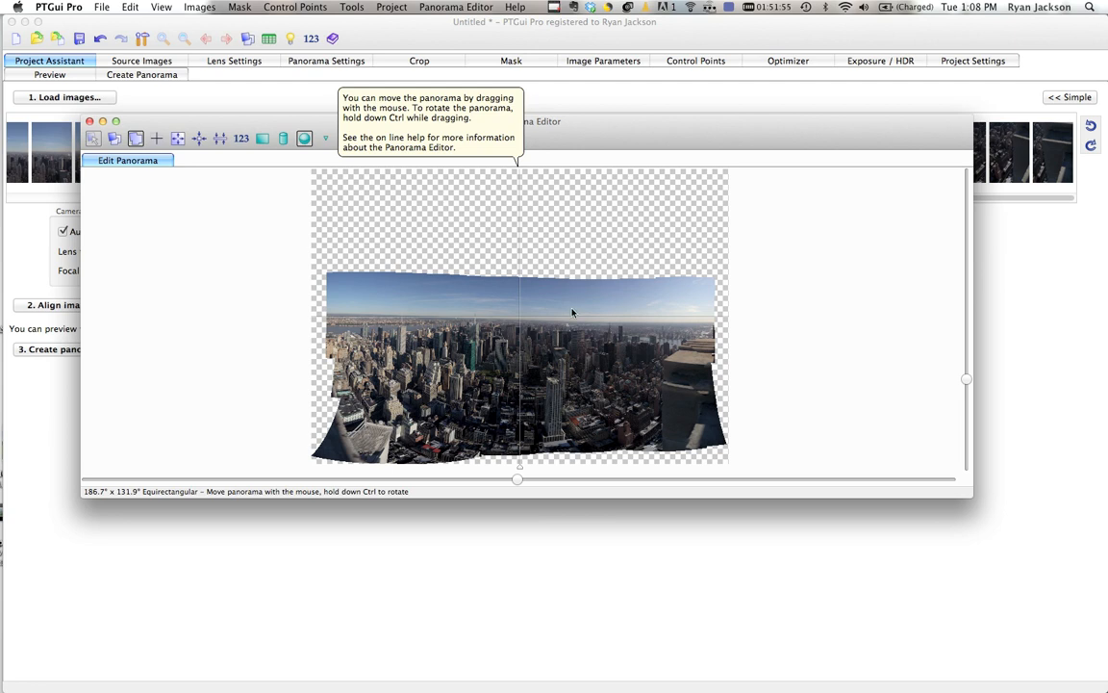
mouse_move(593, 137)
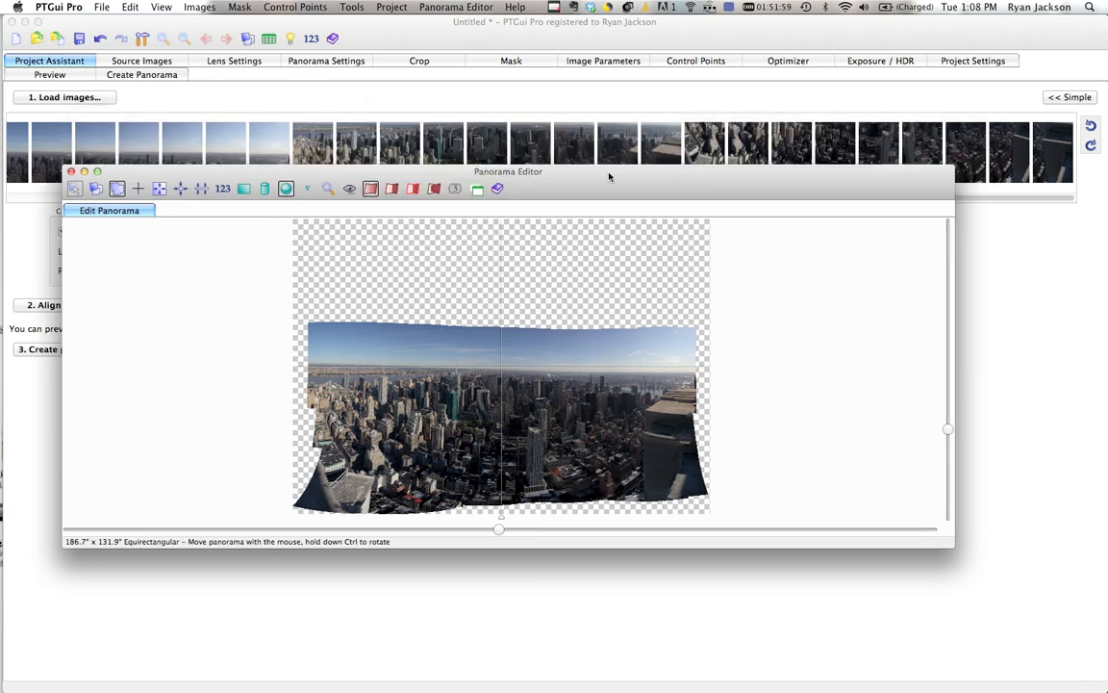
- Reposition the Panorama Editor window holding the stitched preview
drag(508, 171, 551, 106)
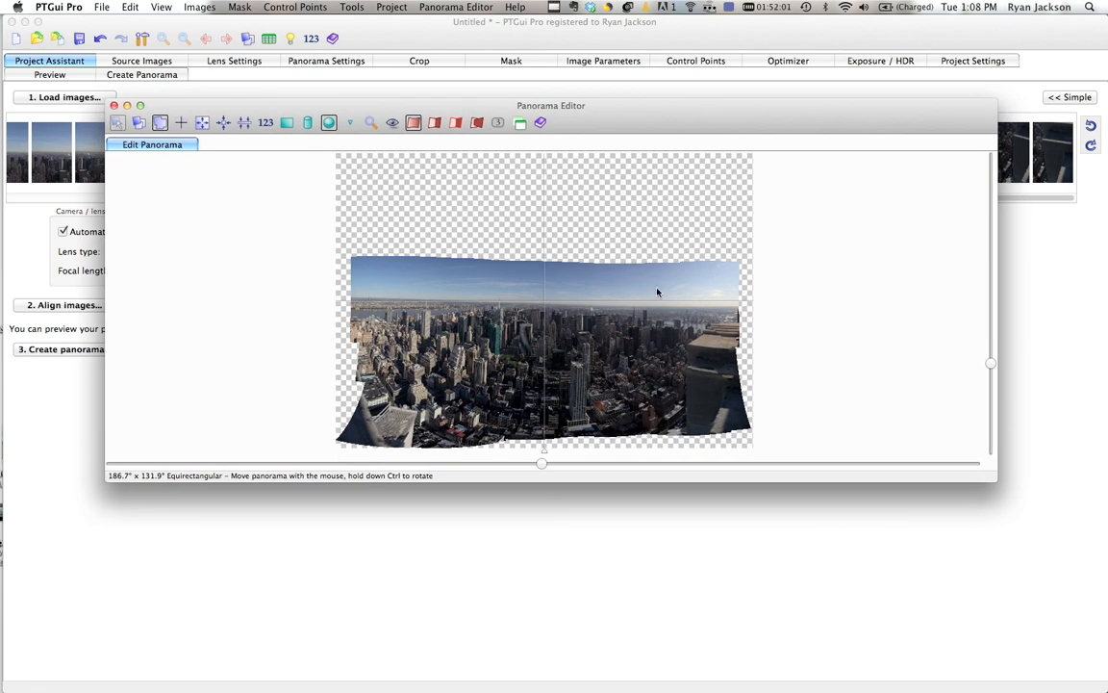
mouse_move(715, 280)
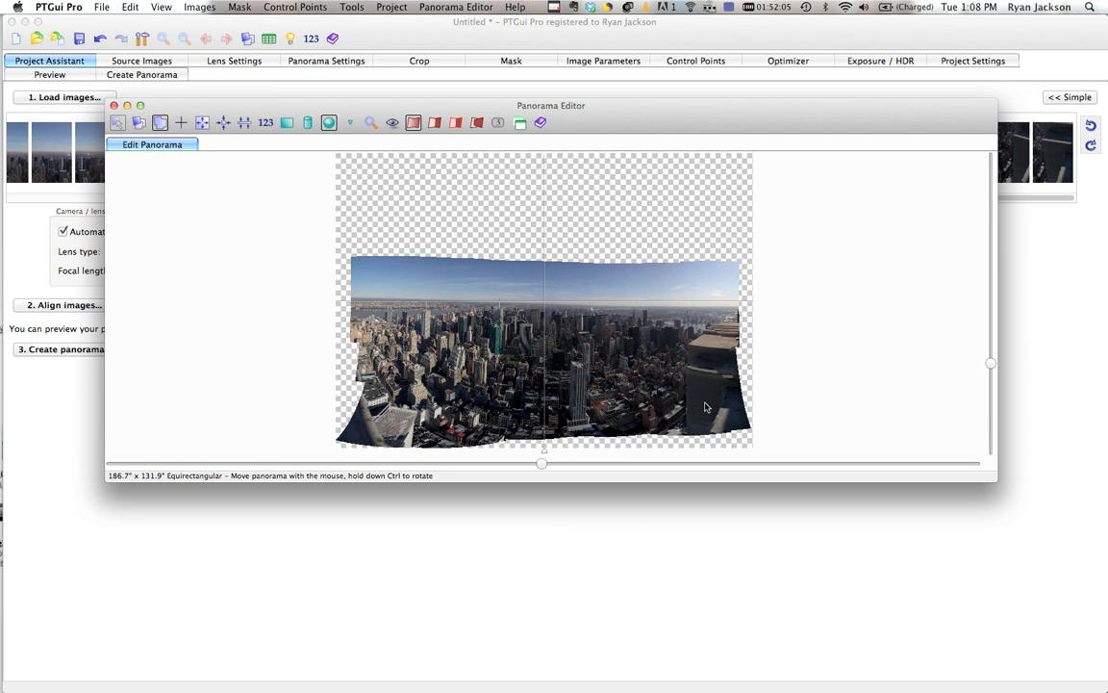
mouse_move(381, 246)
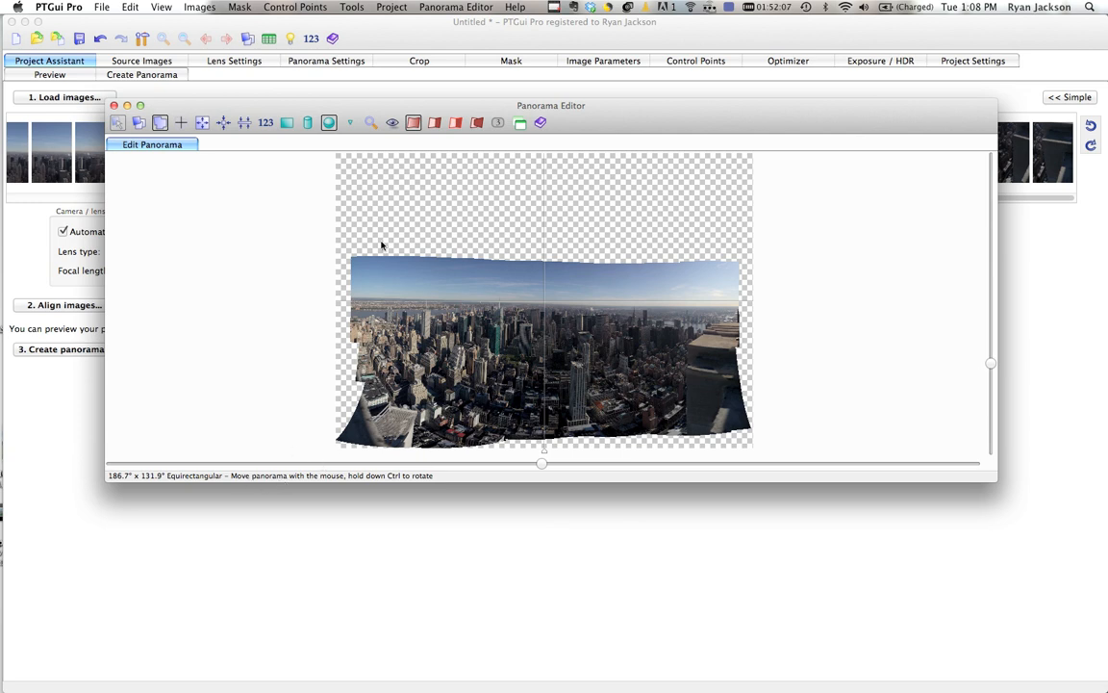
mouse_move(333, 290)
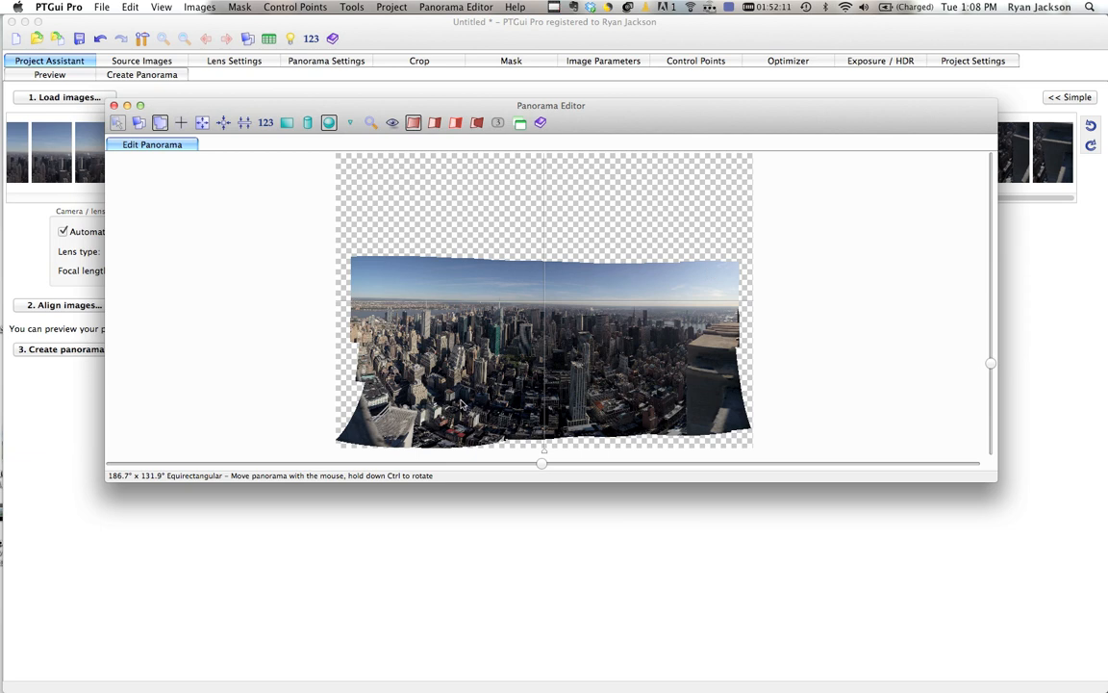
mouse_move(548, 258)
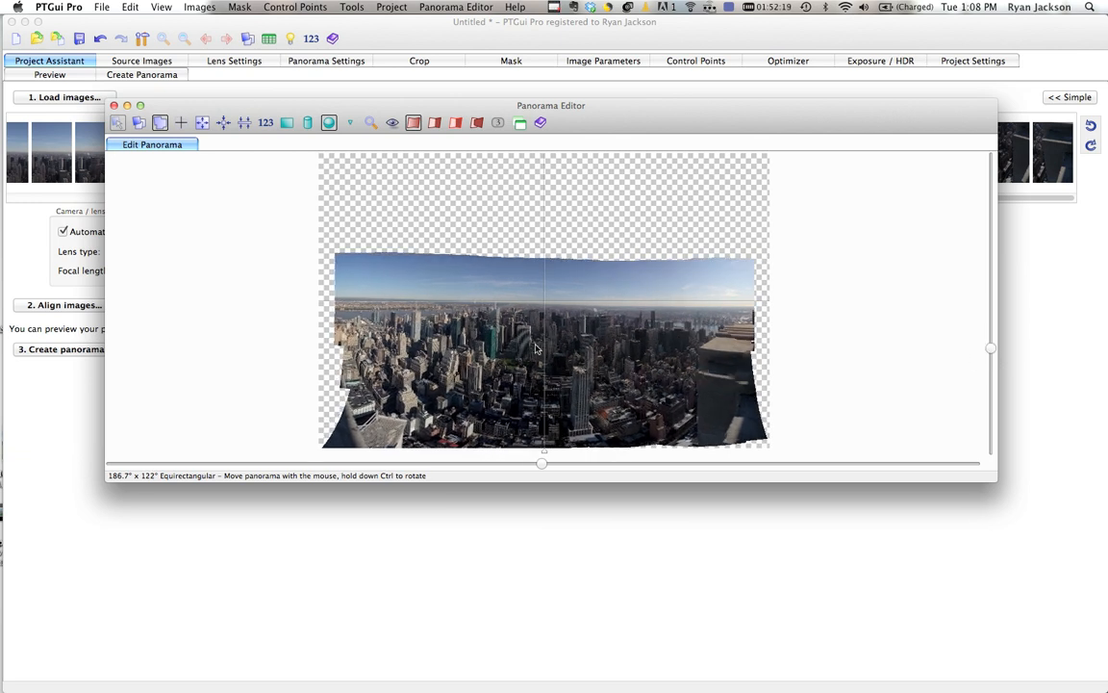
mouse_move(987, 347)
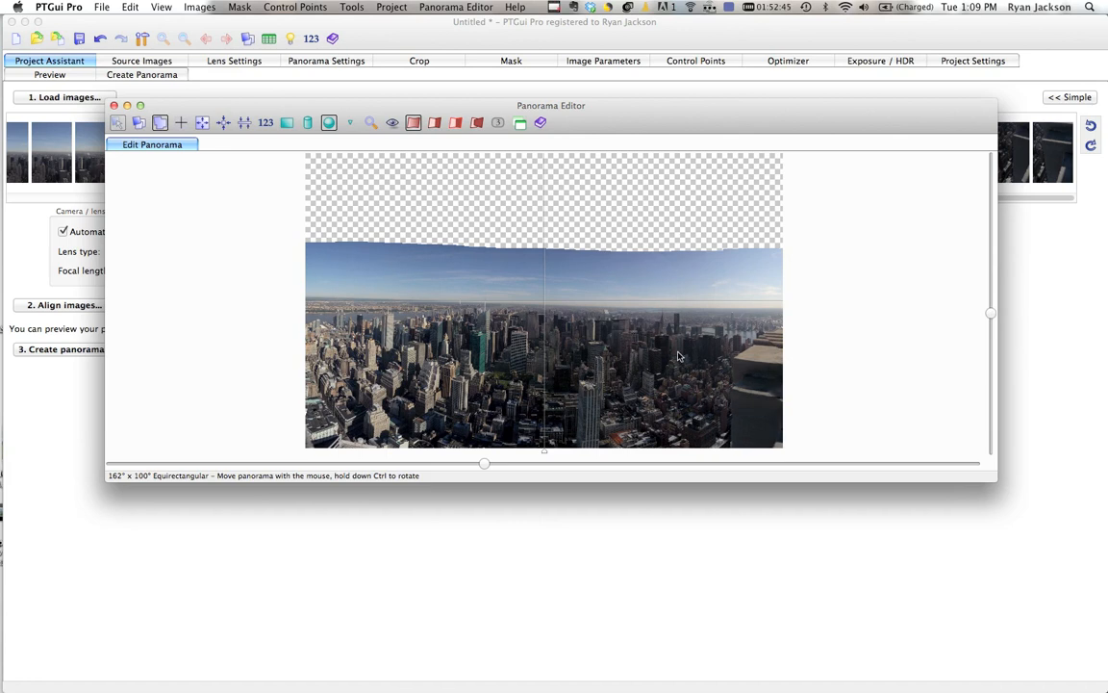
mouse_move(755, 346)
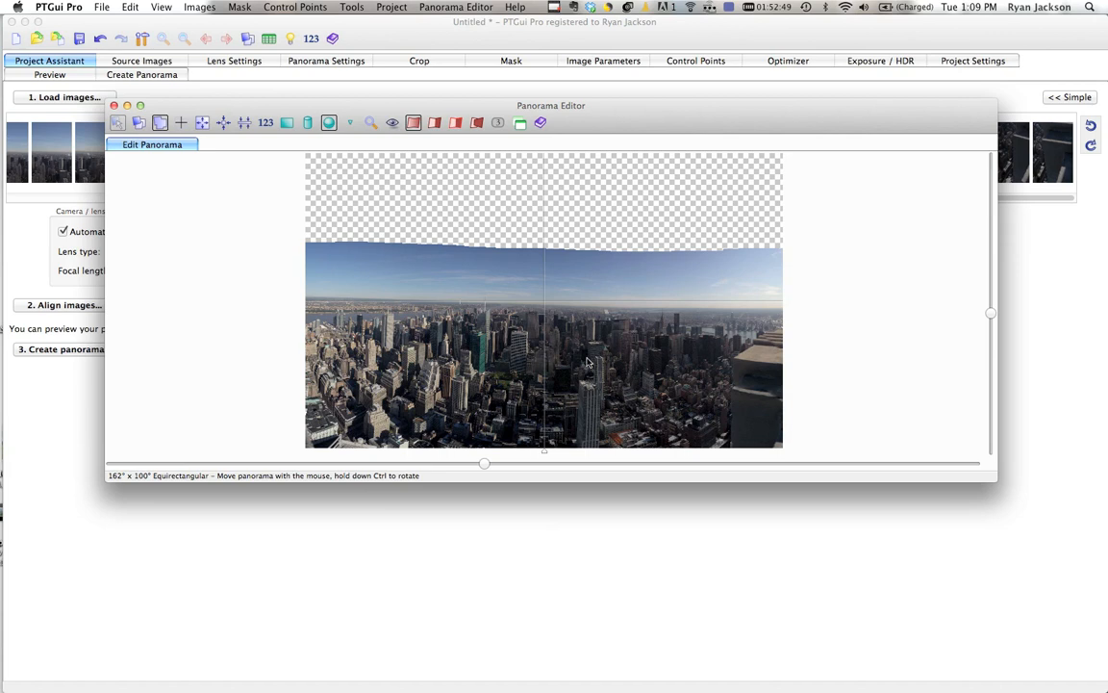
- Drag the preview to shift the panorama center until the skyline's horizon arches upward
drag(588, 362, 555, 331)
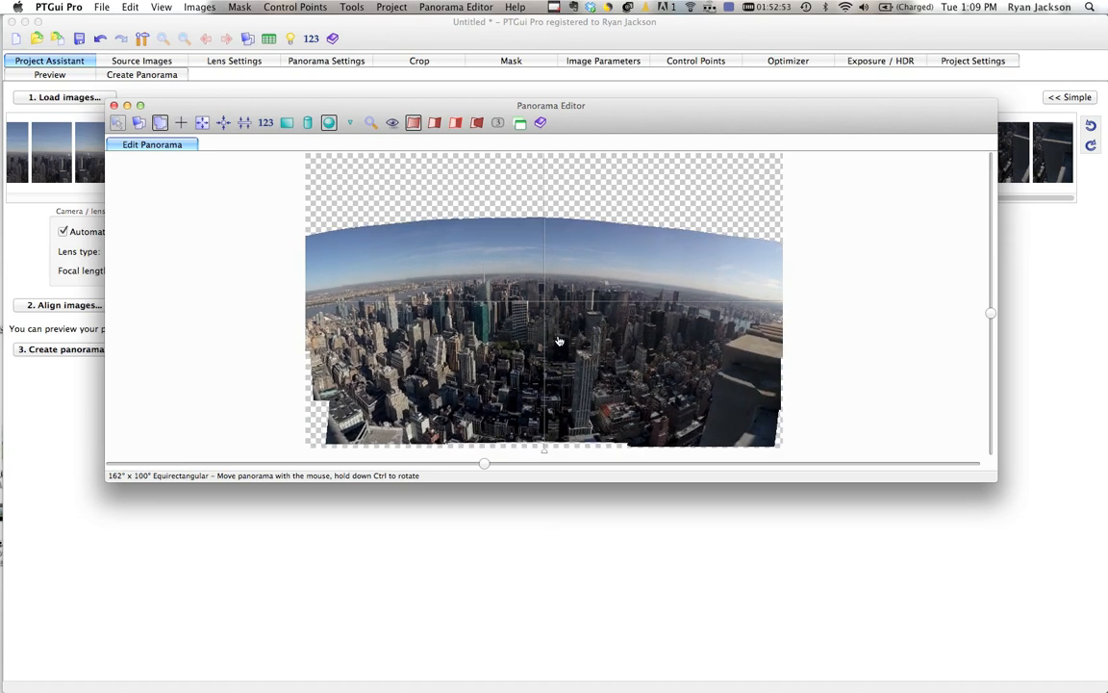
drag(558, 341, 582, 336)
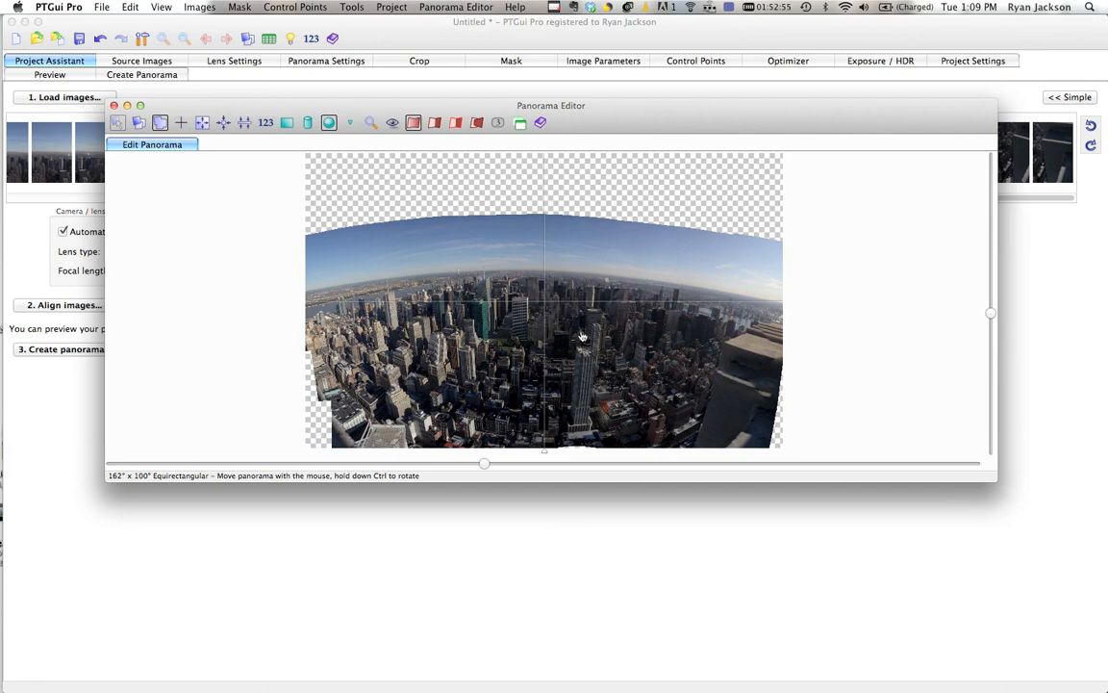
drag(581, 337, 581, 374)
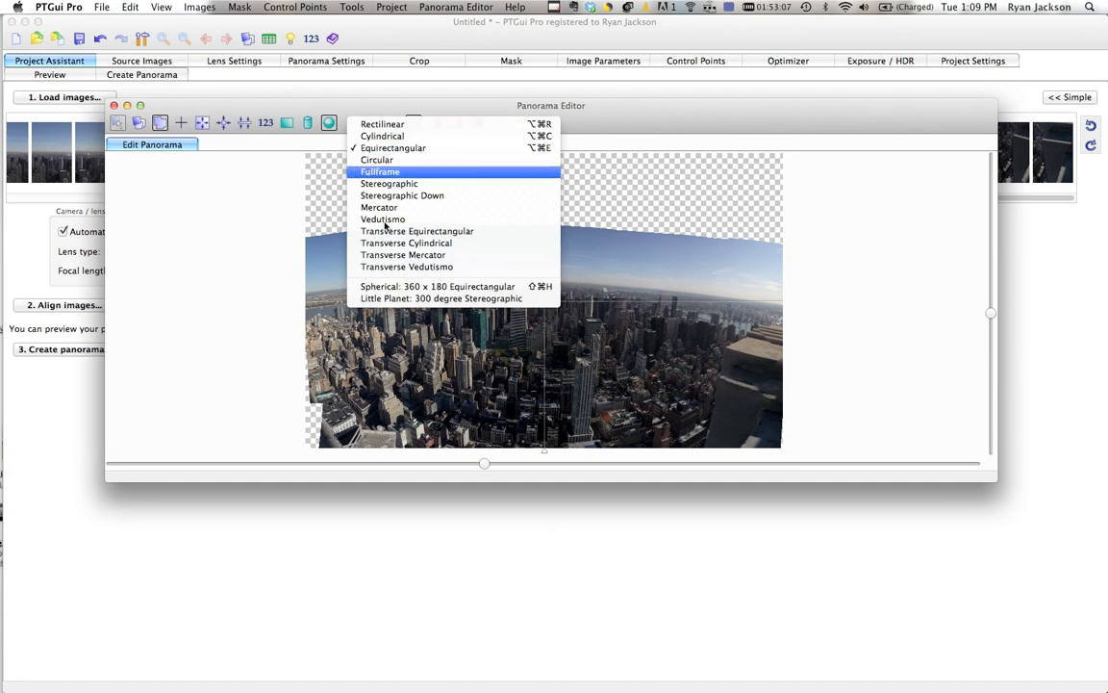
mouse_move(381, 135)
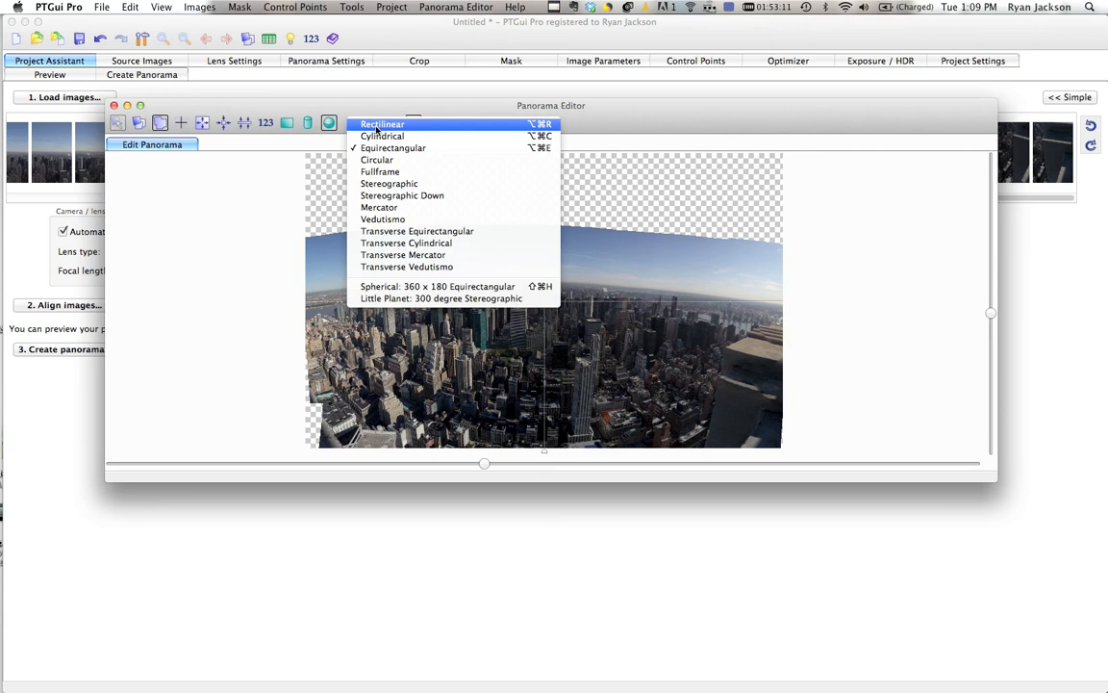
- Try Rectilinear, return to Equirectangular projection at 159° × 81°, and move the editor aside
click(382, 123)
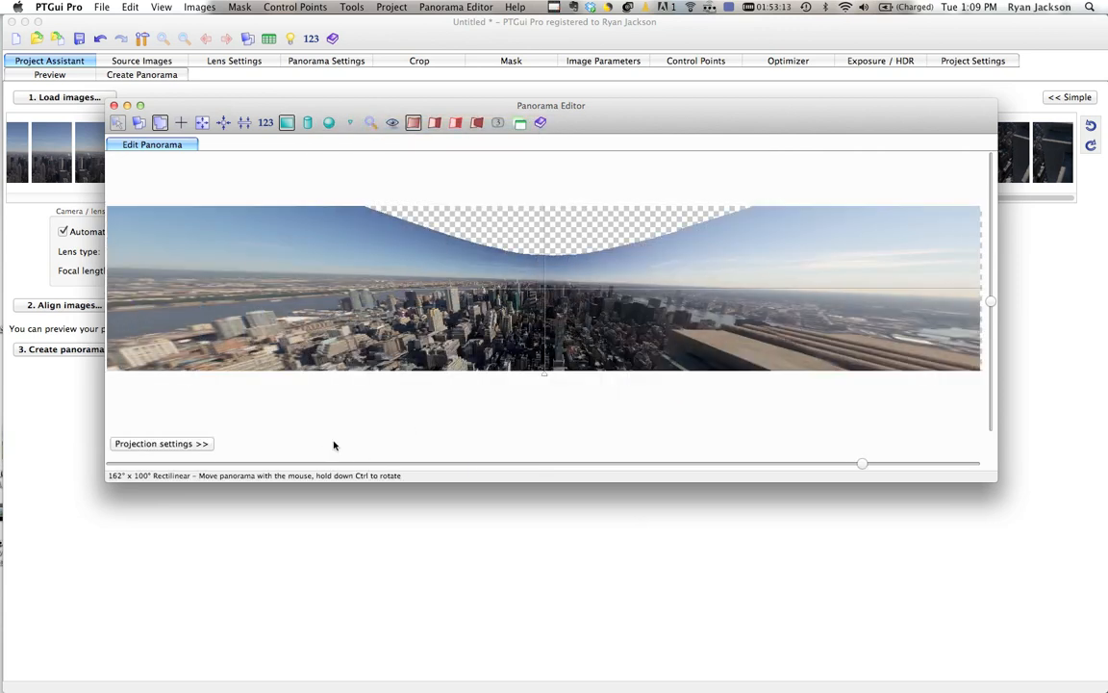
mouse_move(622, 381)
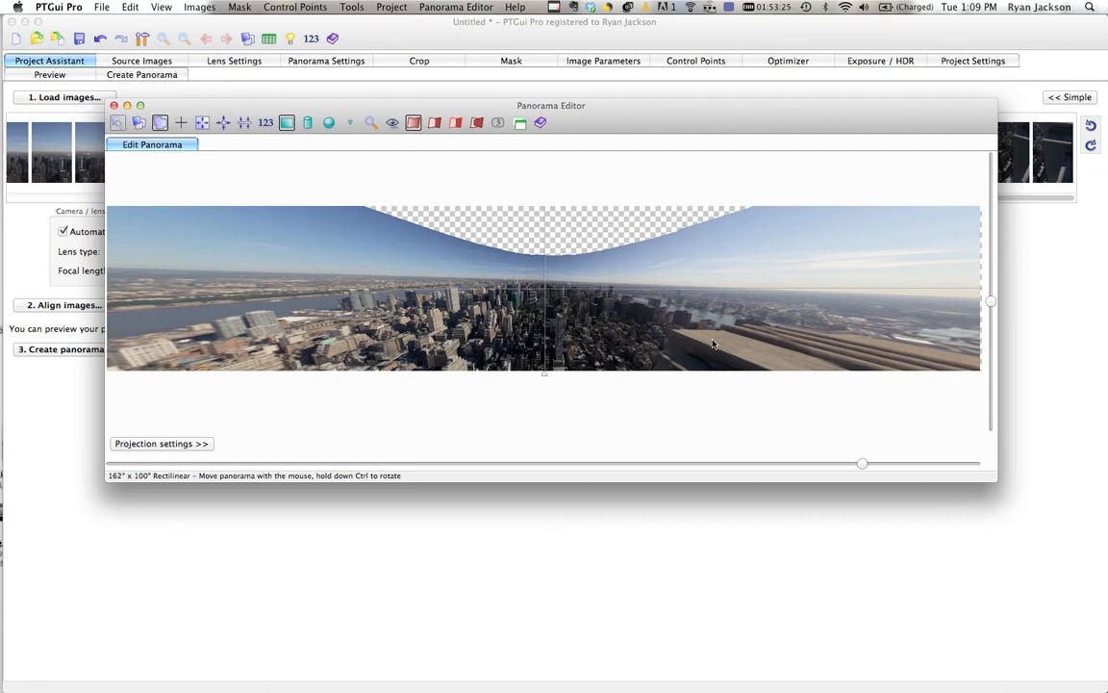
mouse_move(193, 74)
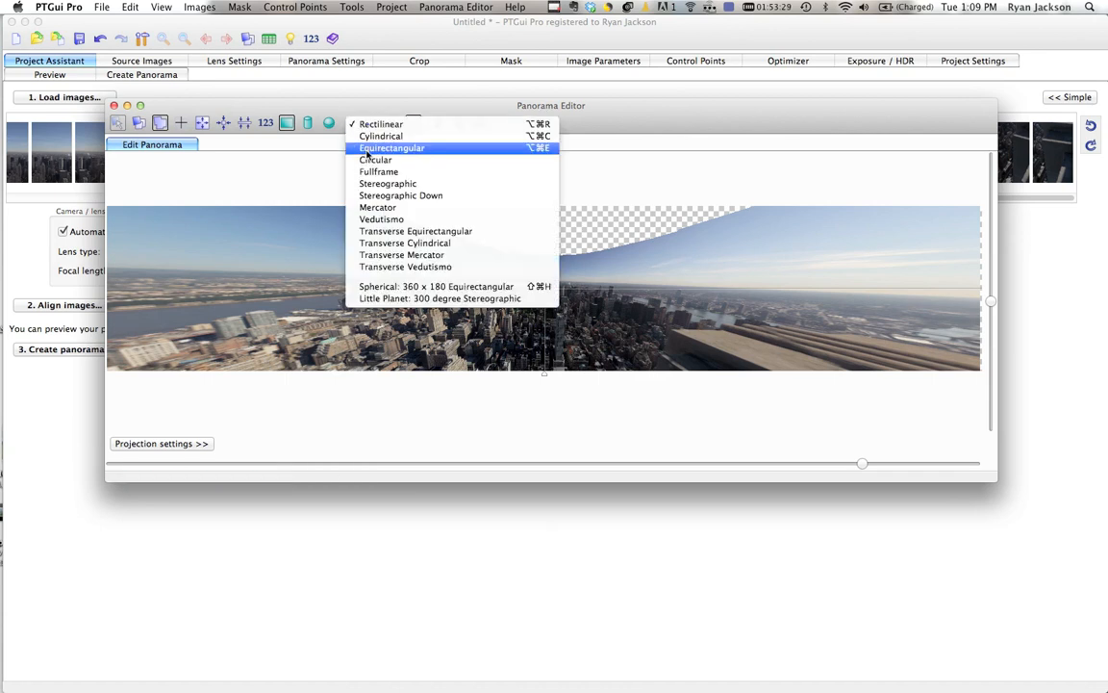
click(391, 147)
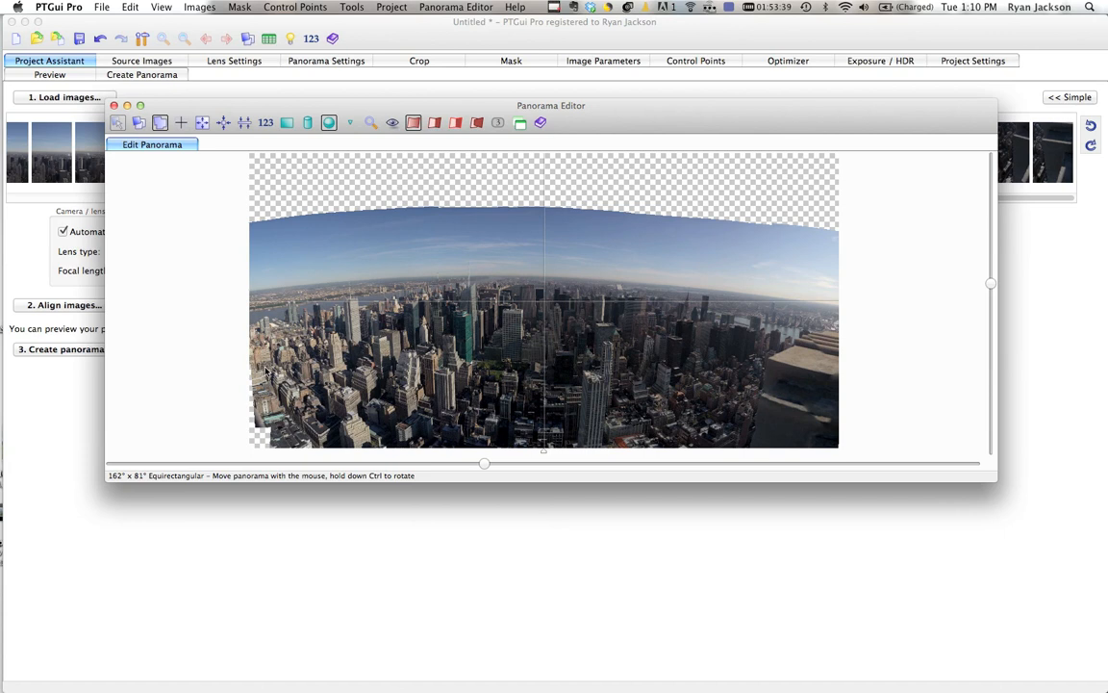
drag(485, 463, 477, 465)
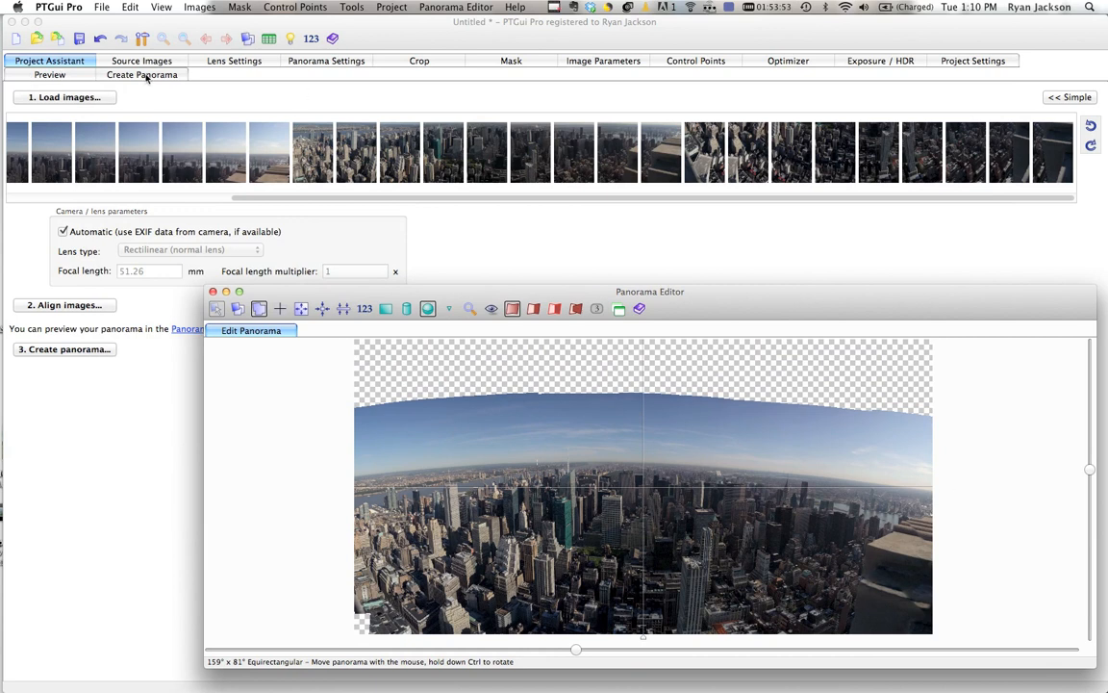
- Set the panorama output to maximum size without detail loss, 22254 × 11337 pixels
click(144, 74)
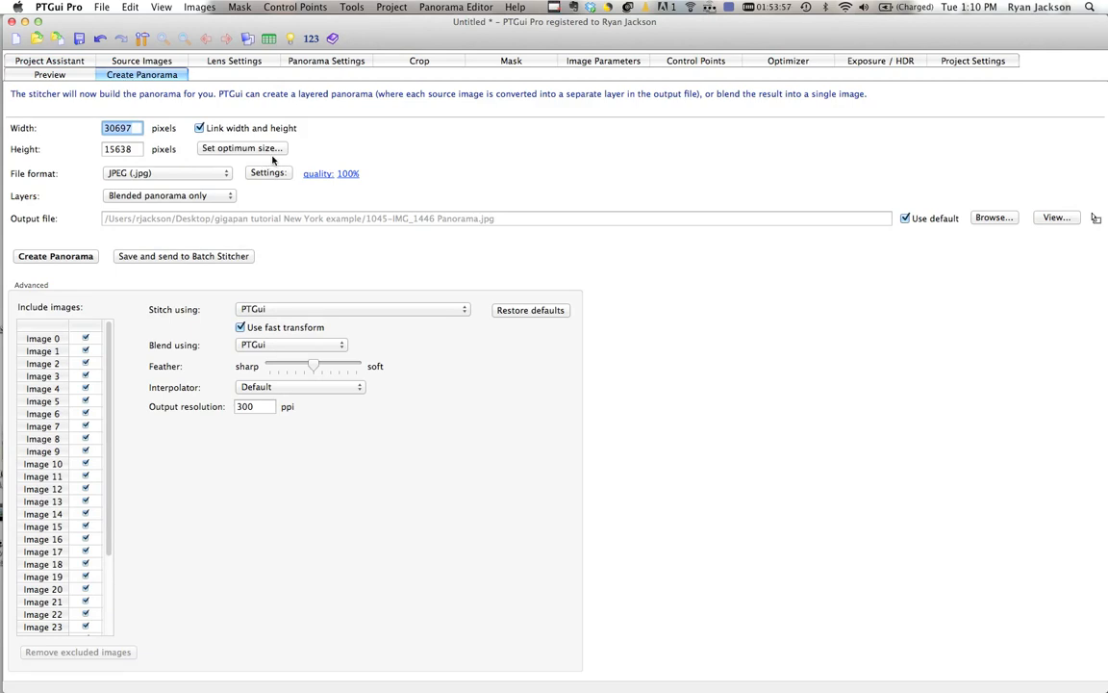
click(241, 147)
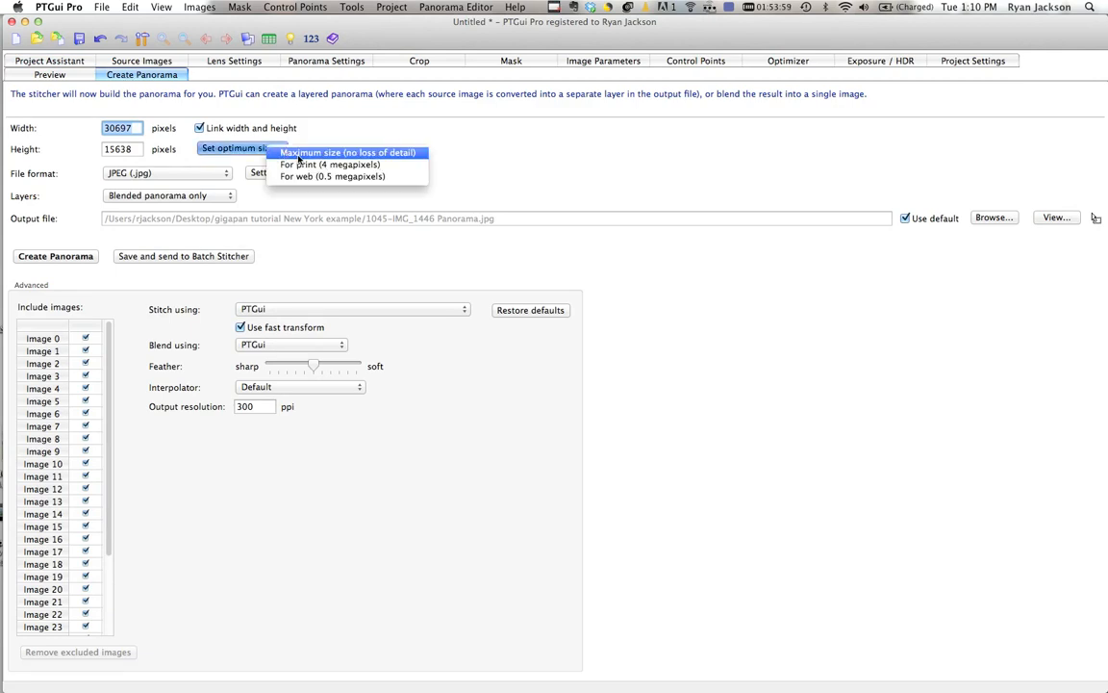
click(332, 164)
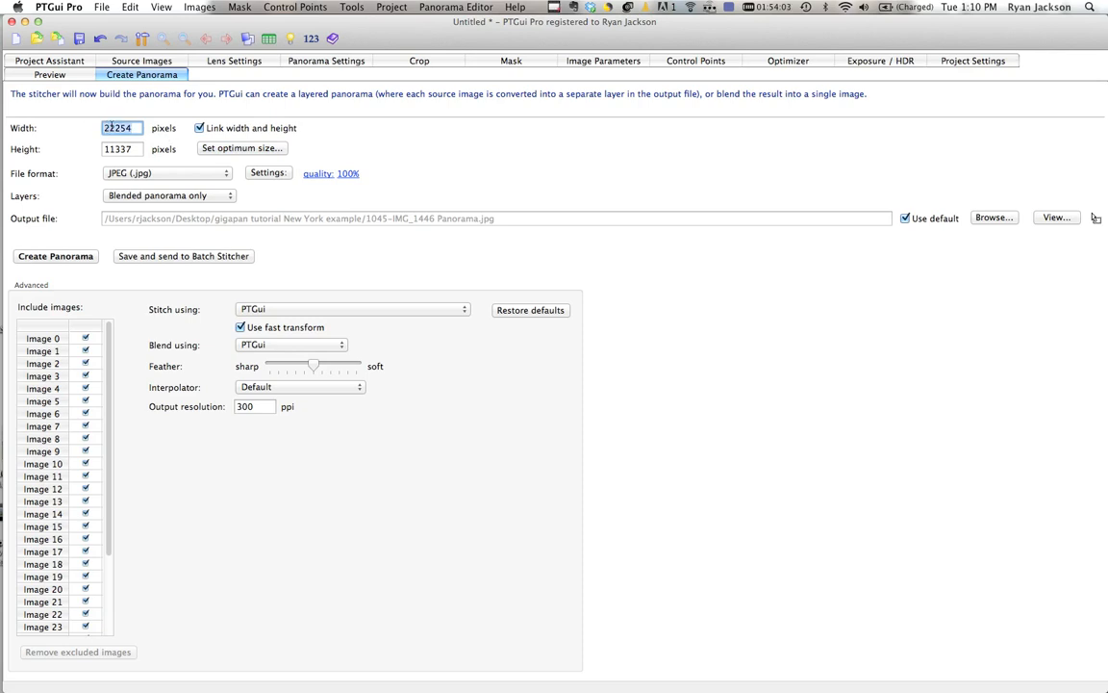
text(1000)
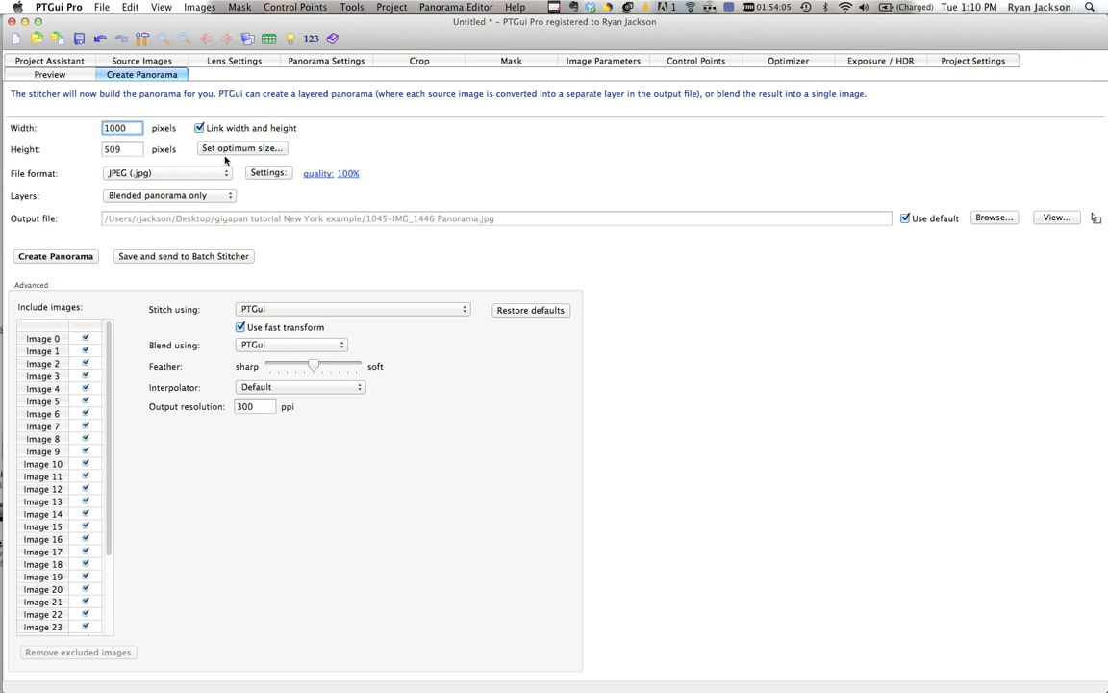
click(241, 149)
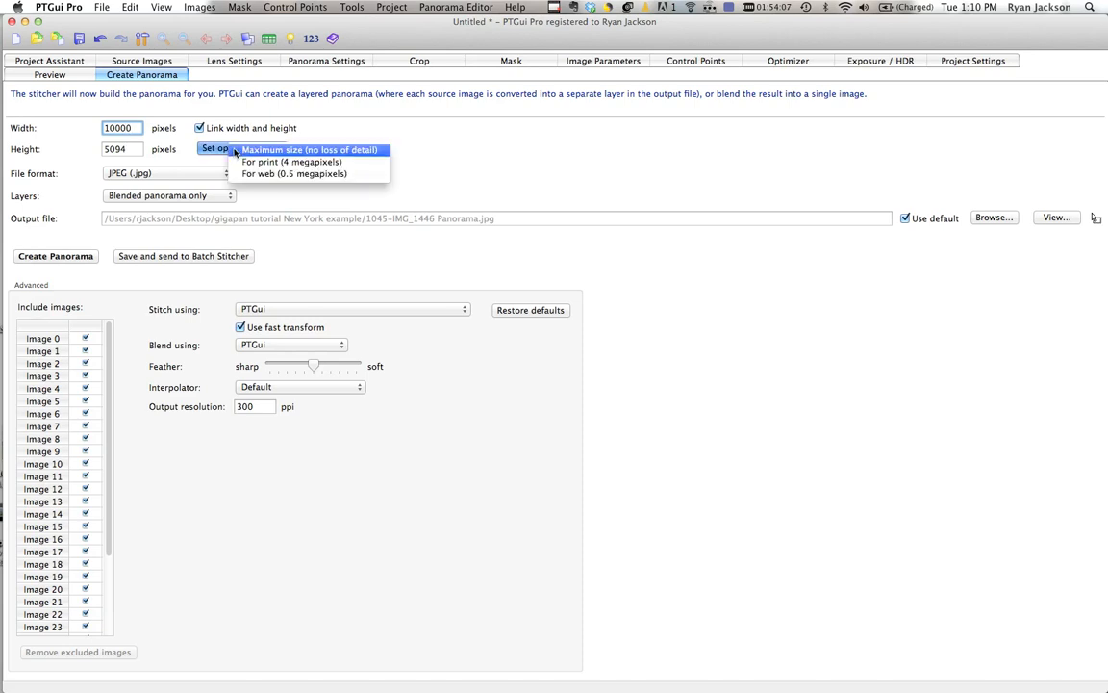
click(311, 149)
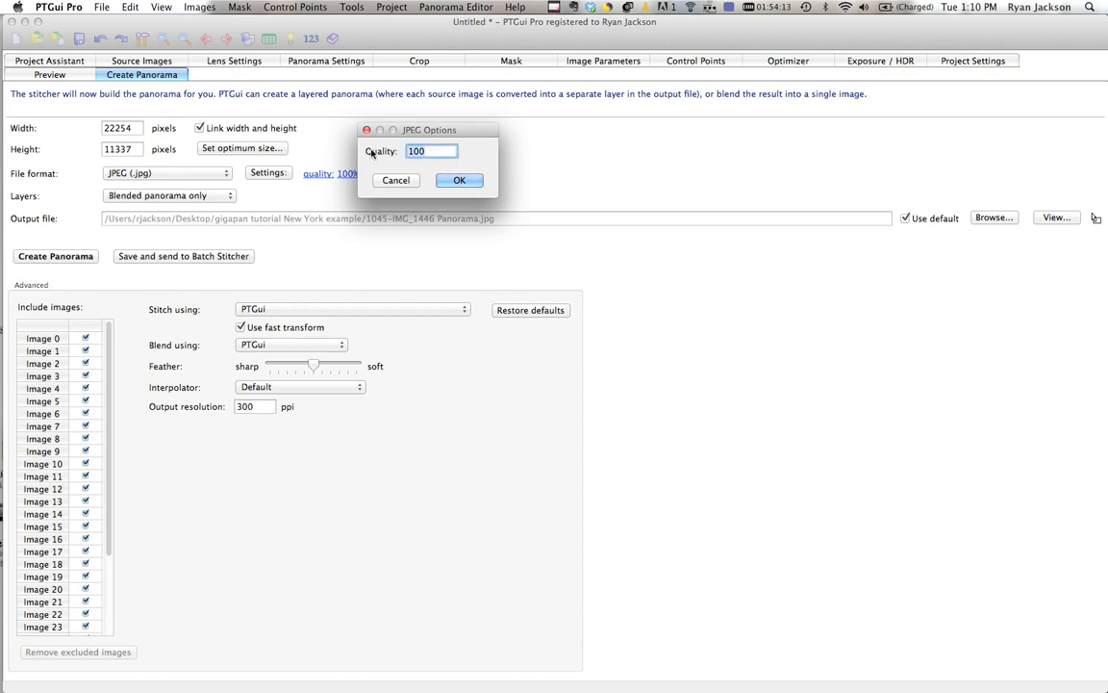
- Change JPEG output quality from 100 to 90 and return to the assistant view
click(457, 180)
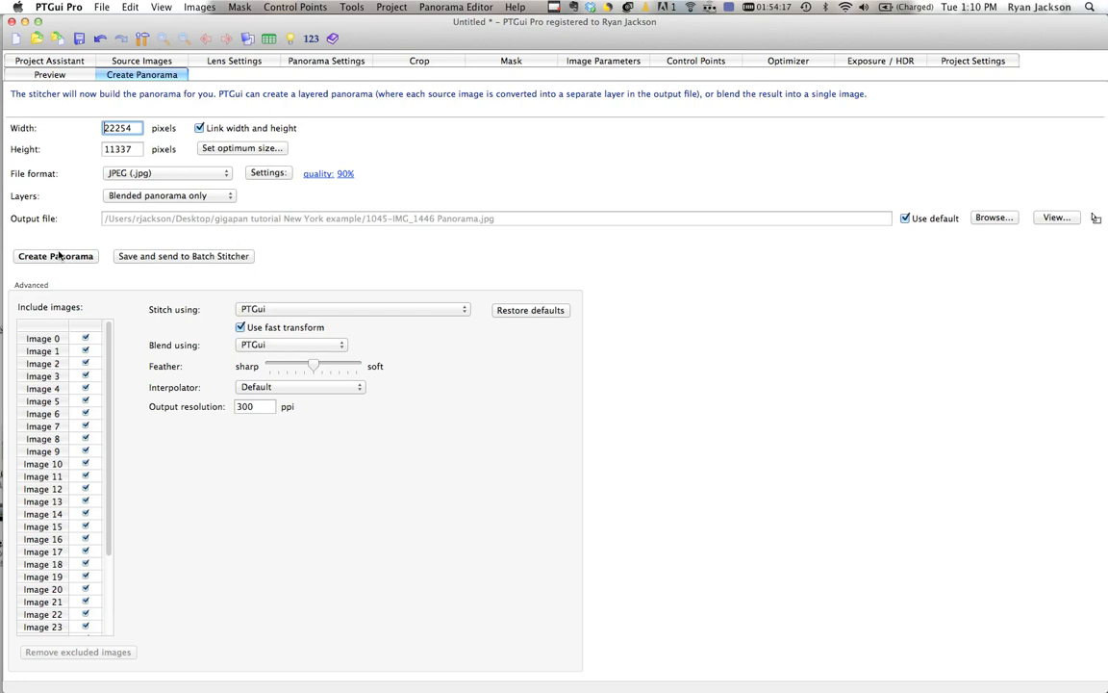
mouse_move(61, 257)
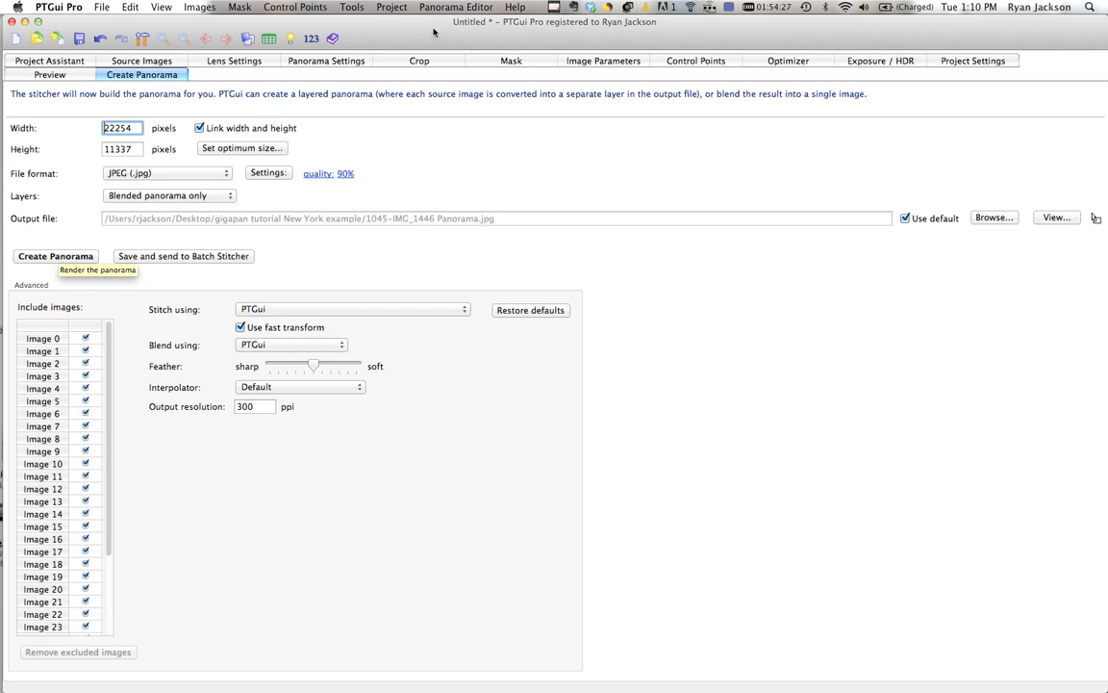
click(46, 62)
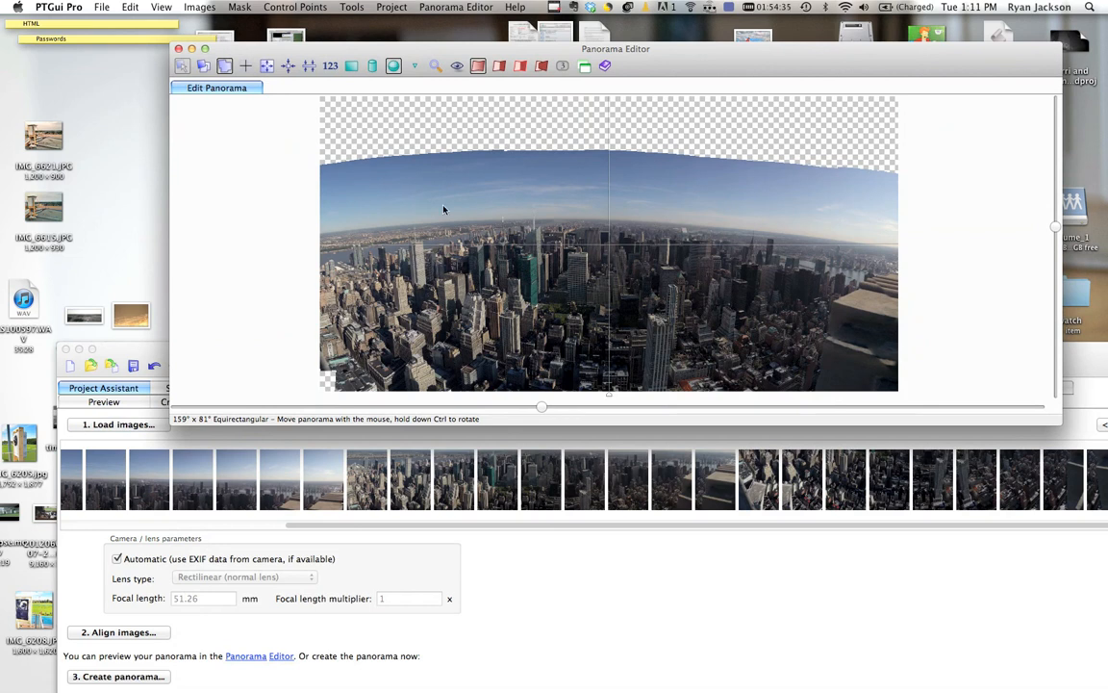
mouse_move(332, 191)
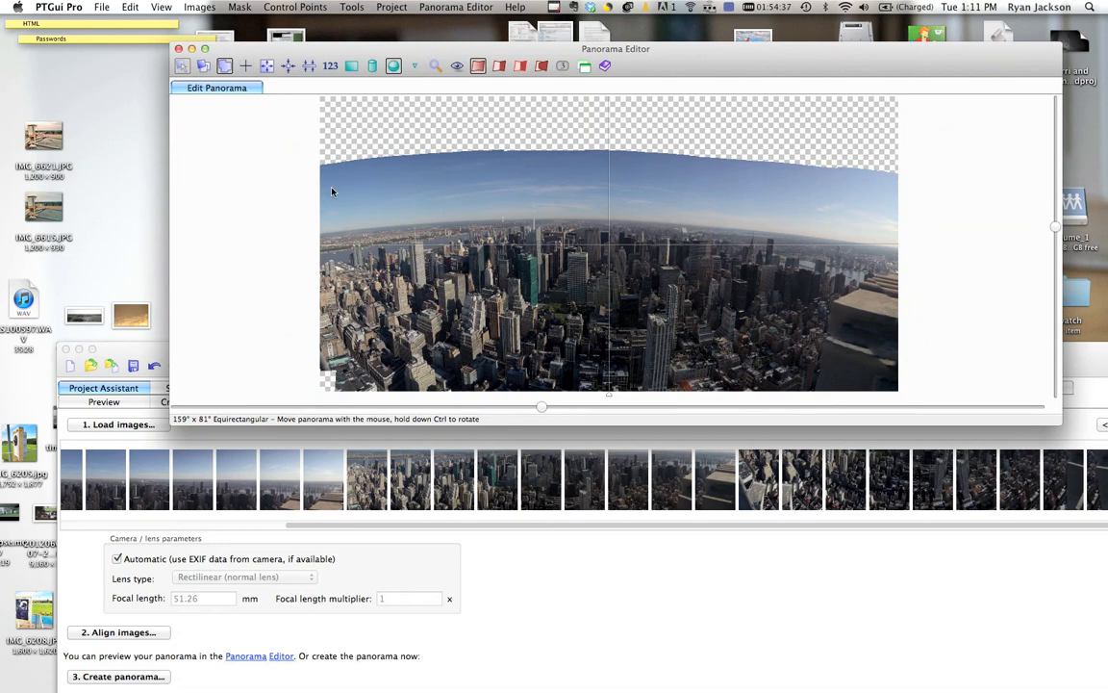
drag(332, 191, 844, 214)
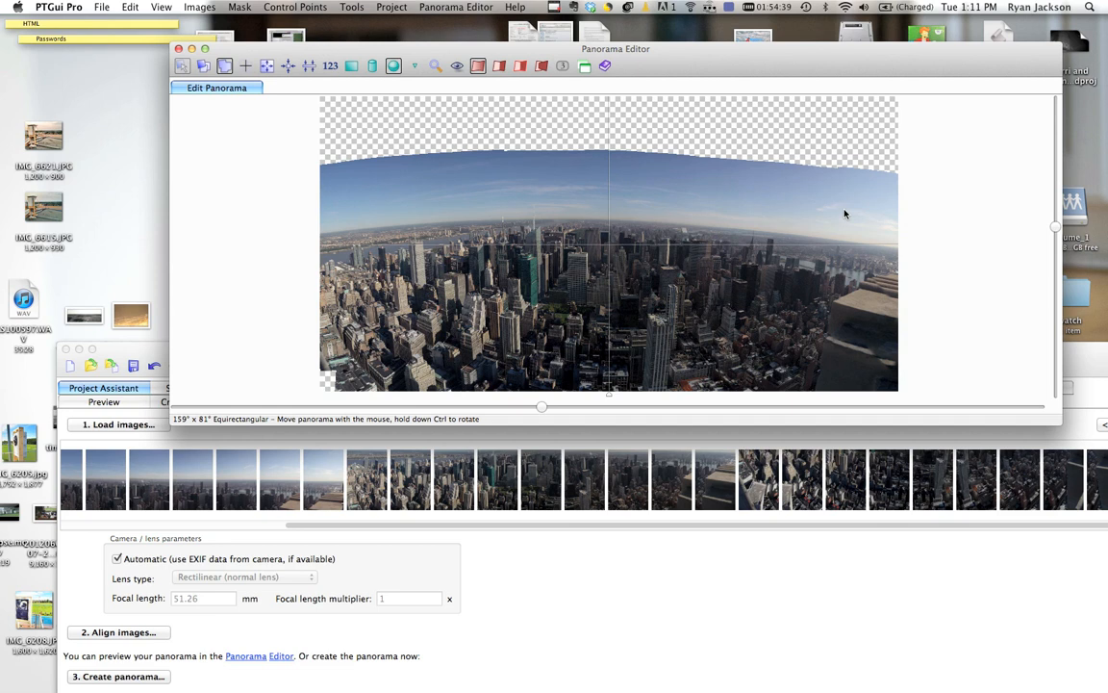
mouse_move(371, 171)
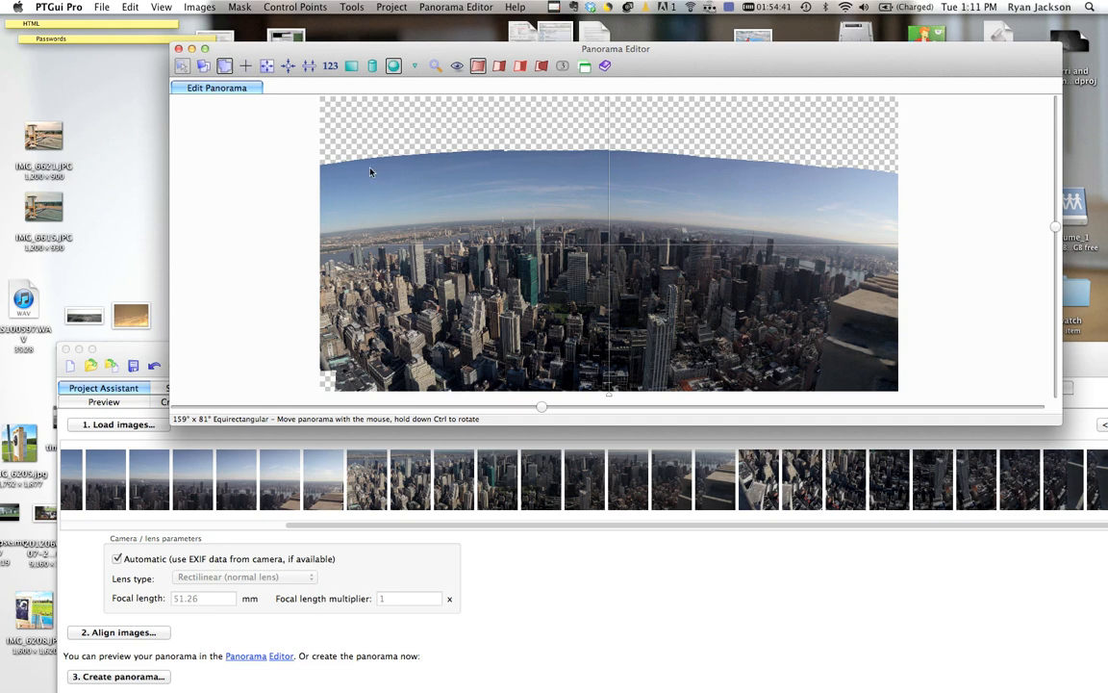
mouse_move(399, 209)
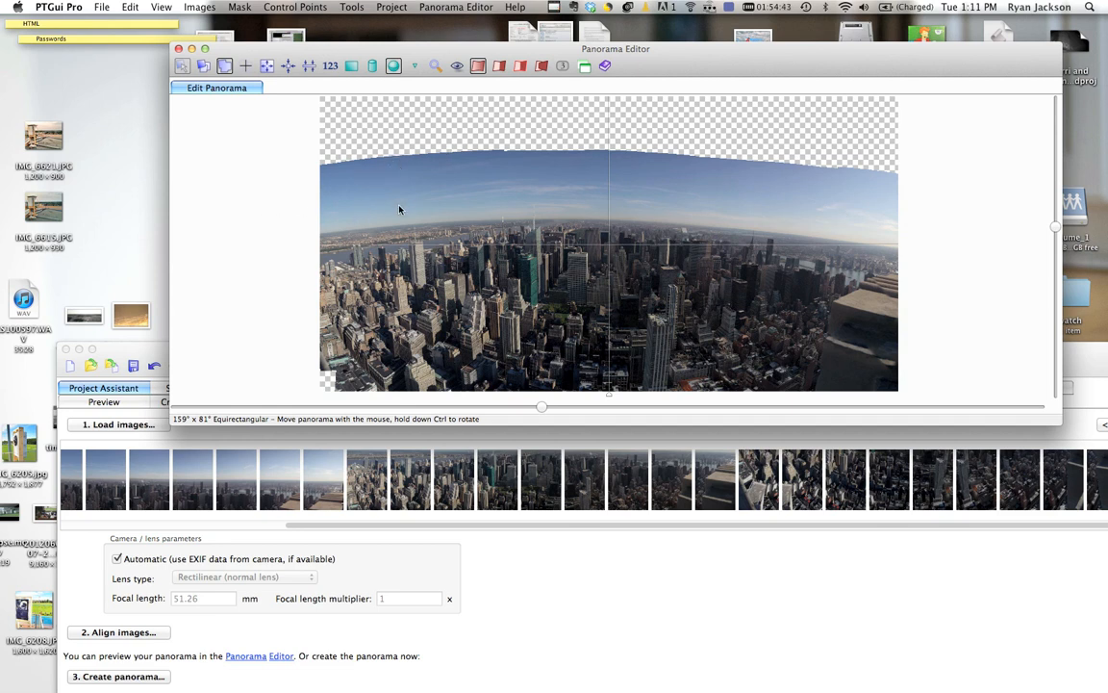
mouse_move(387, 184)
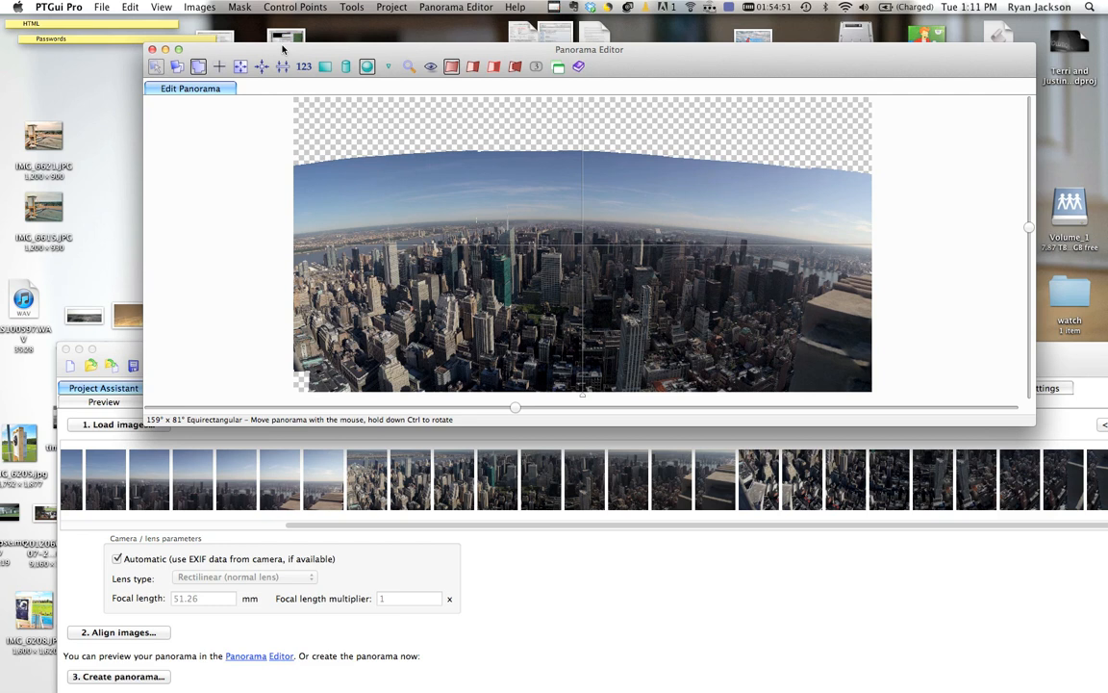
- Open Project > Align to Grid (2 × 4, 20% overlap) and close it without applying
click(389, 7)
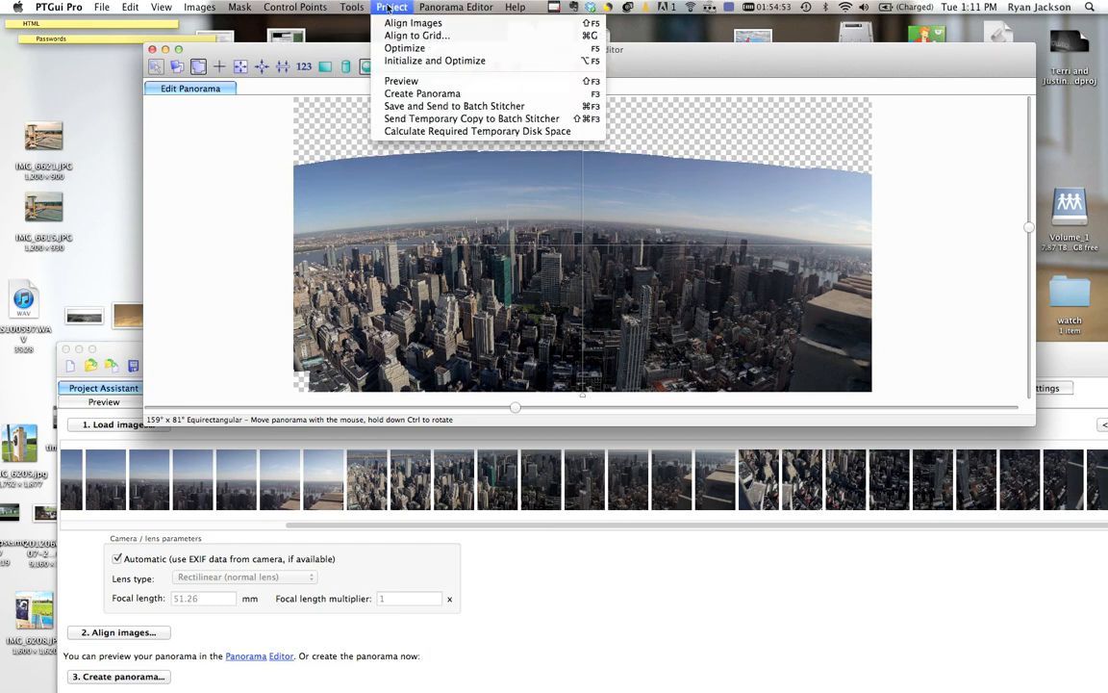
mouse_move(416, 36)
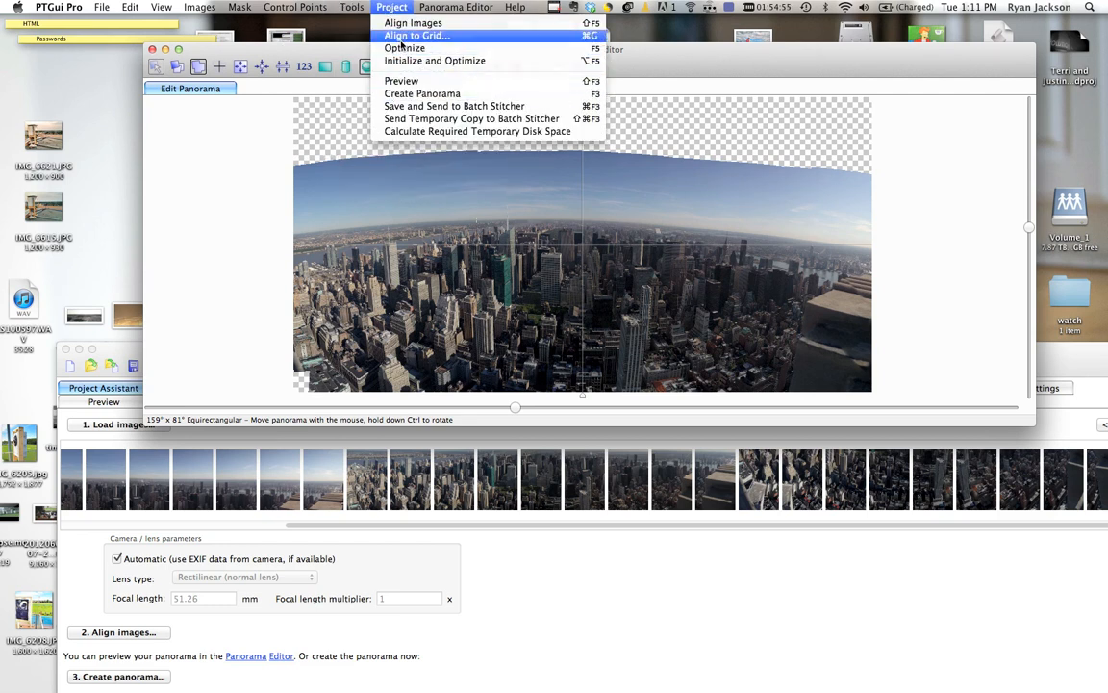
click(417, 35)
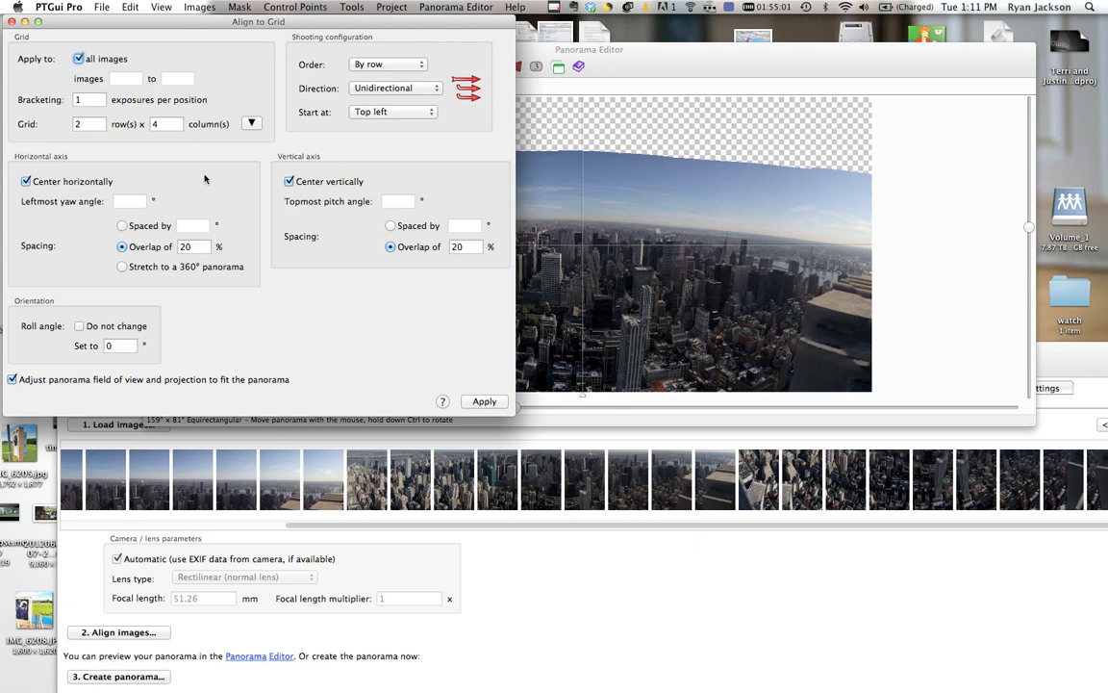
mouse_move(180, 59)
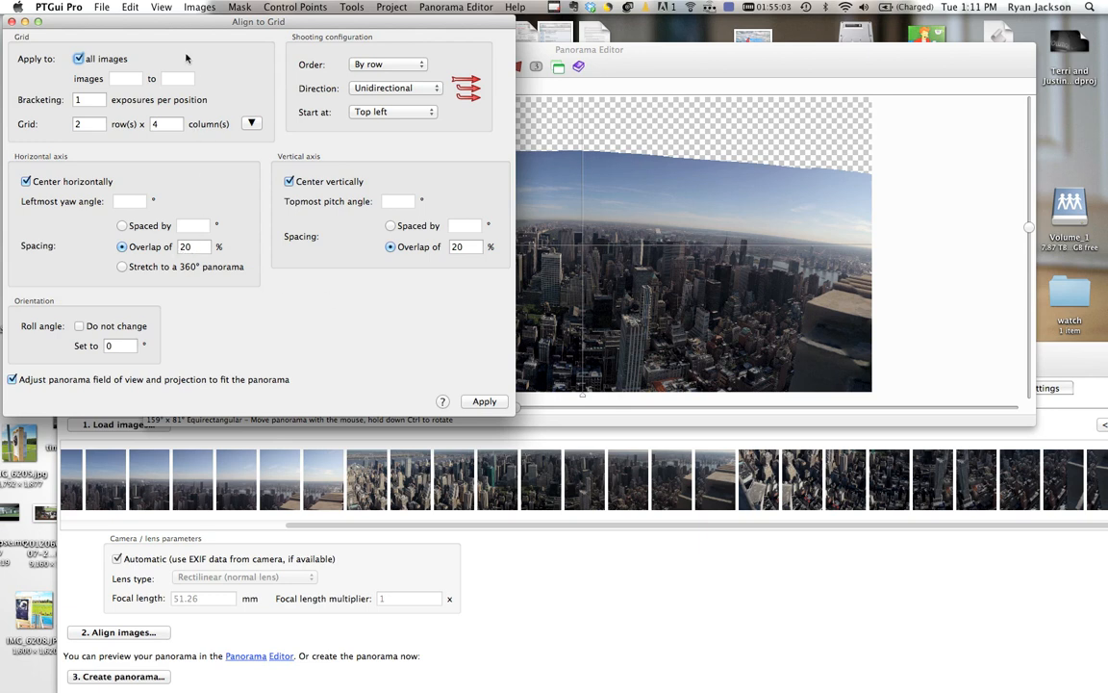
click(484, 401)
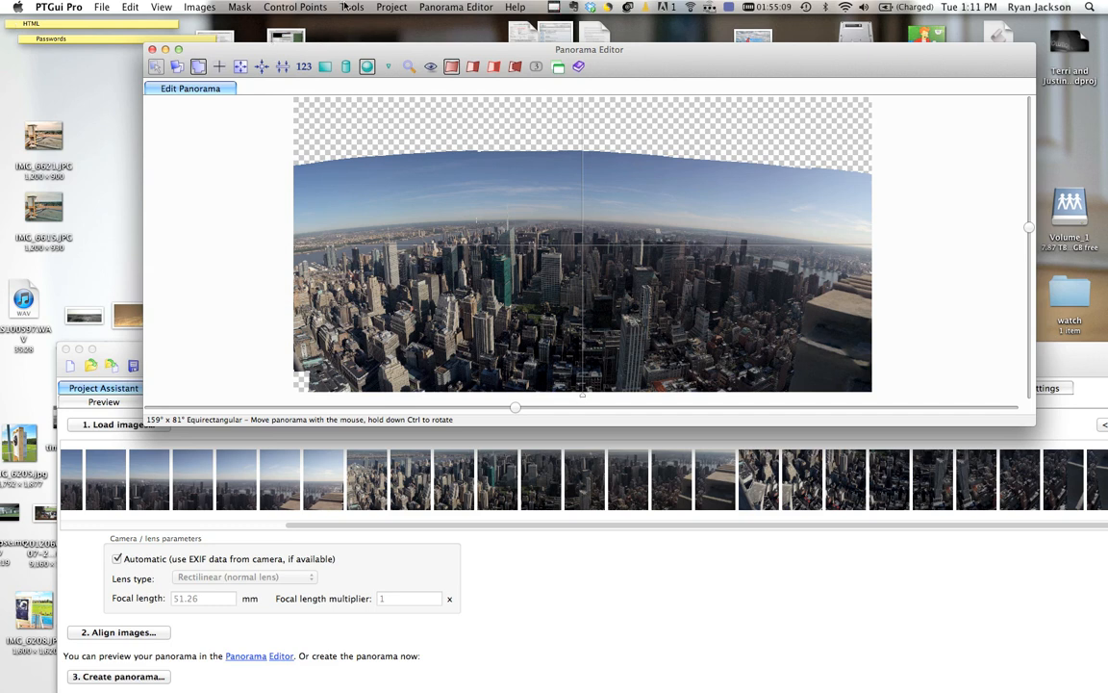
mouse_move(118, 346)
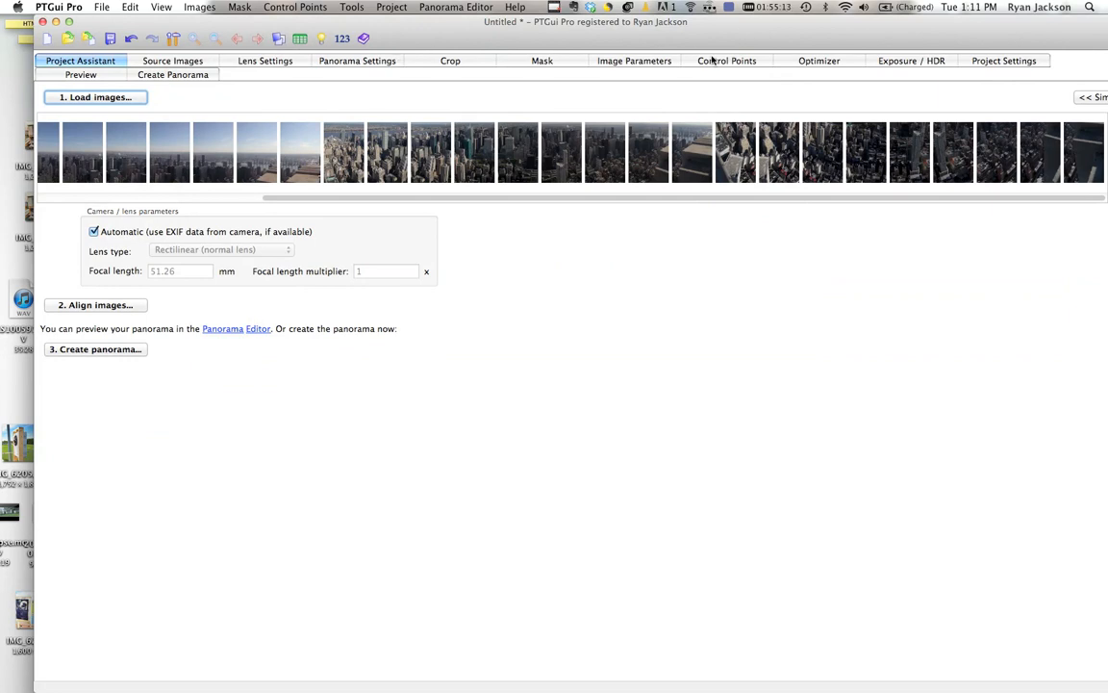
- Step through control point image pairs, adding points for images 2–3 and 4–5
click(725, 61)
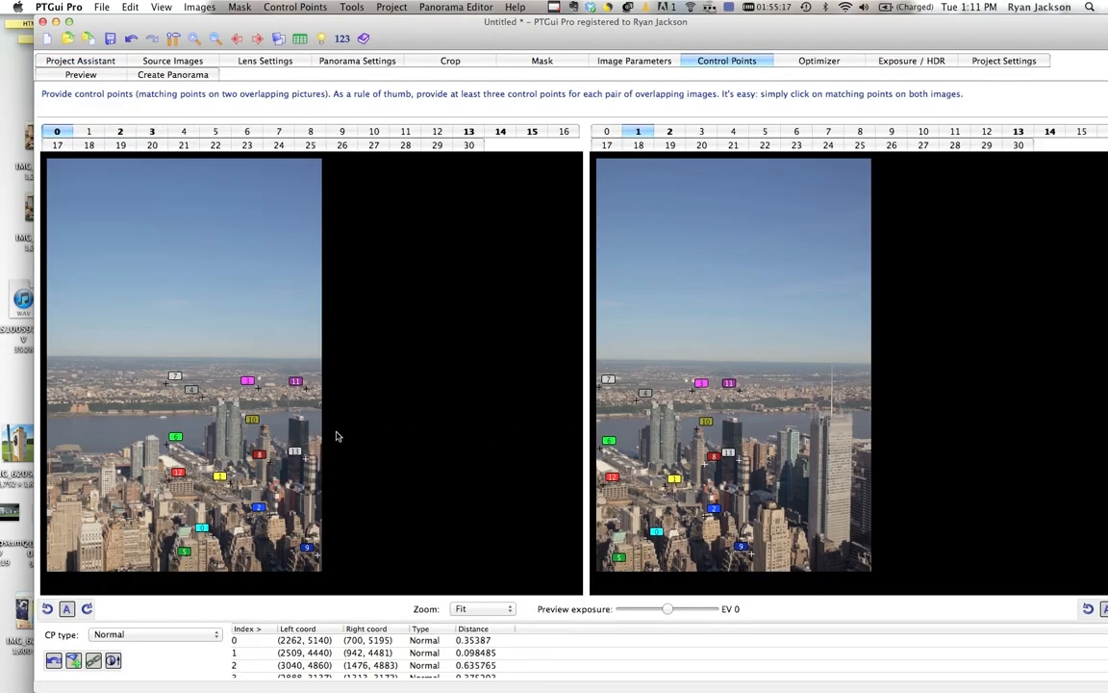
click(263, 433)
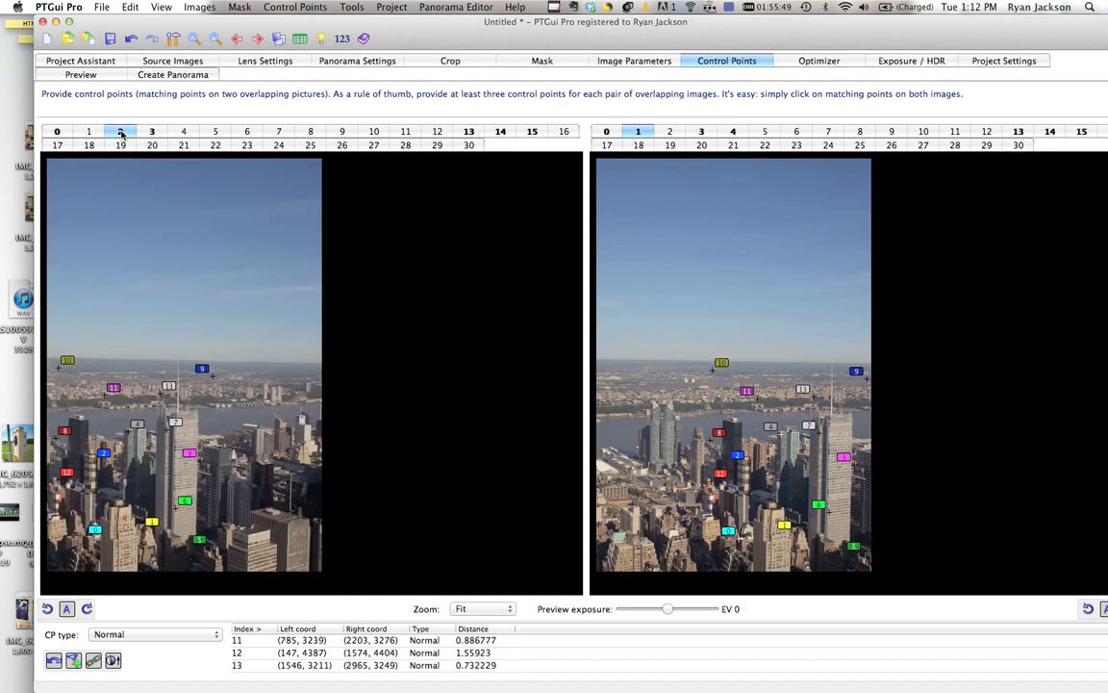
click(769, 205)
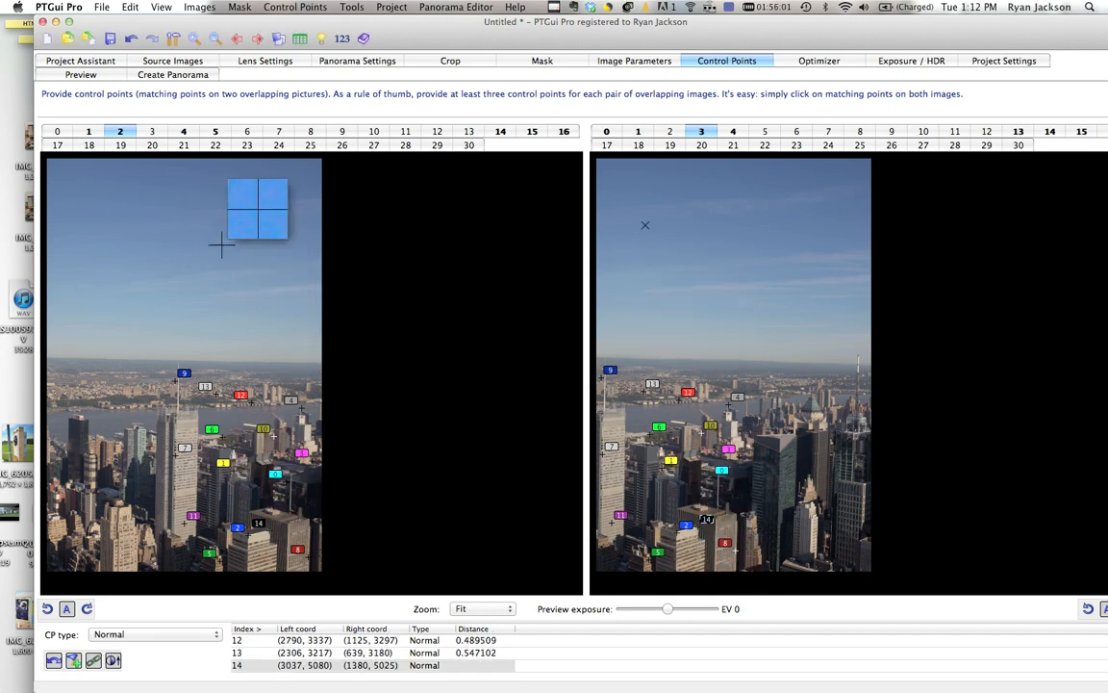
click(183, 130)
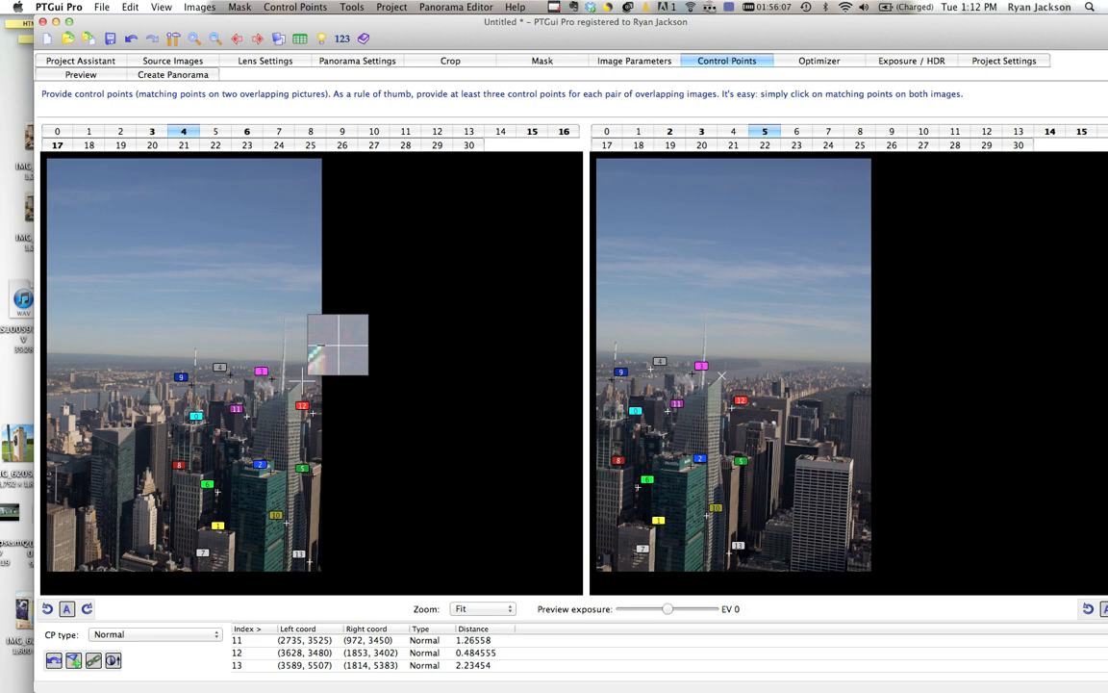
click(729, 366)
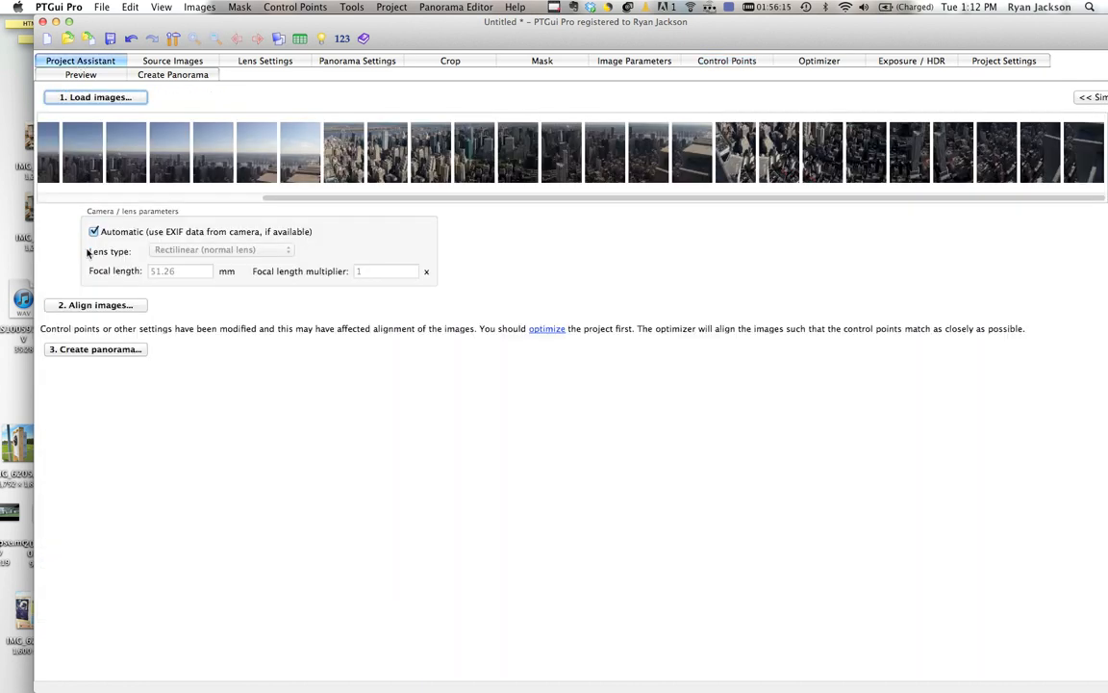
mouse_move(111, 298)
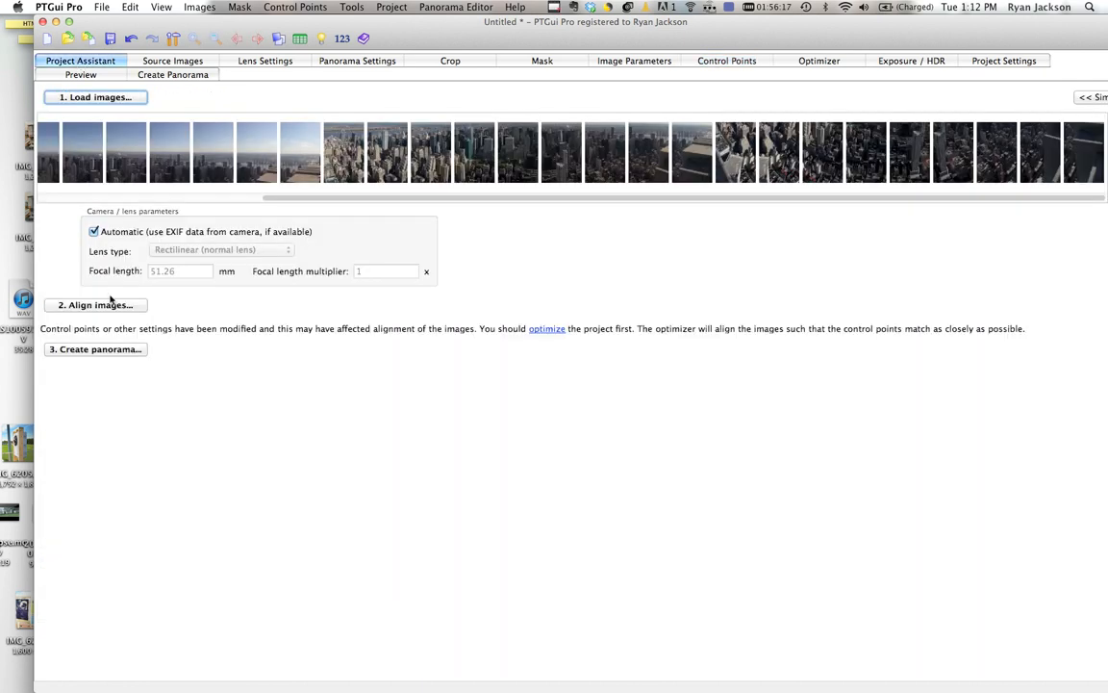
mouse_move(231, 154)
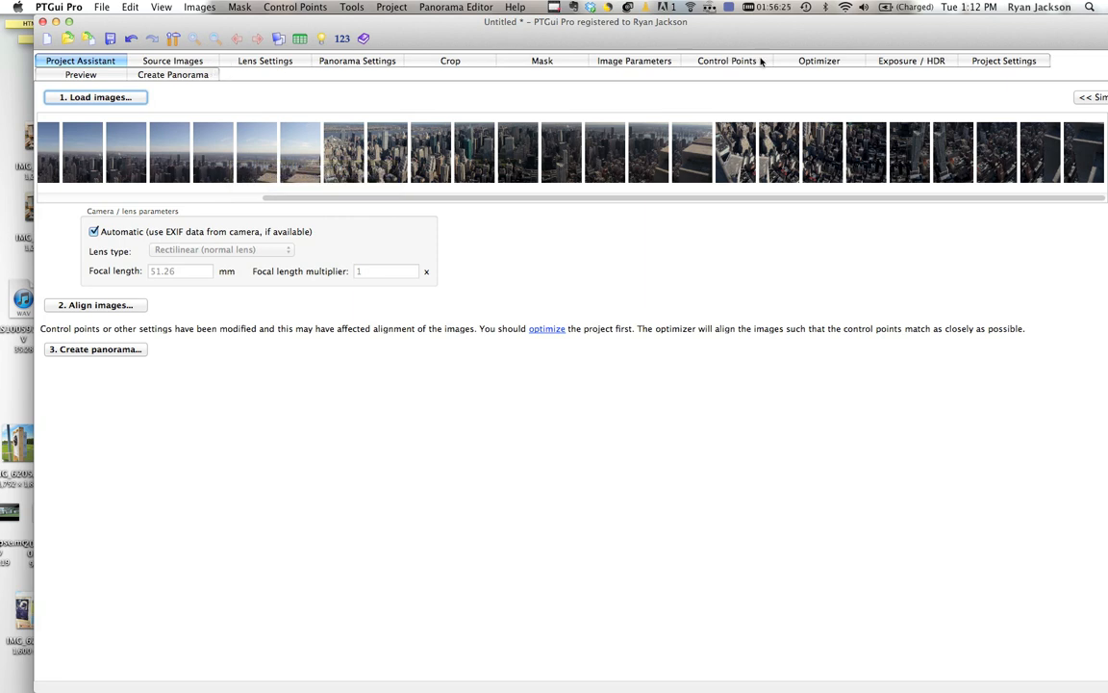
- Run the optimizer, accept the 1.43-pixel result, and view the image parameters table
click(820, 60)
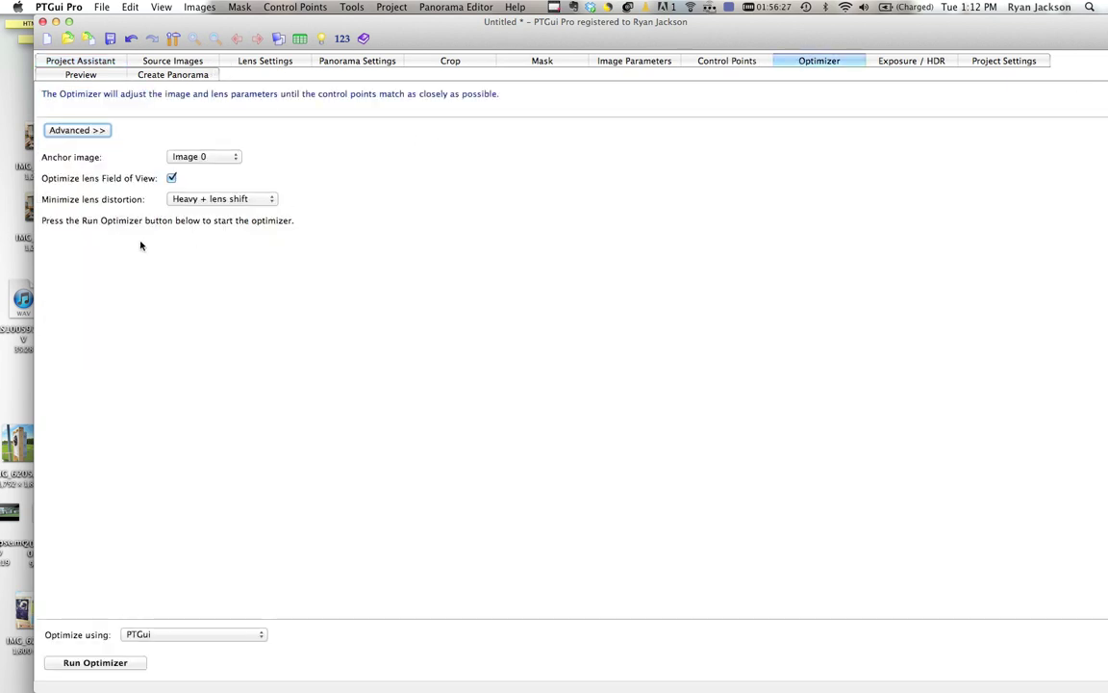
mouse_move(154, 607)
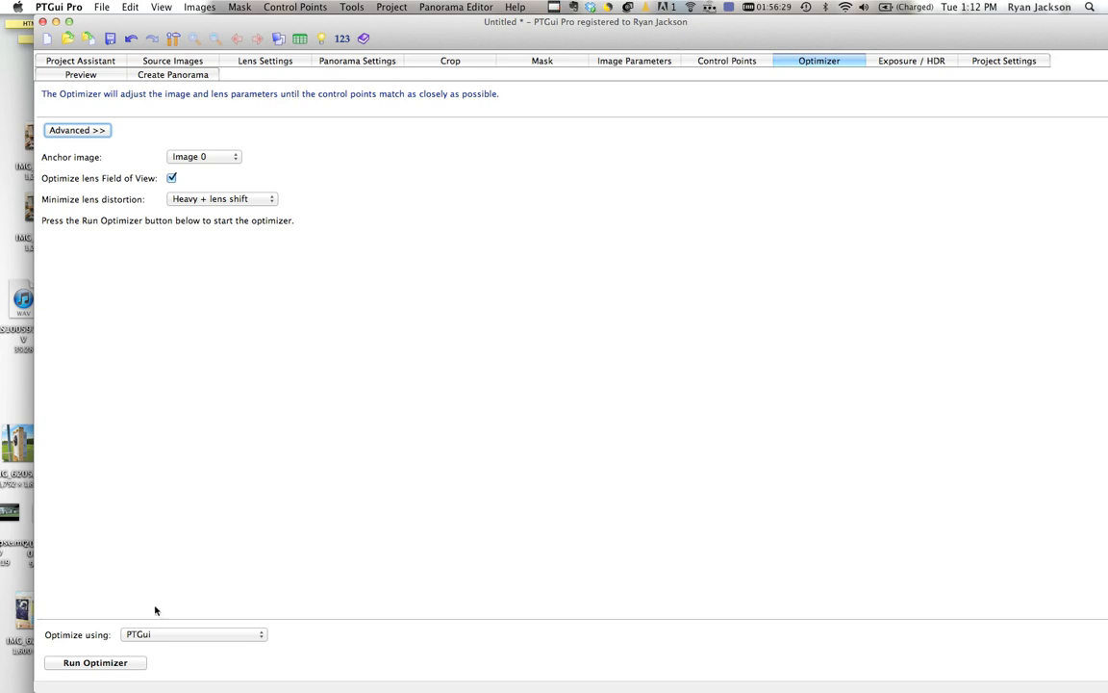
click(96, 662)
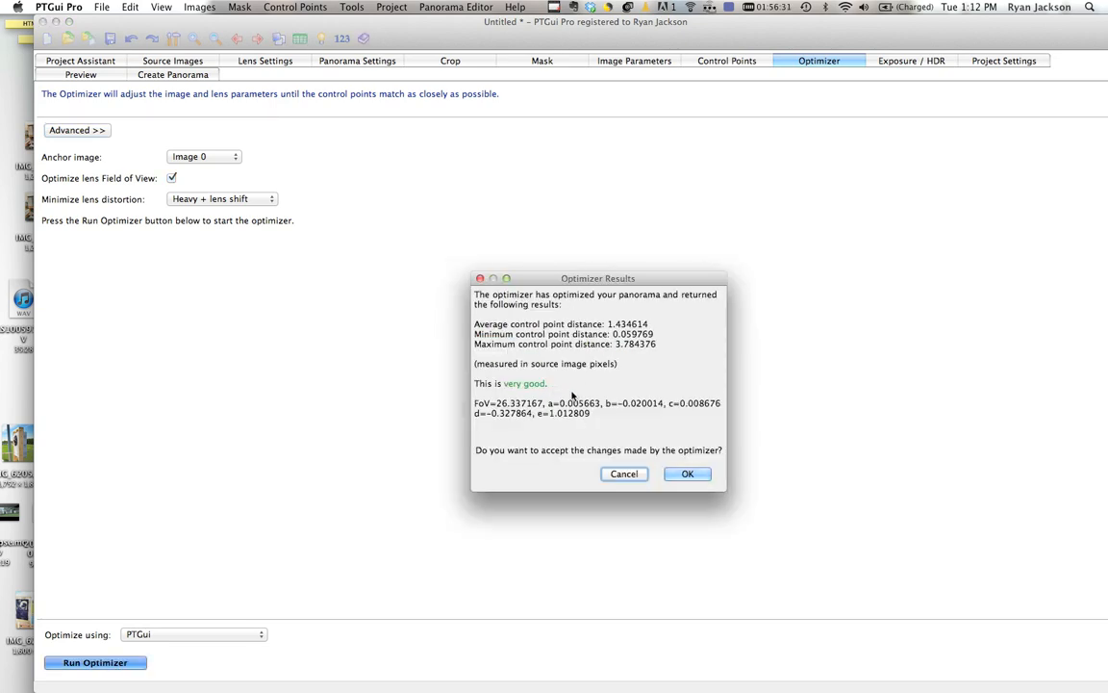
click(687, 474)
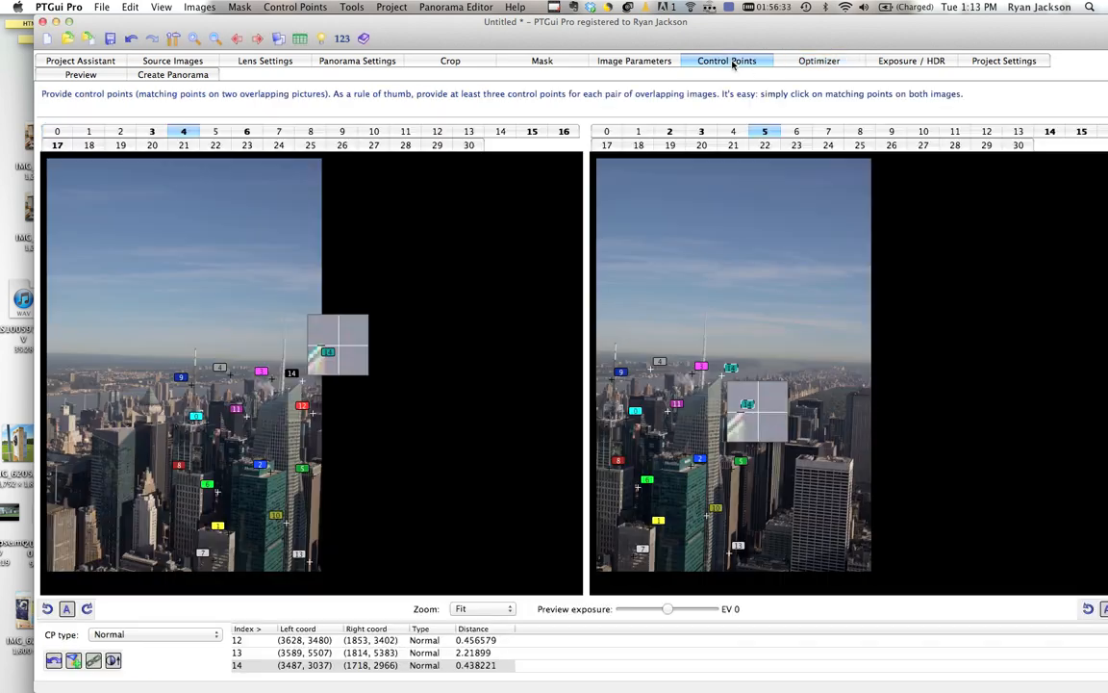
click(635, 60)
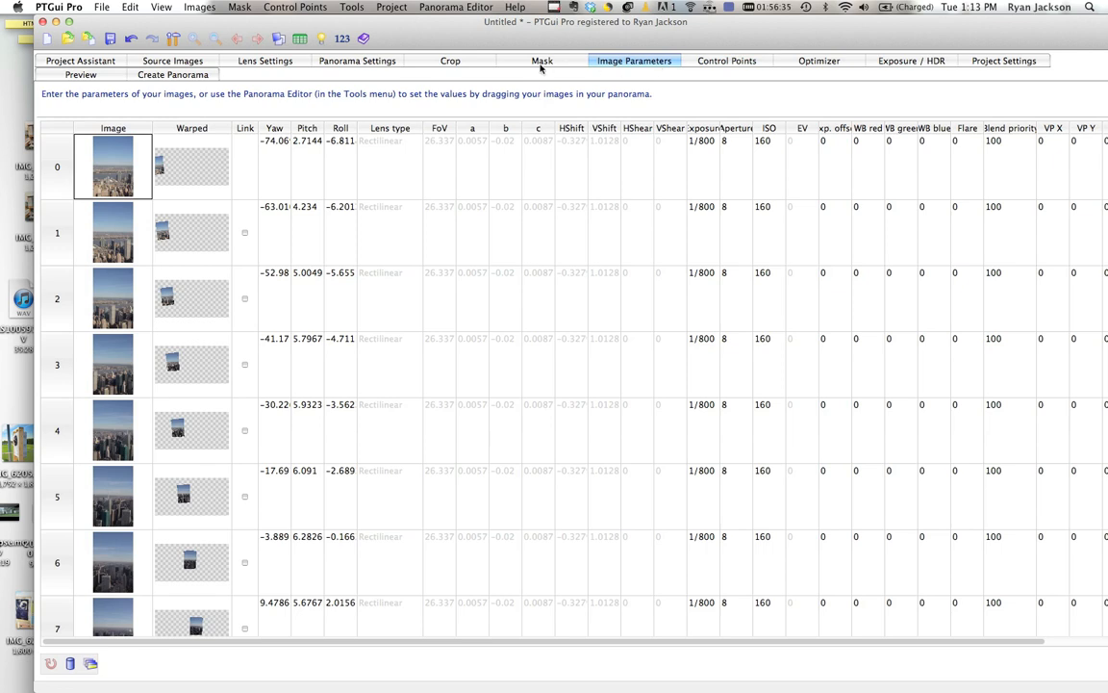
- Paint a red exclusion figure over the river area of image 0 in the Mask tab
click(541, 61)
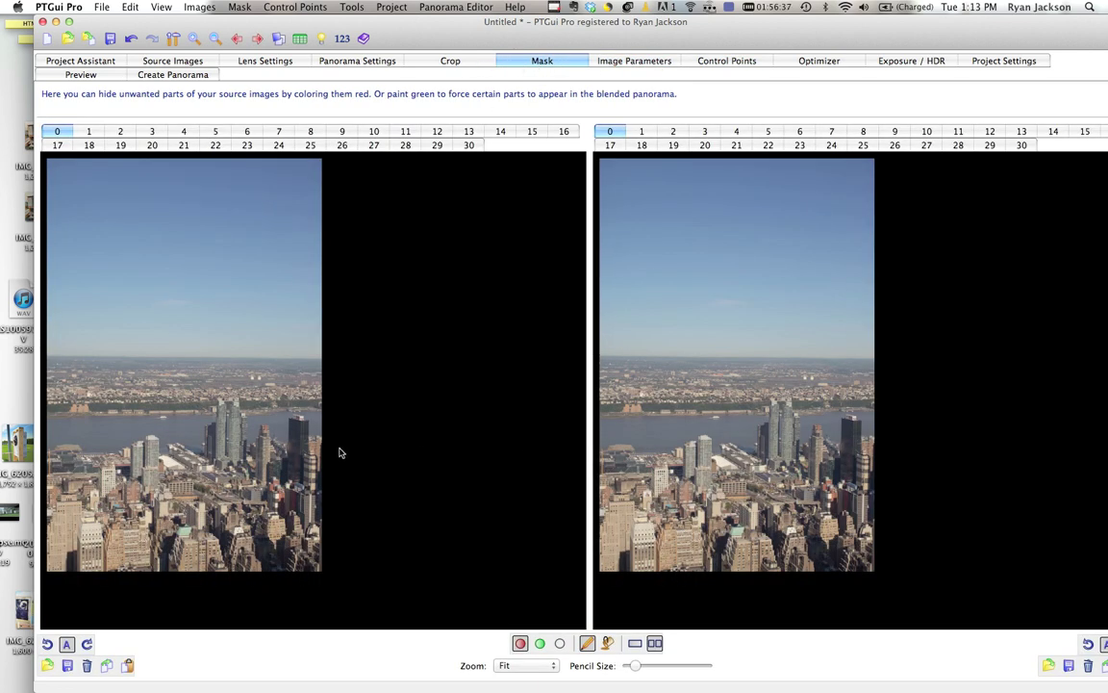
mouse_move(192, 392)
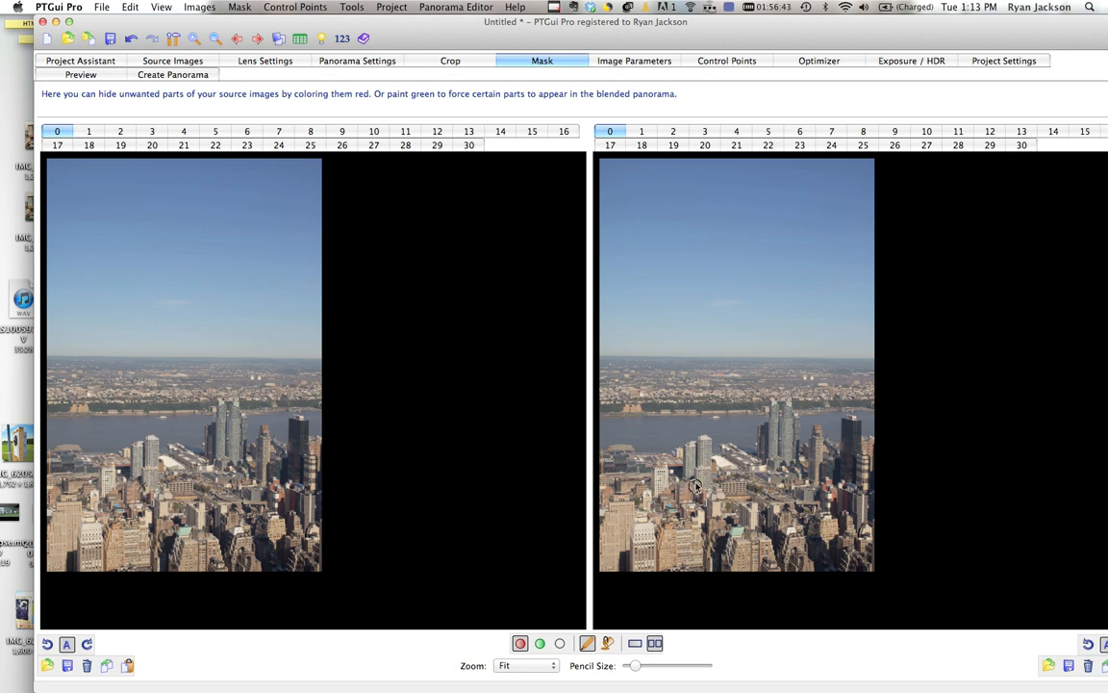
mouse_move(277, 370)
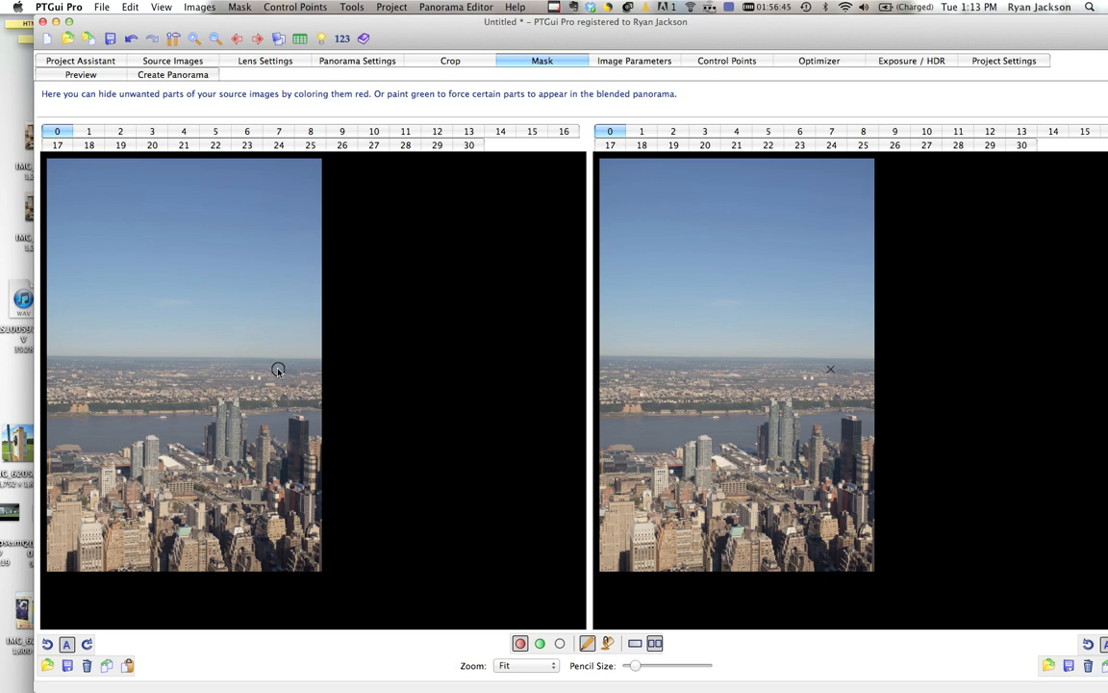
mouse_move(286, 383)
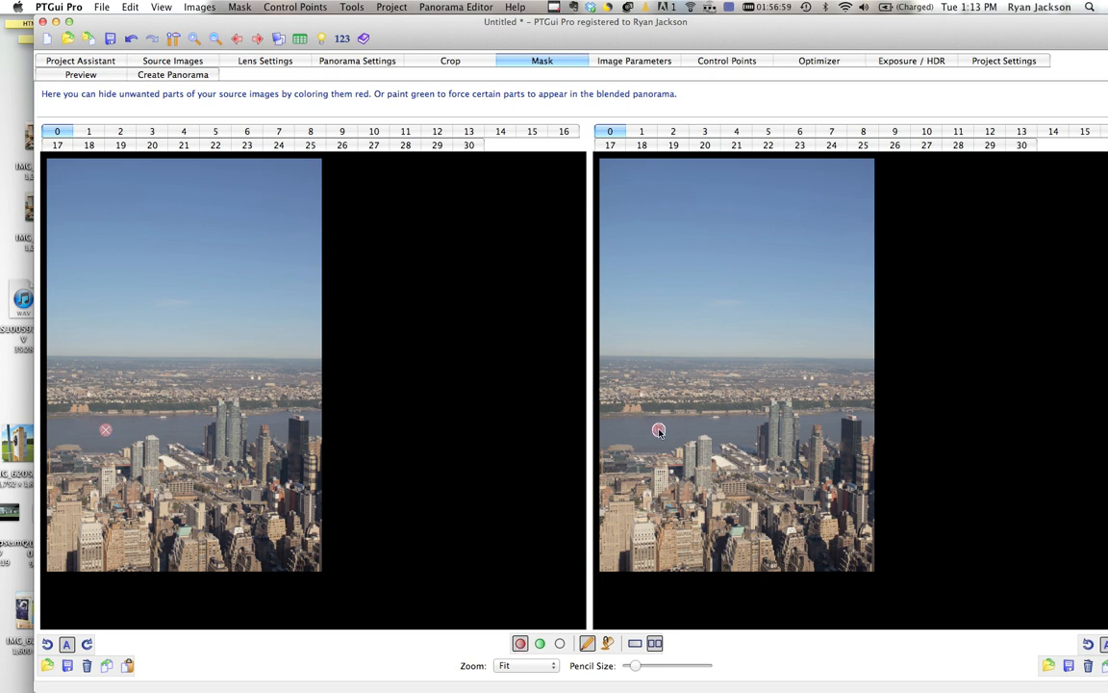
click(661, 432)
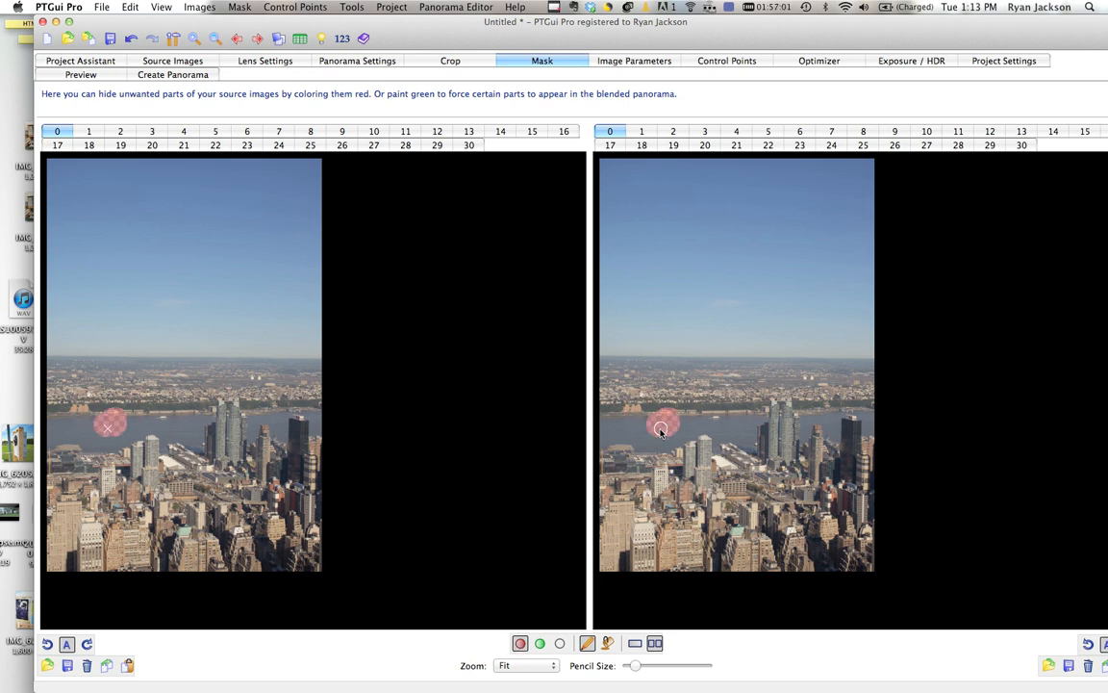
drag(664, 423, 654, 472)
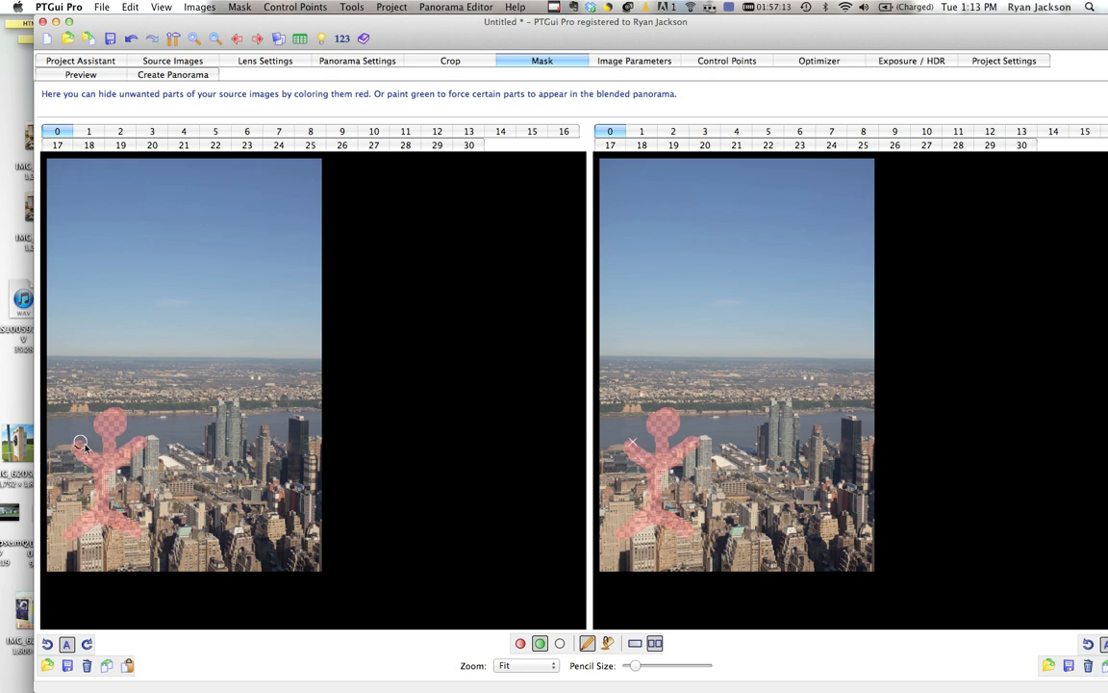
- Paint green keep areas across the figure on image 0
drag(82, 443, 108, 457)
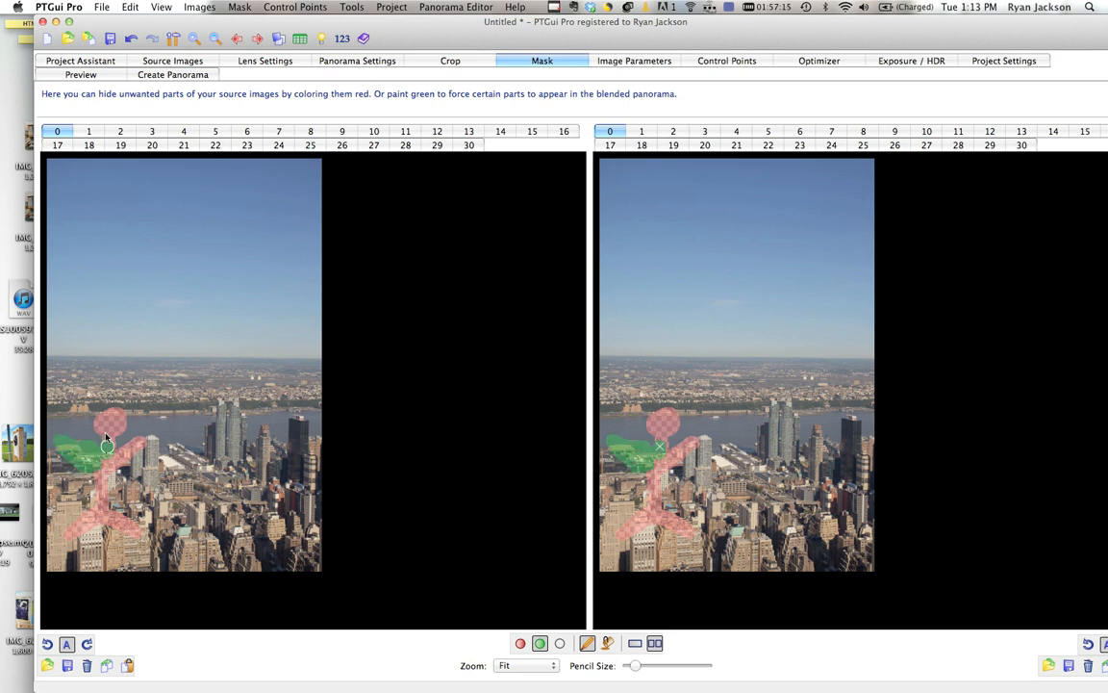
drag(105, 442, 135, 460)
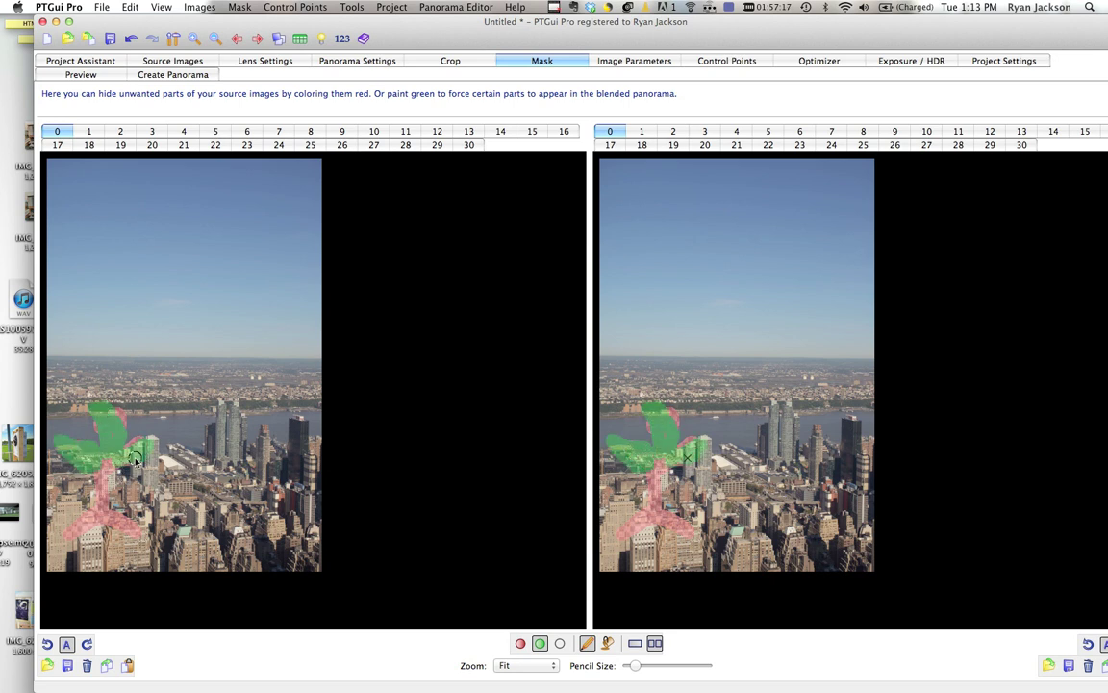
click(641, 131)
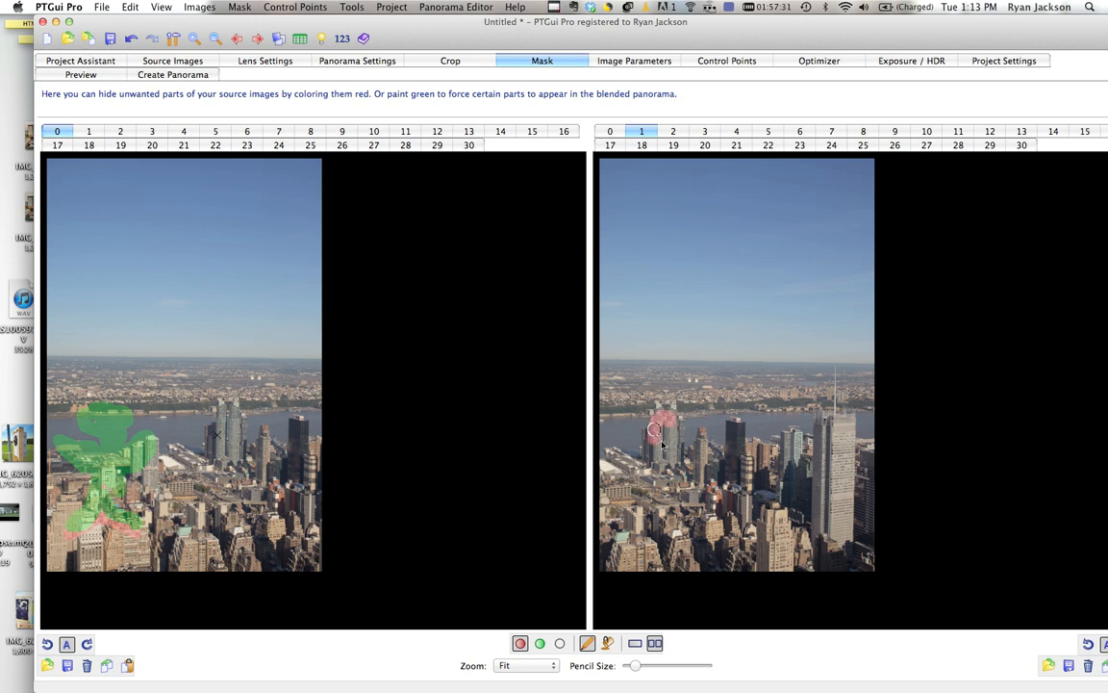
- Paint a red exclusion figure on image 1, then clear the masks and view crop settings
drag(659, 428, 659, 490)
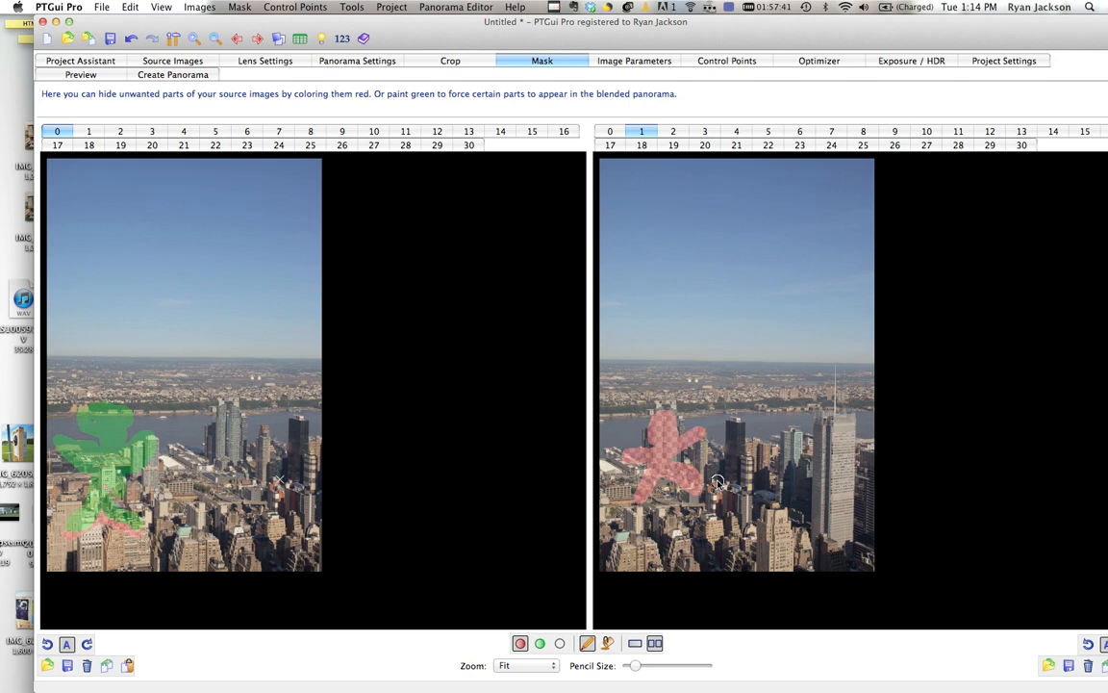
mouse_move(593, 622)
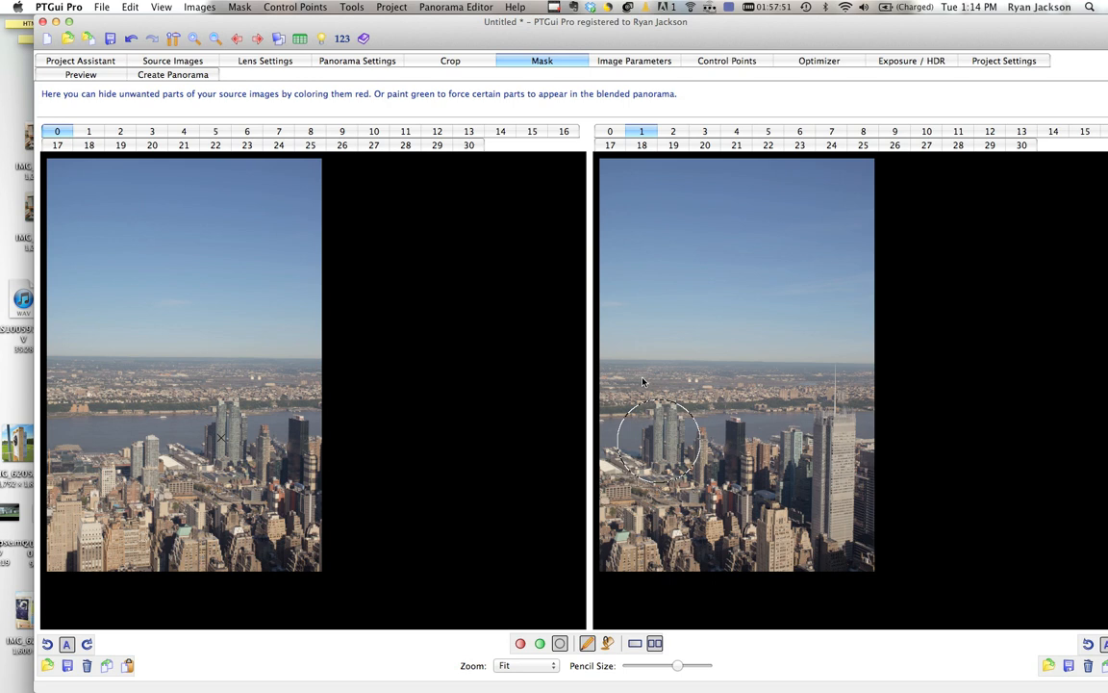
click(449, 61)
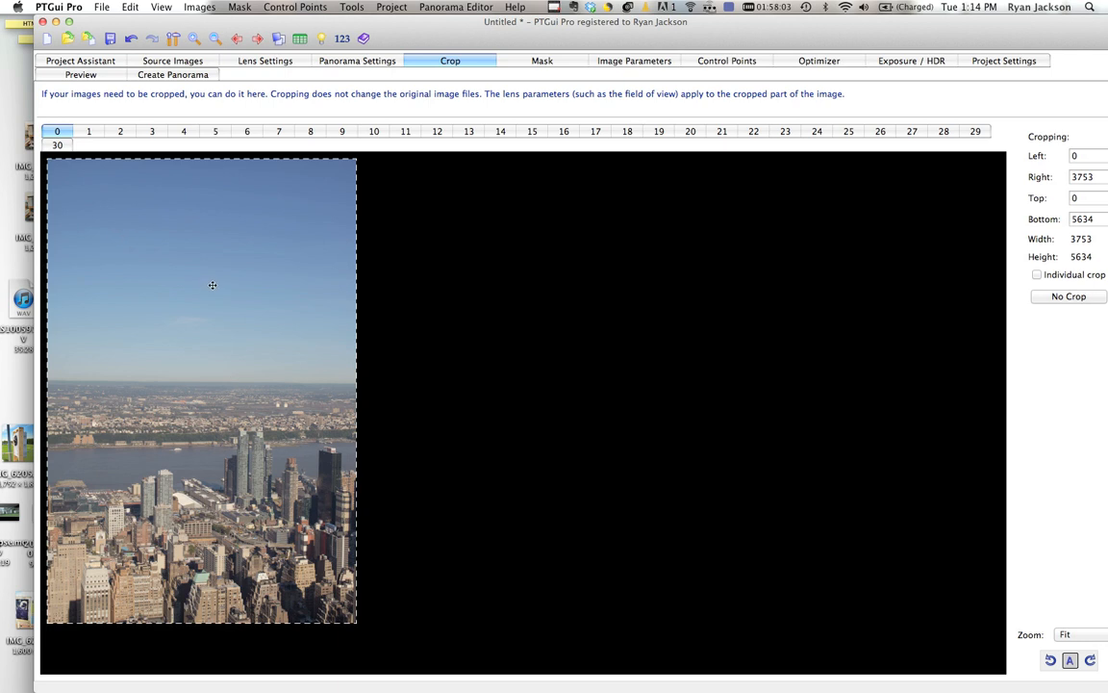
mouse_move(272, 300)
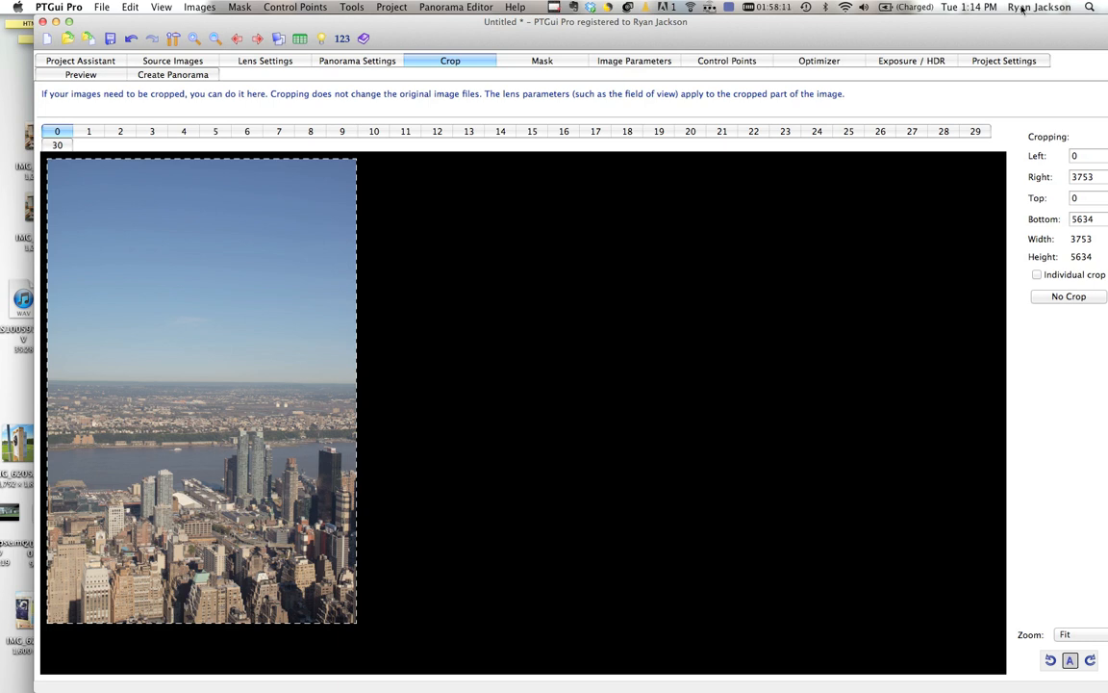
- Revisit the Mask and Optimizer tabs, then view Exposure / HDR settings with HDR off
click(535, 61)
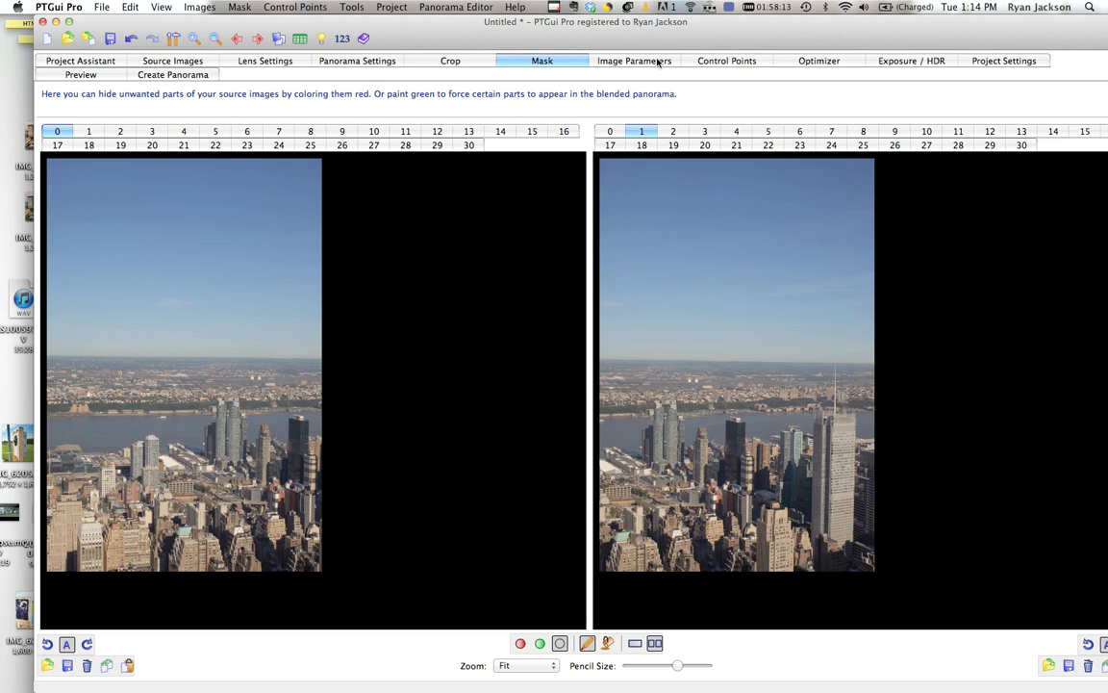
click(820, 61)
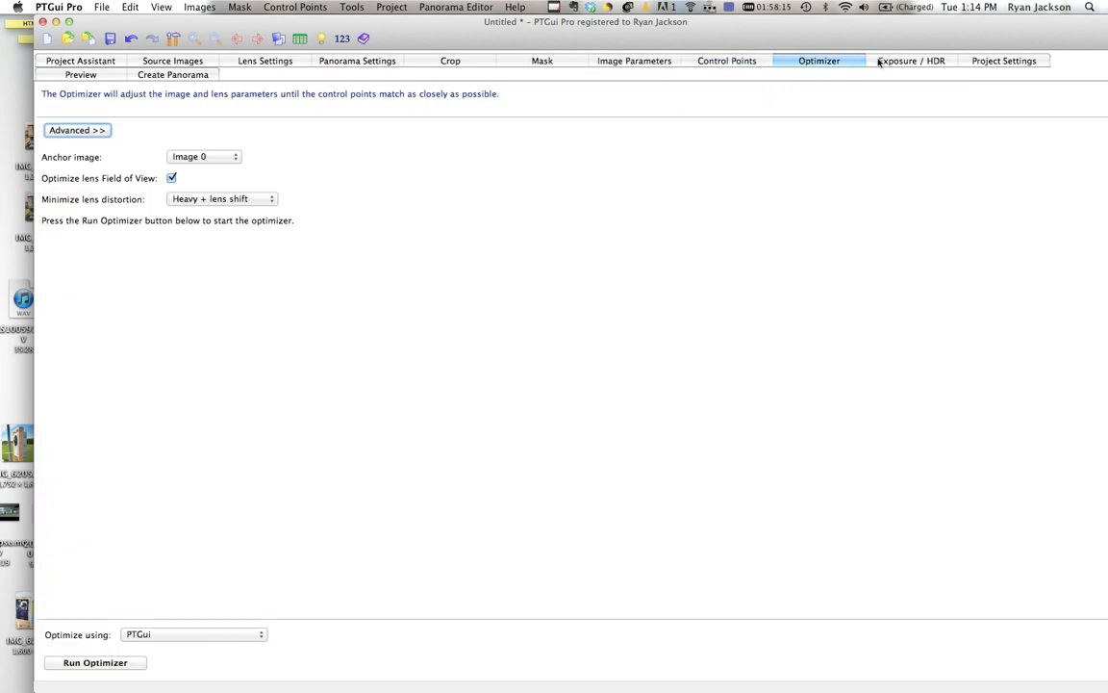
click(911, 61)
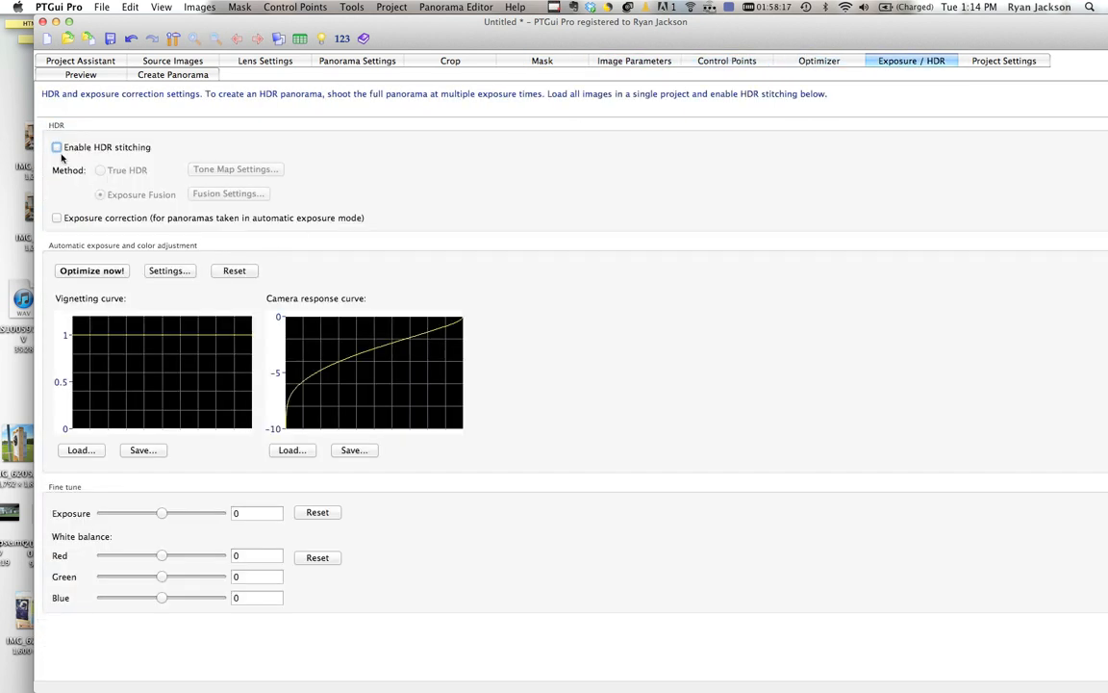
mouse_move(95, 157)
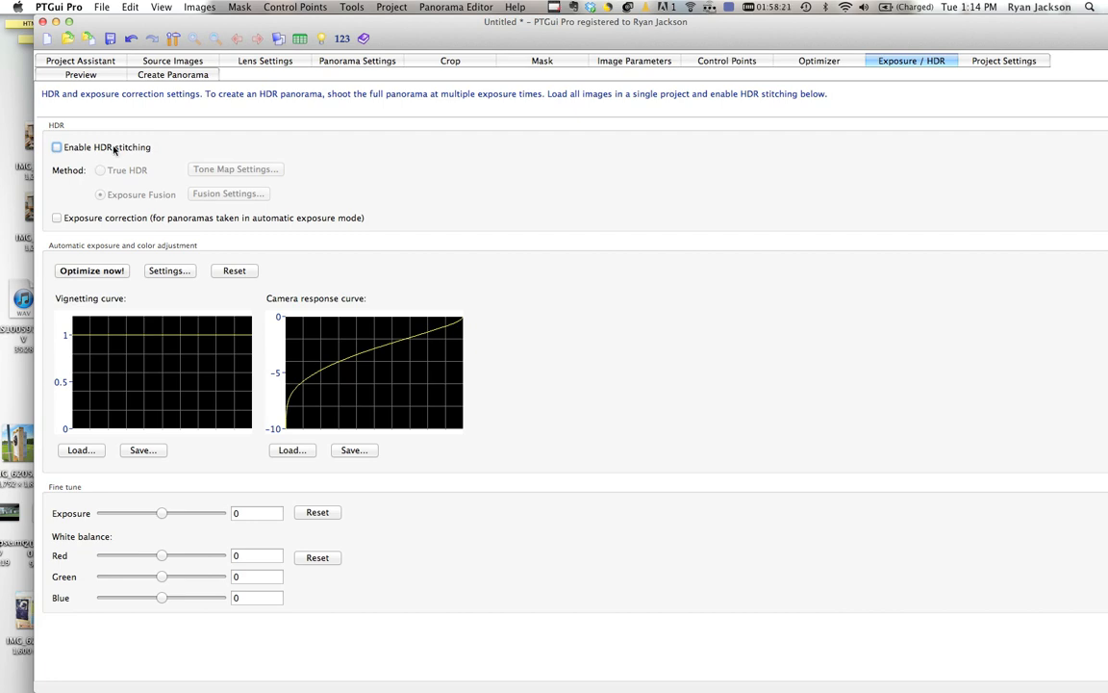
mouse_move(187, 199)
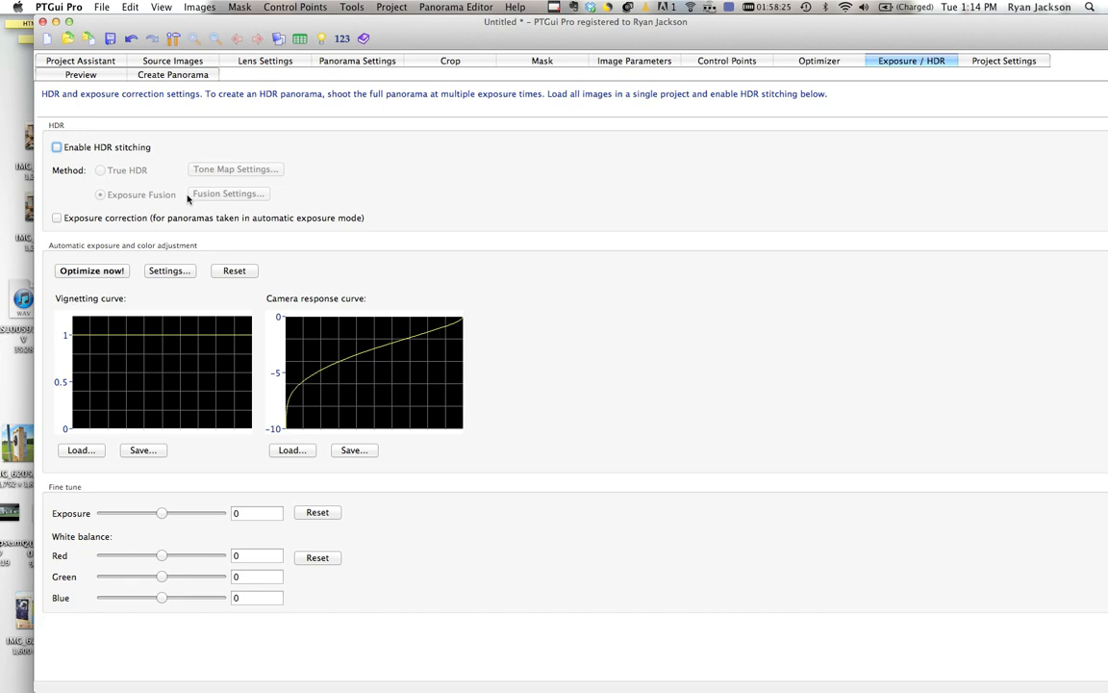
mouse_move(118, 183)
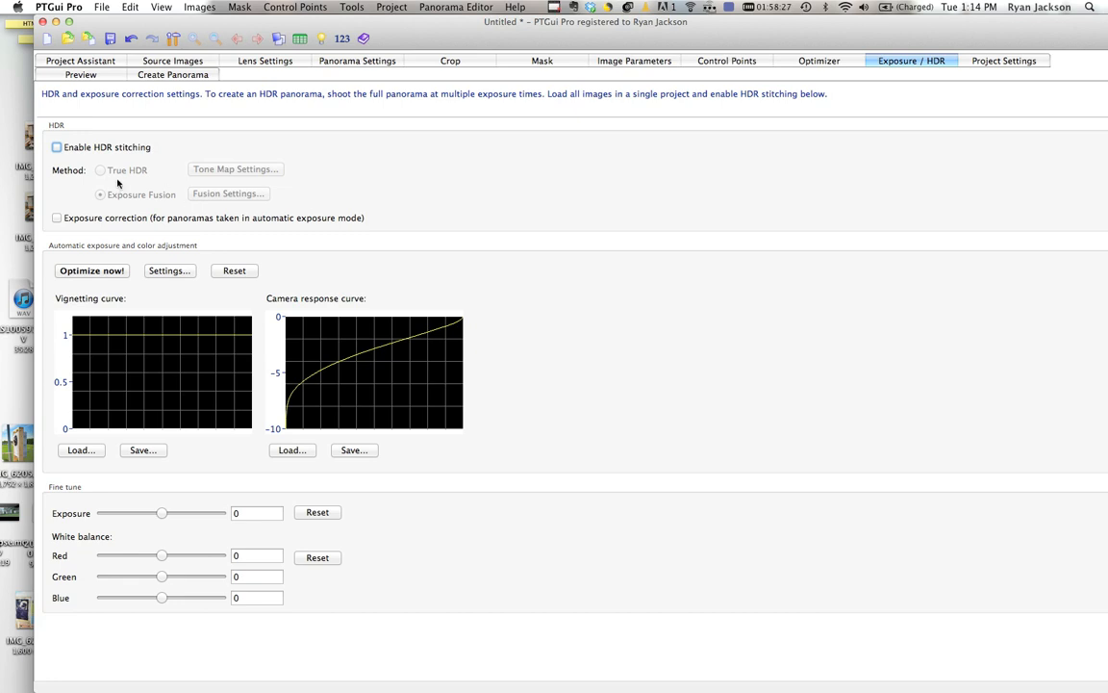
- Tune tone mapping with dynamic radius adjustment off, then accept it
click(55, 146)
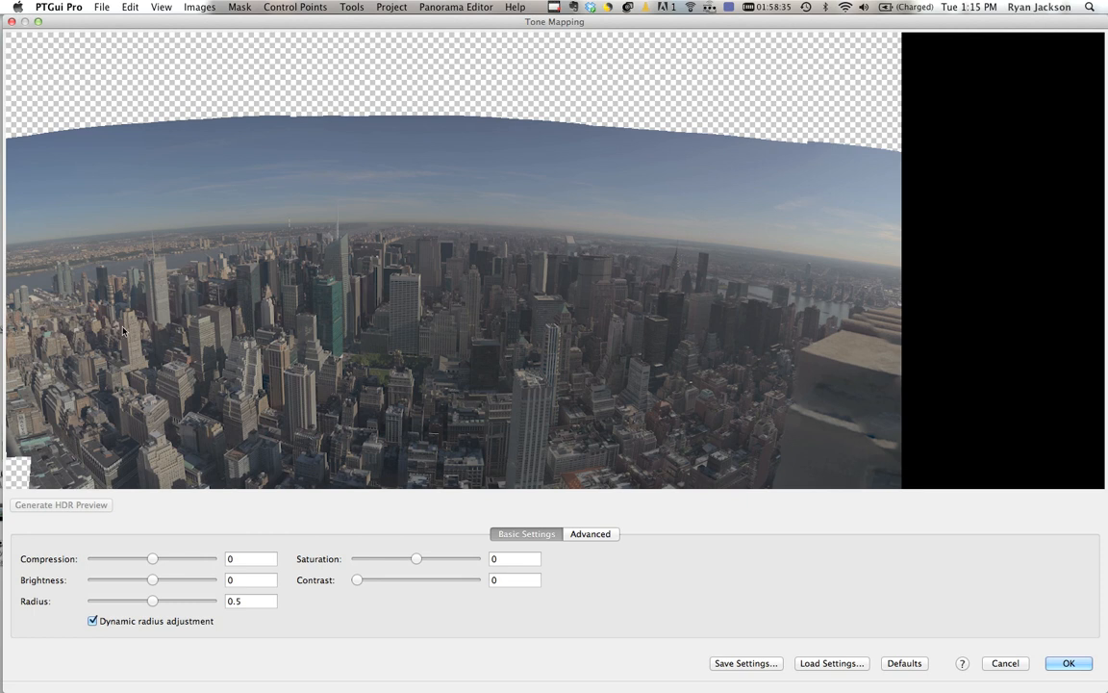
click(87, 620)
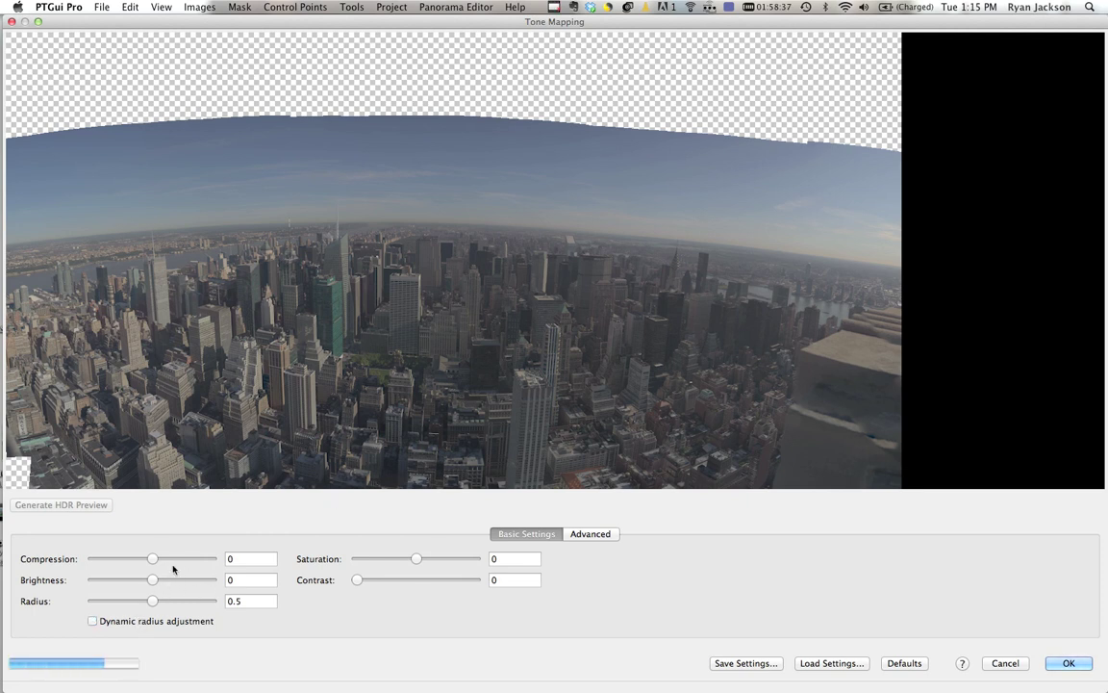
drag(152, 559, 170, 559)
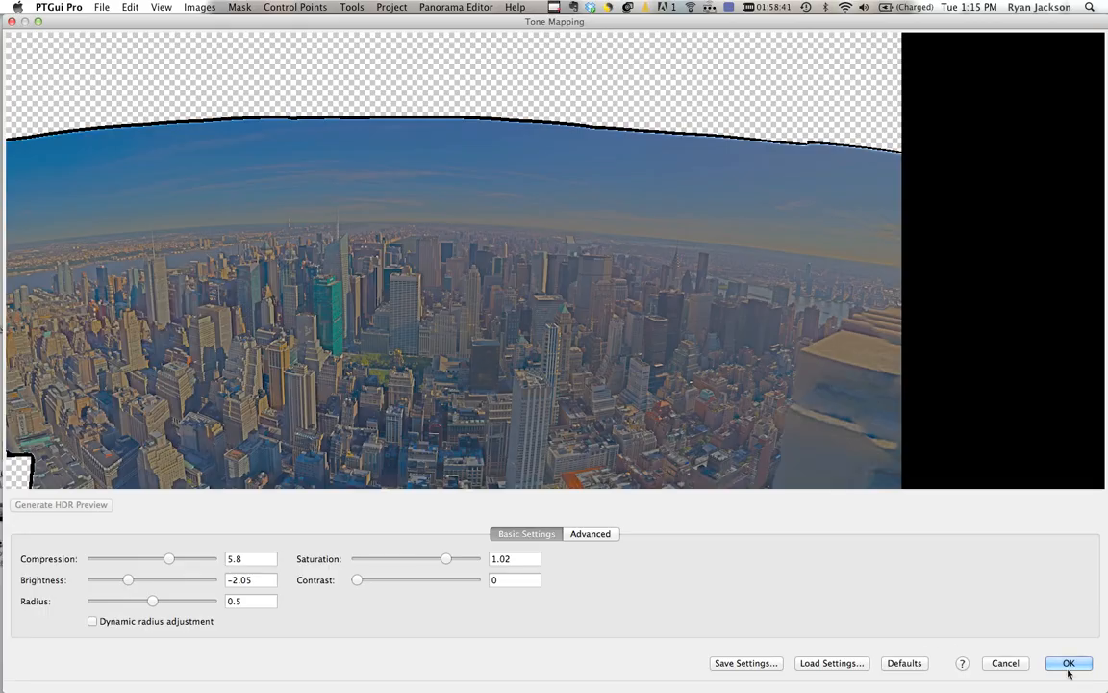
click(1068, 662)
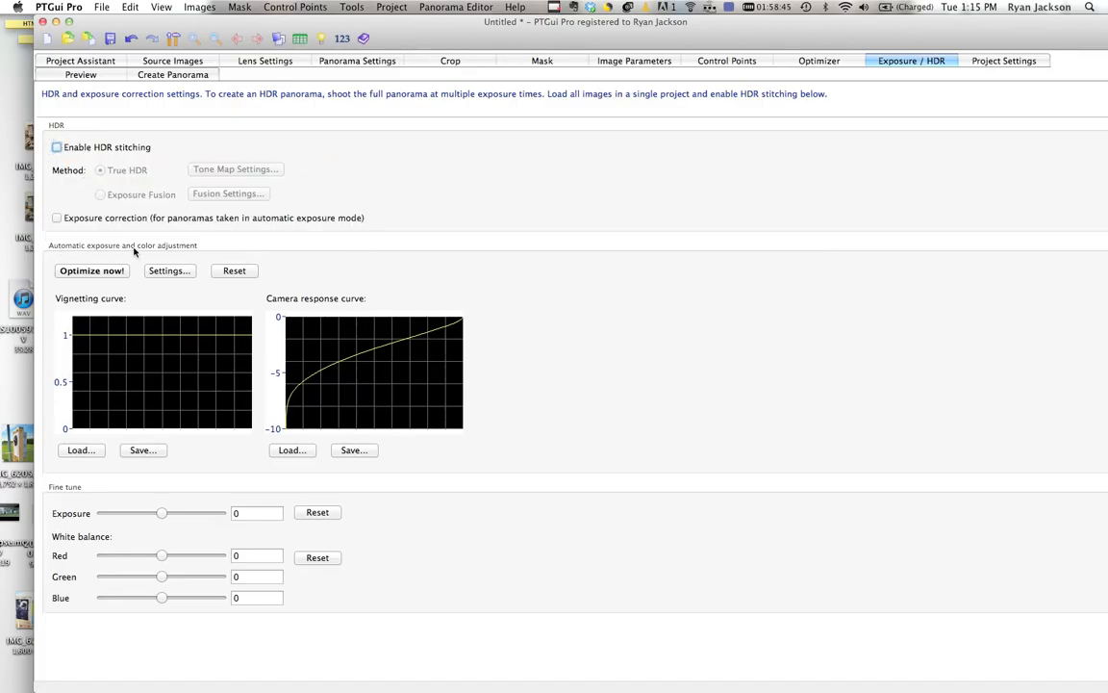
mouse_move(92, 270)
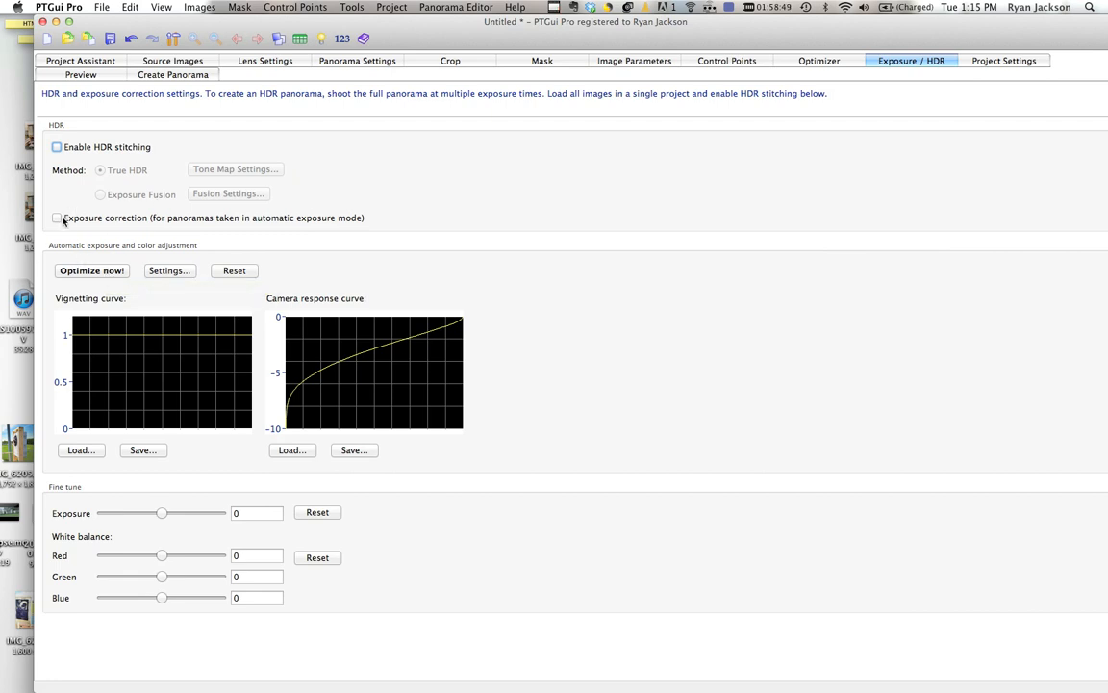
- Switch exposure correction on, then clear it again
click(57, 217)
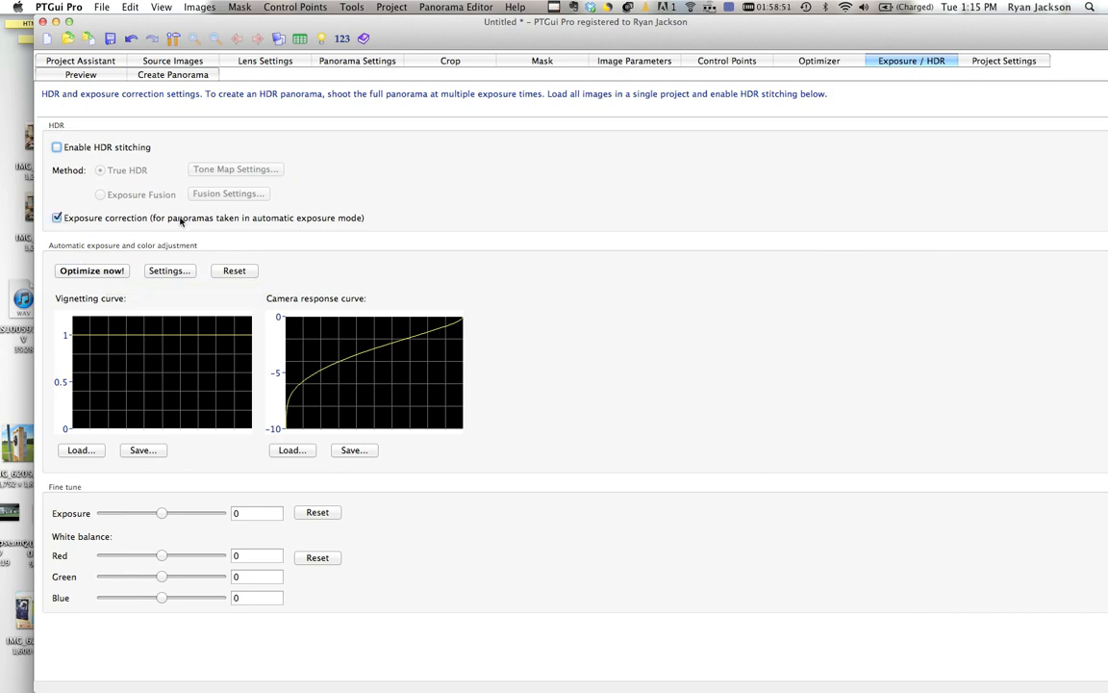
click(57, 218)
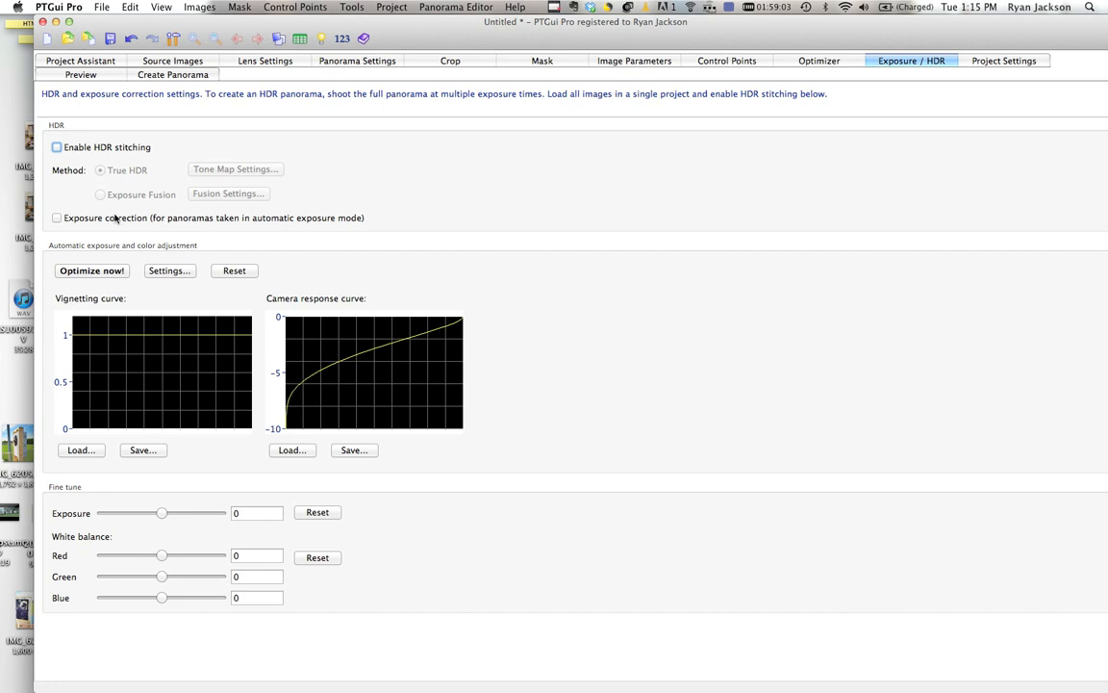
mouse_move(260, 542)
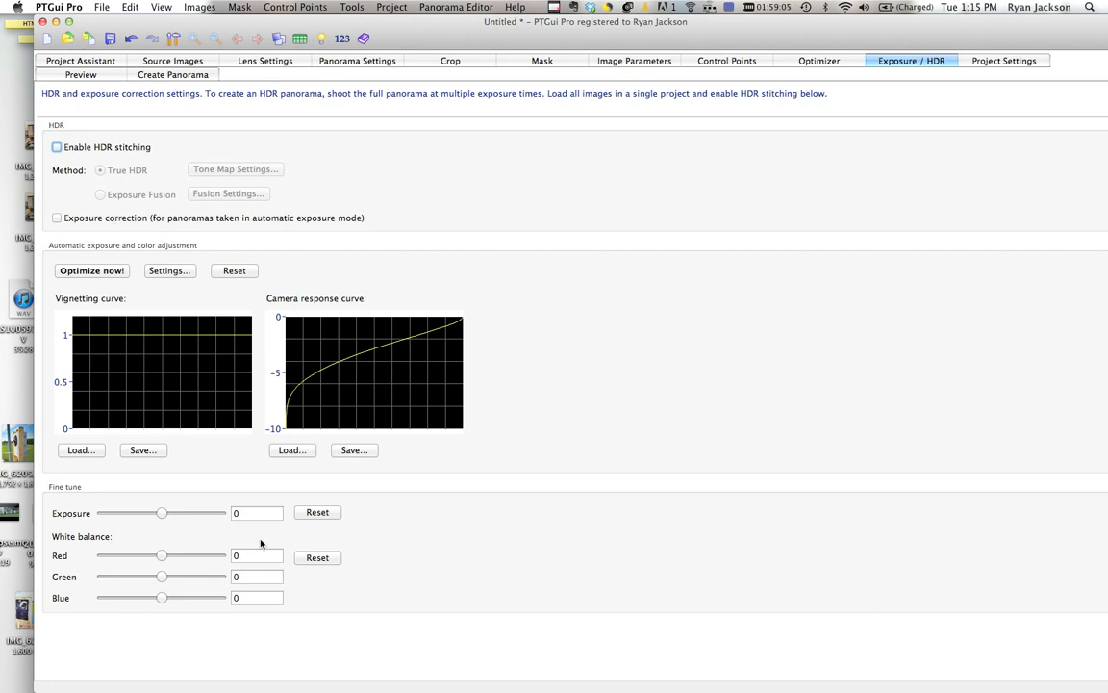
mouse_move(192, 555)
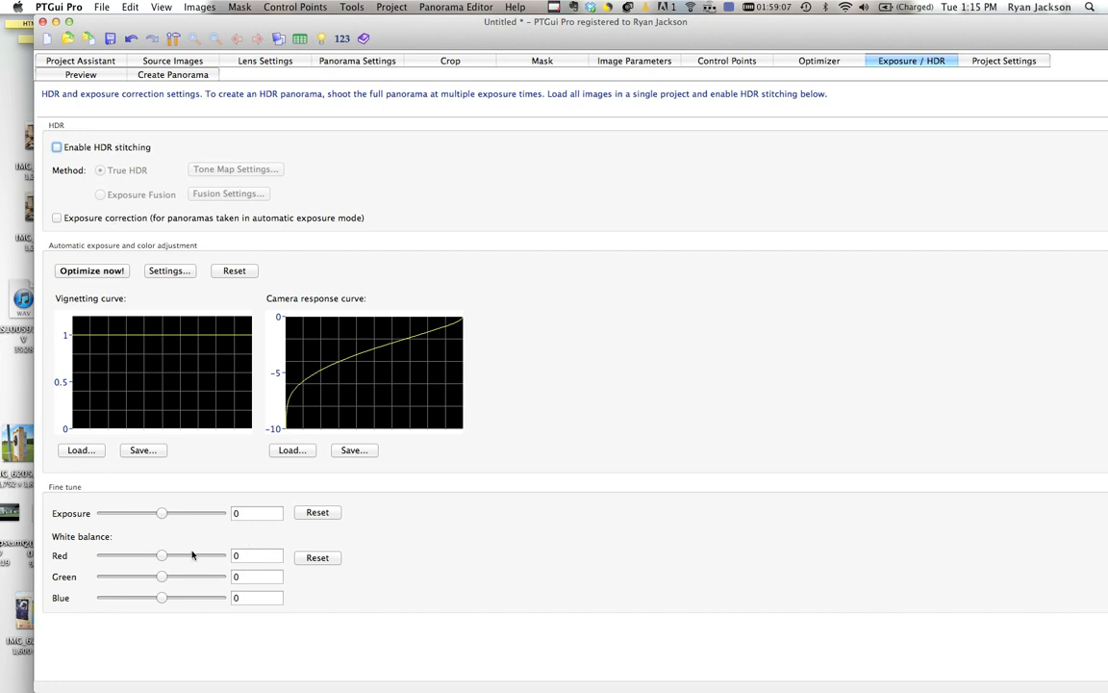
mouse_move(477, 85)
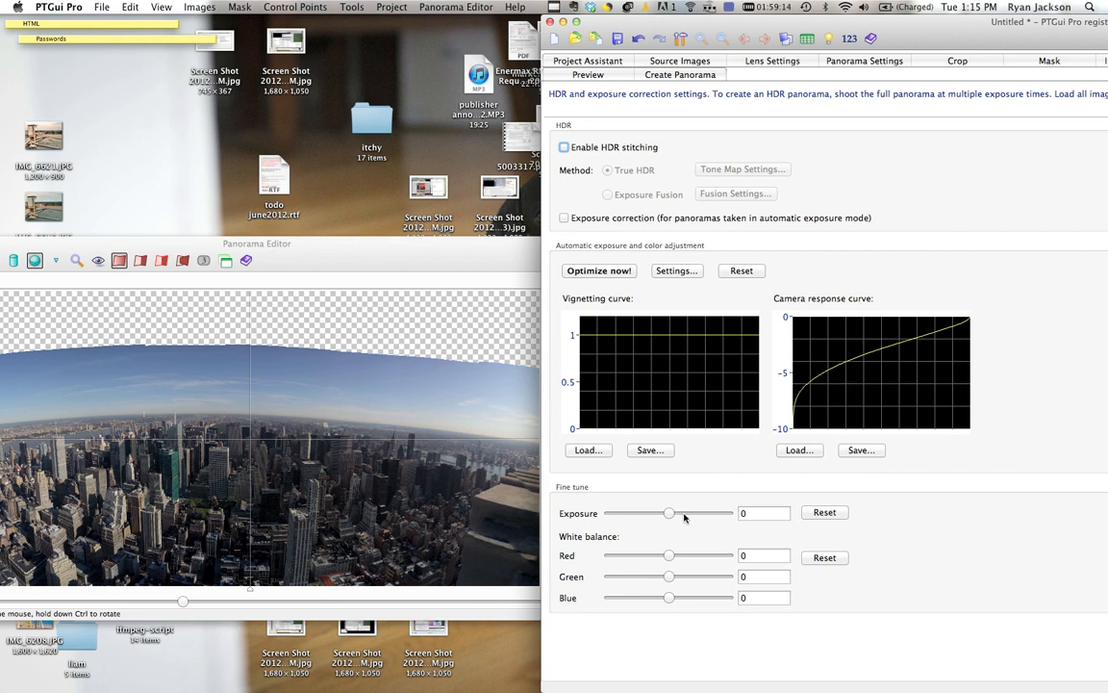
- Drag the fine-tune exposure slider back and forth, settling at 1.32
drag(668, 513, 694, 512)
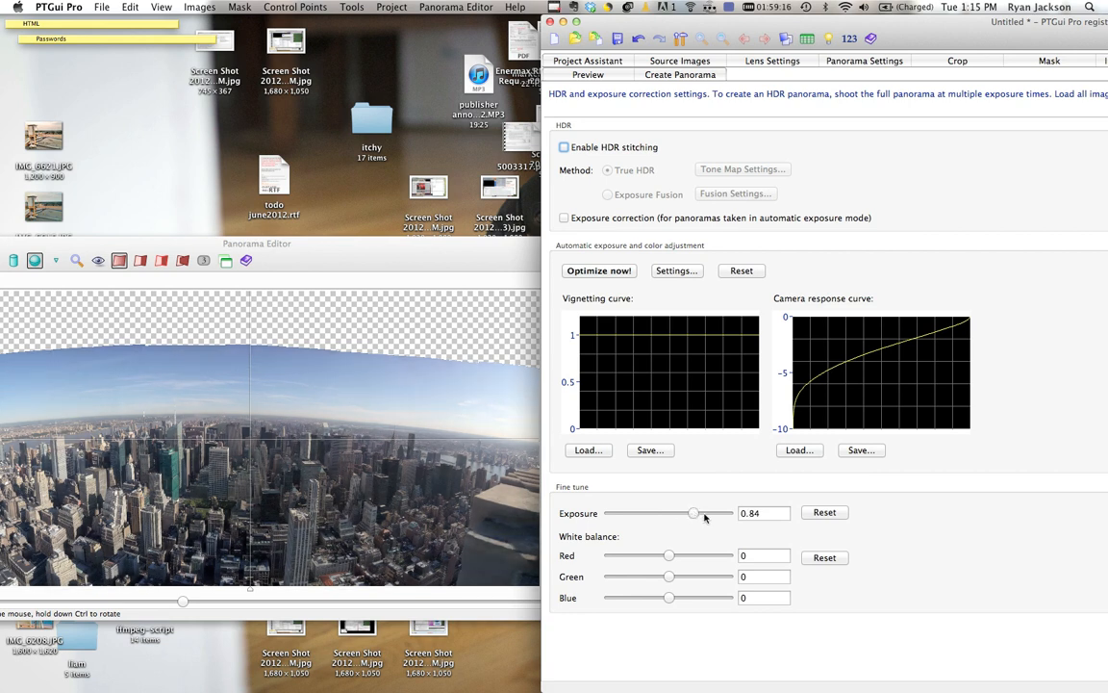
drag(694, 513, 703, 513)
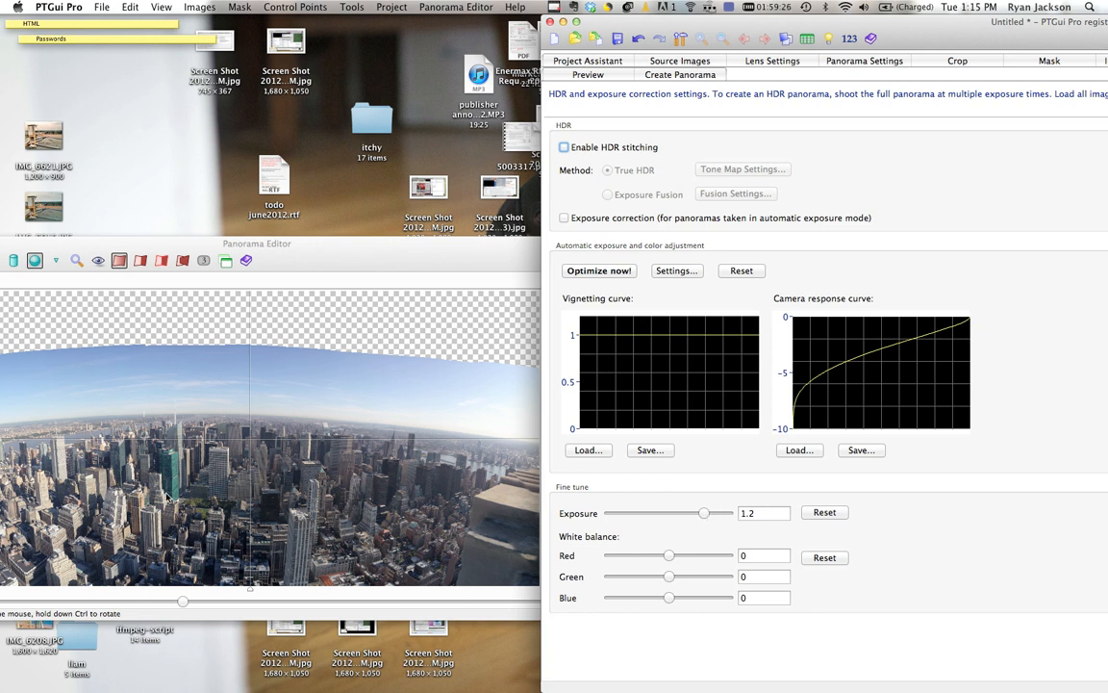
drag(704, 513, 702, 513)
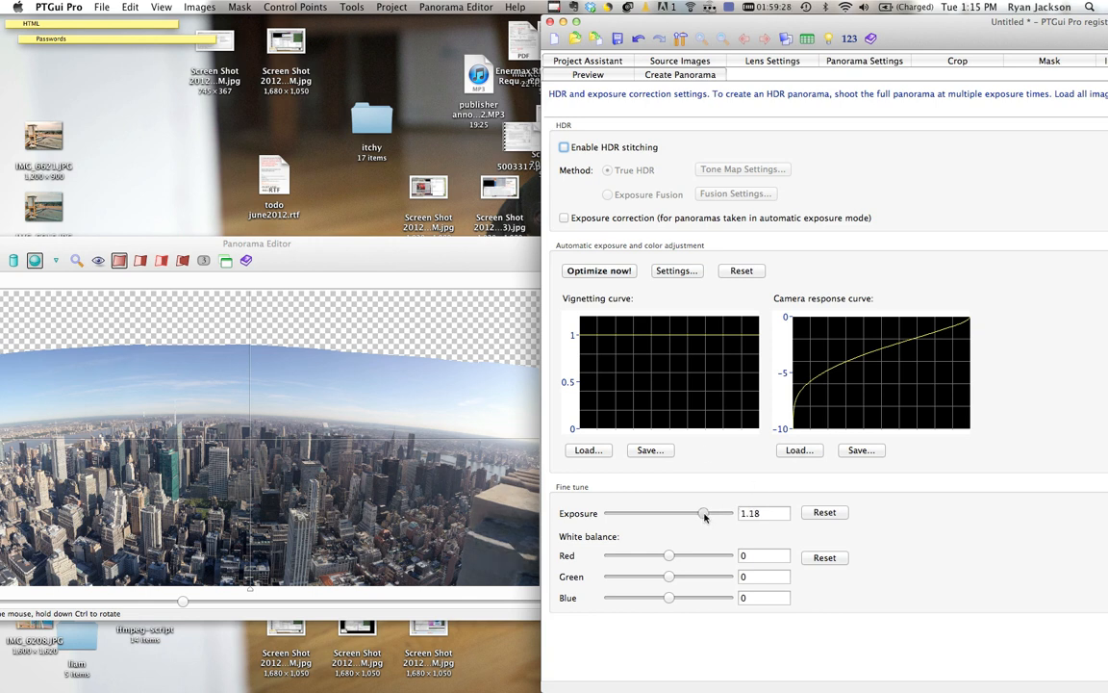
drag(702, 512, 708, 513)
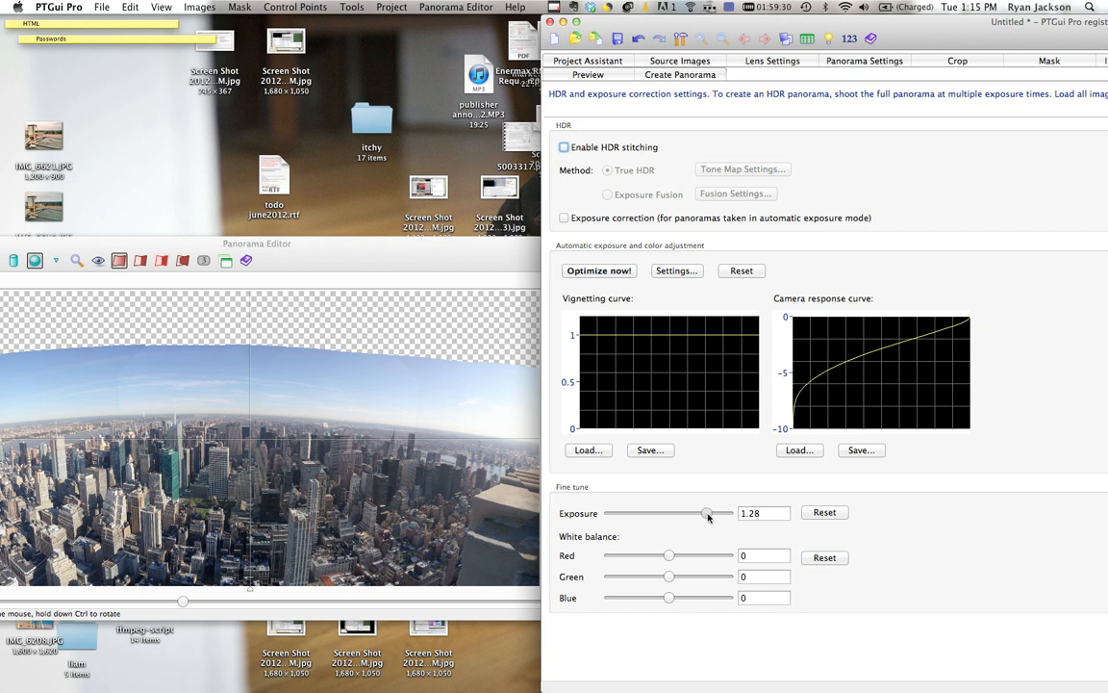
drag(709, 513, 699, 513)
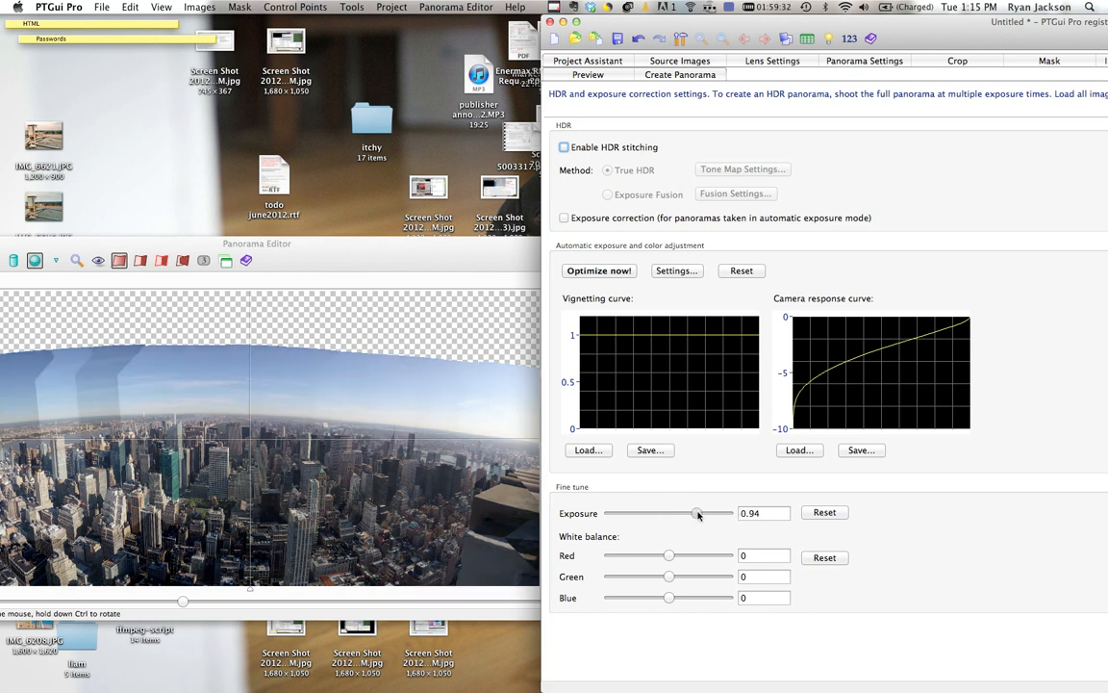
drag(697, 513, 707, 513)
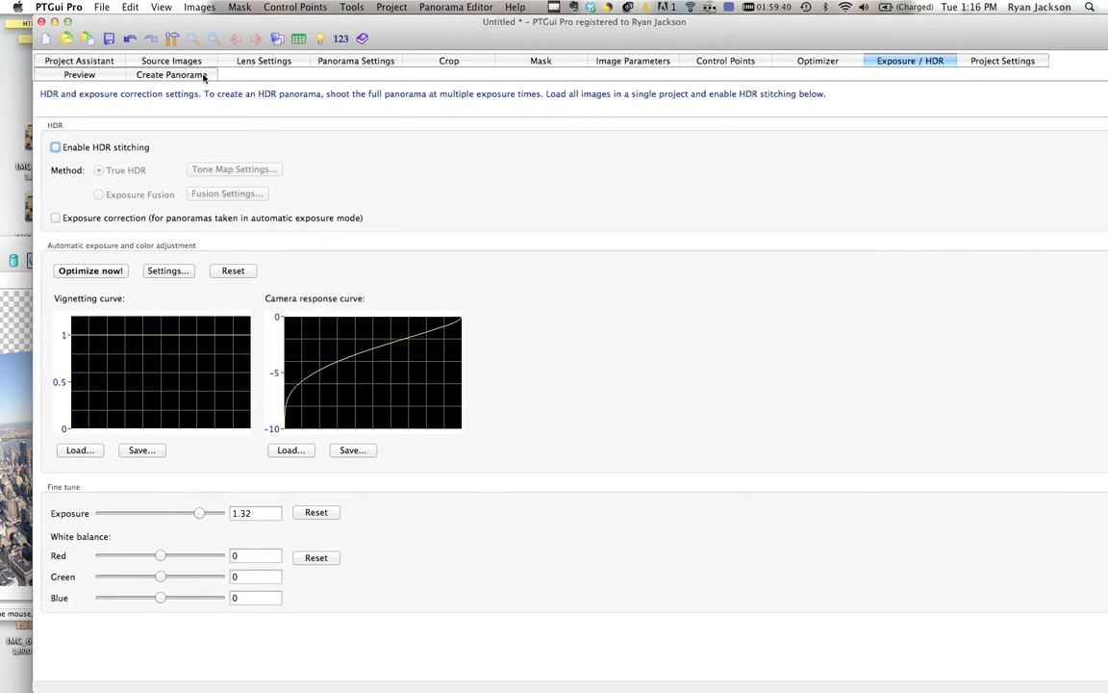
- Review the 51.26 mm lens settings, then the equirectangular 159° by 81° panorama settings
click(255, 66)
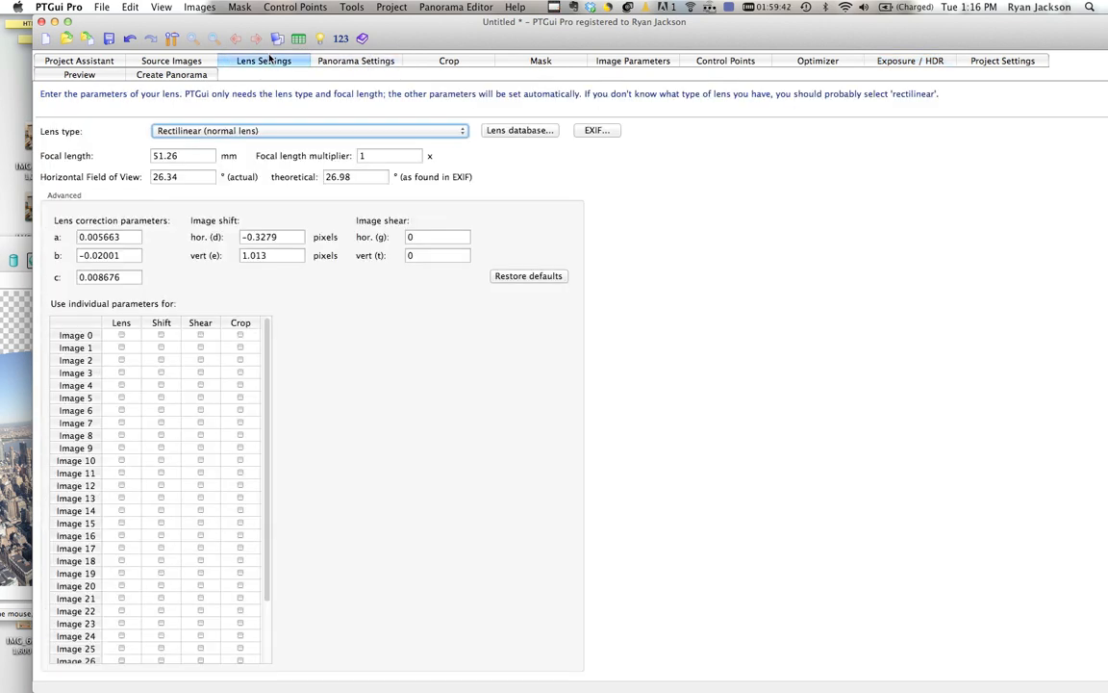
mouse_move(225, 144)
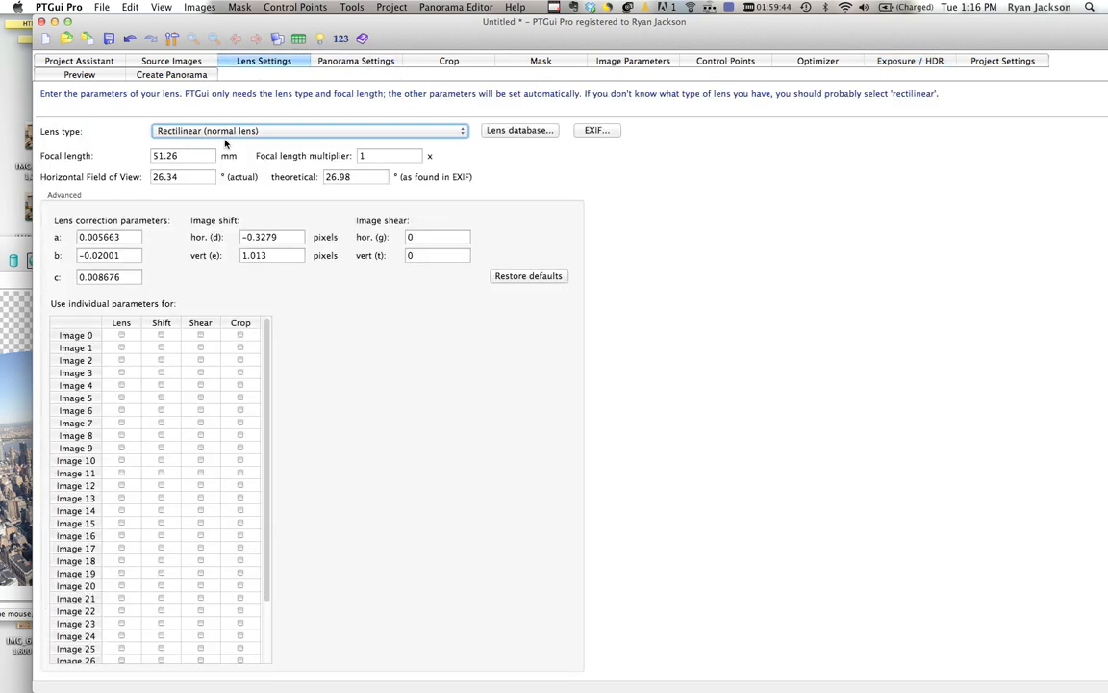
click(356, 60)
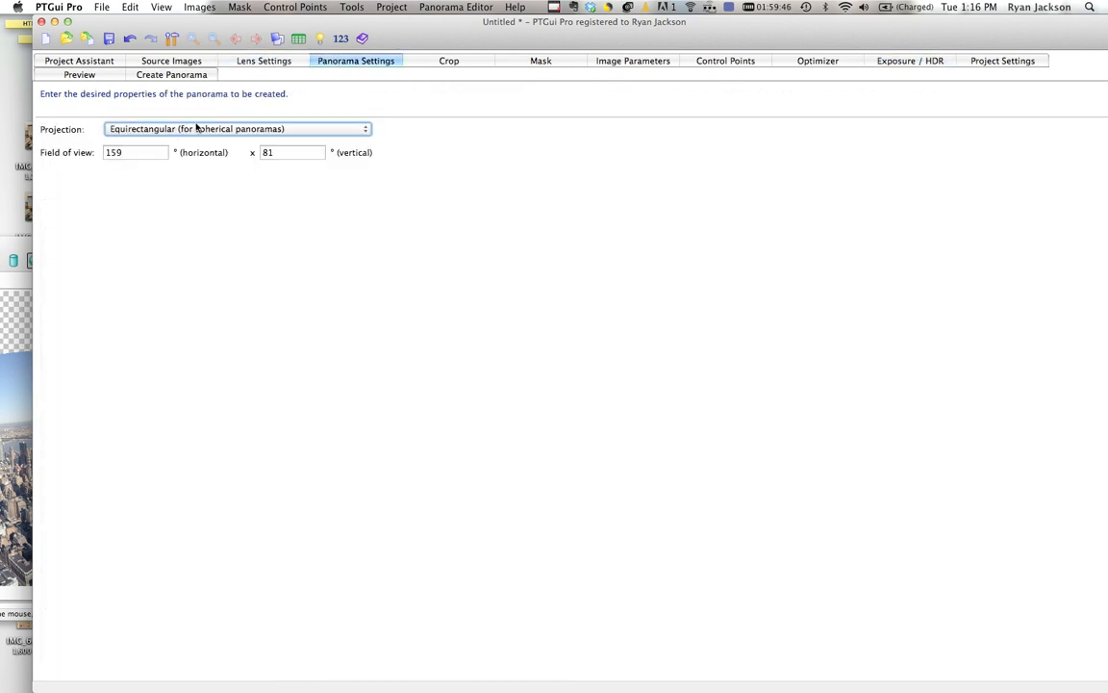
mouse_move(135, 129)
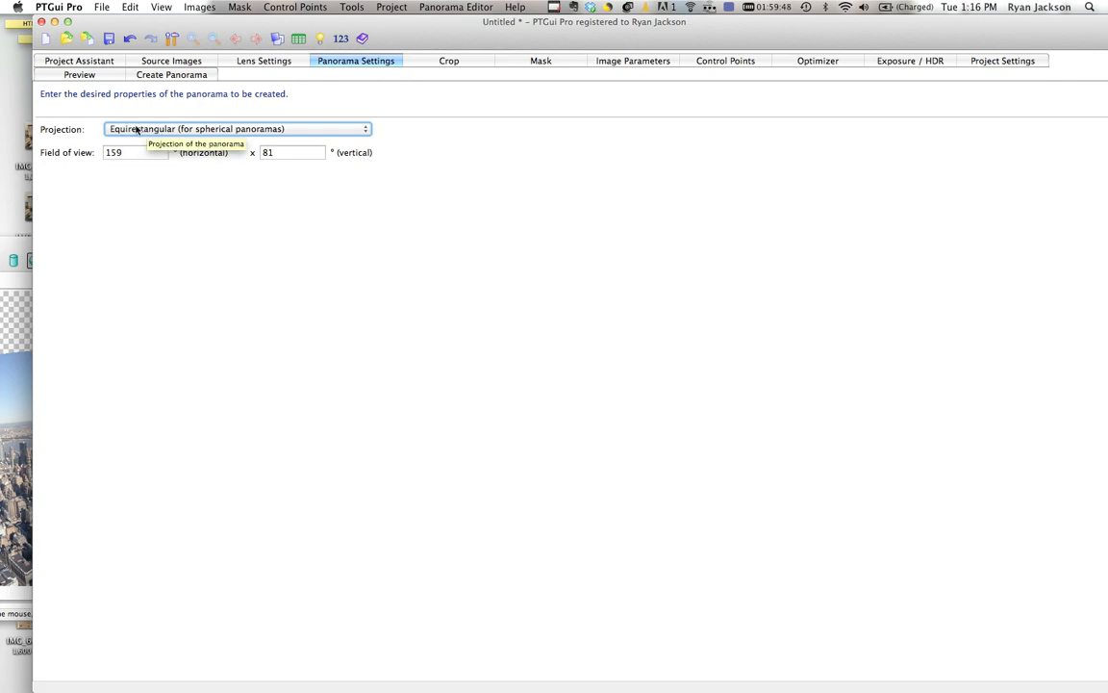
click(231, 128)
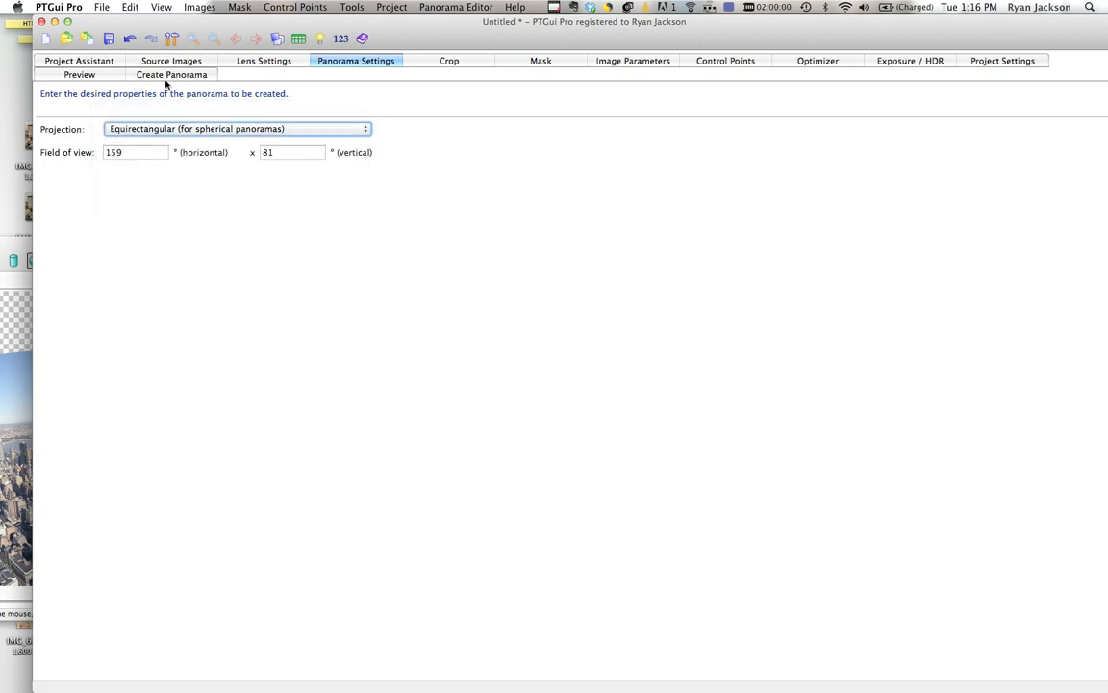
- Check the 22254 by 11337 output size, then launch Calculator via Spotlight
click(174, 75)
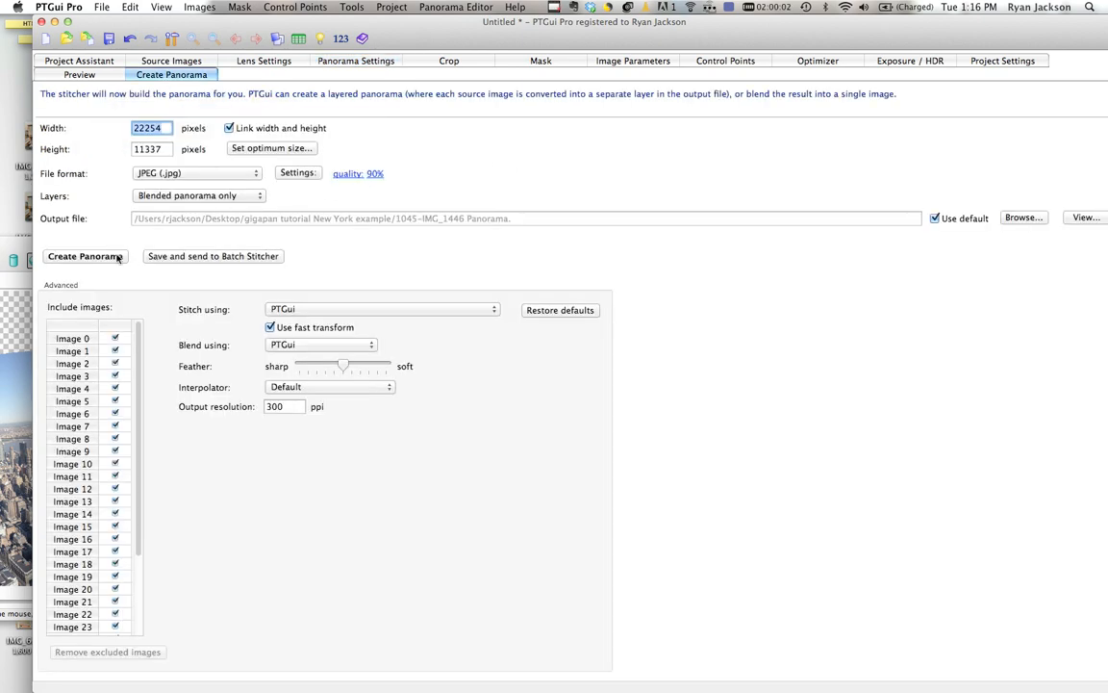
mouse_move(61, 256)
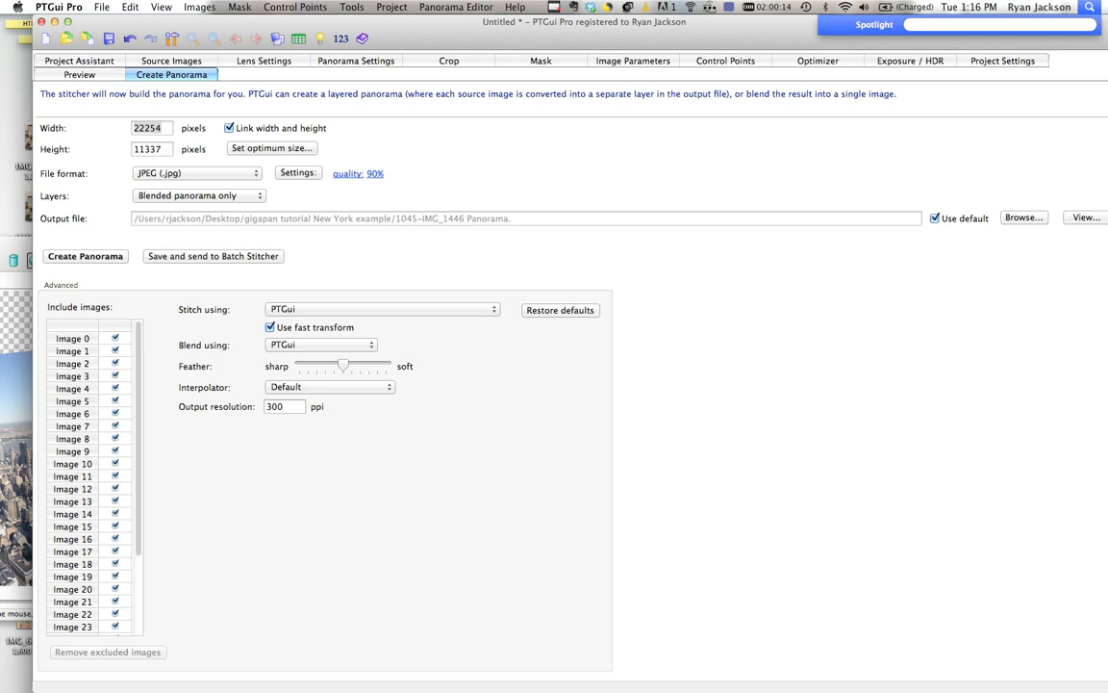
text(cac)
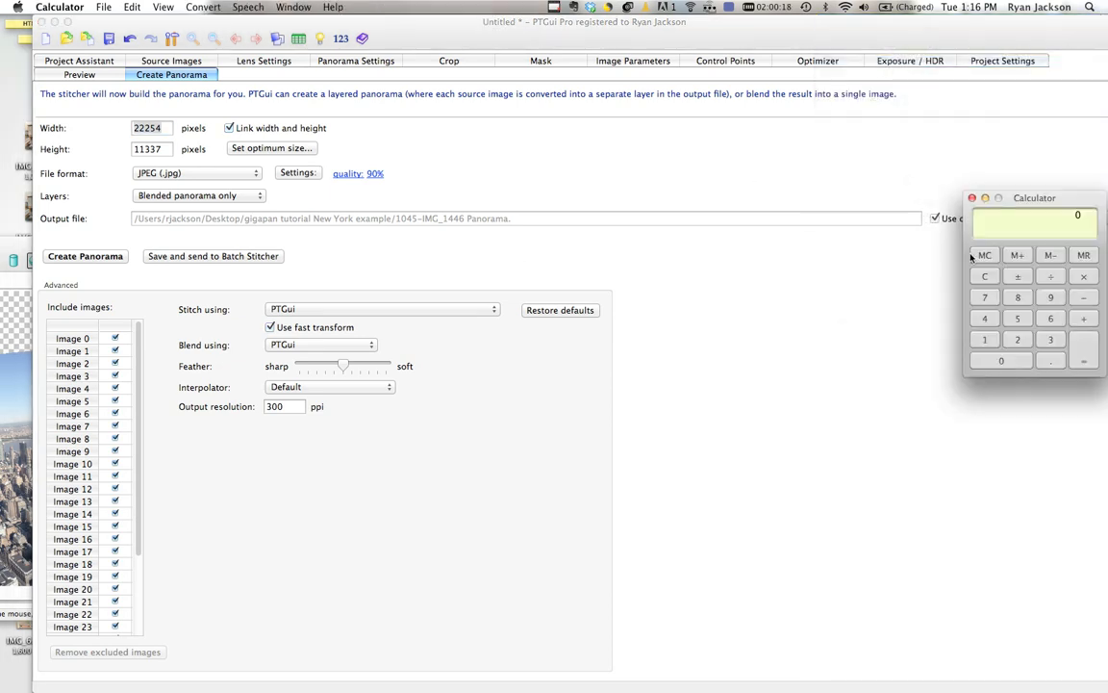
- Move Calculator beside the output values, enter a calculation, then quit Calculator
drag(1034, 198, 196, 260)
text(113)
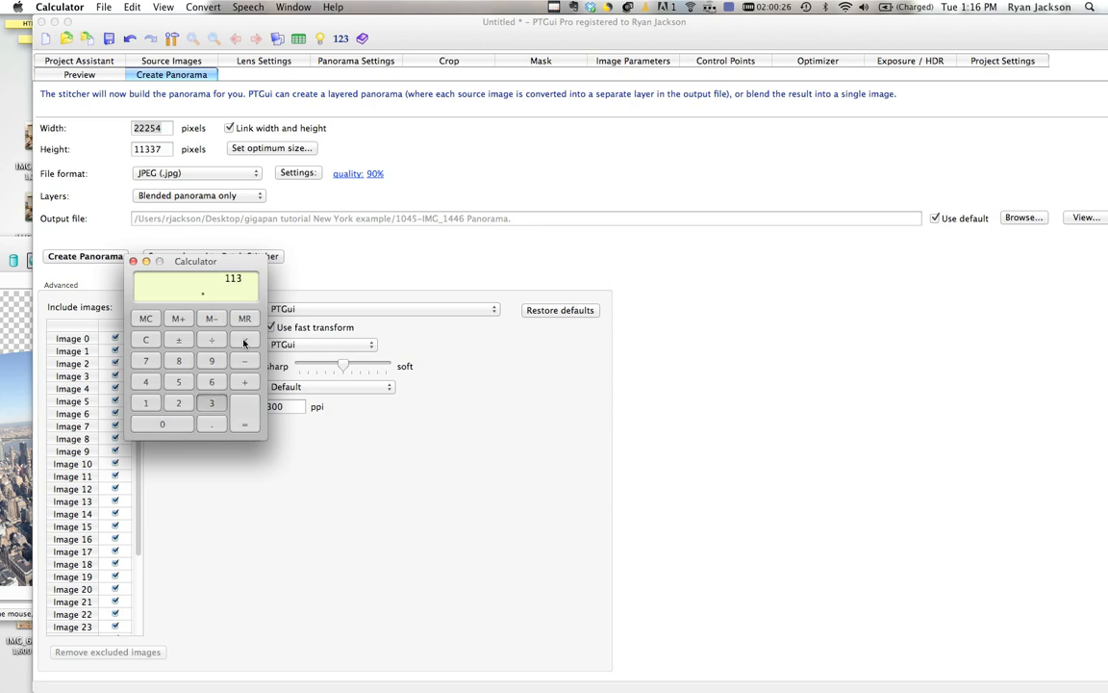
click(243, 424)
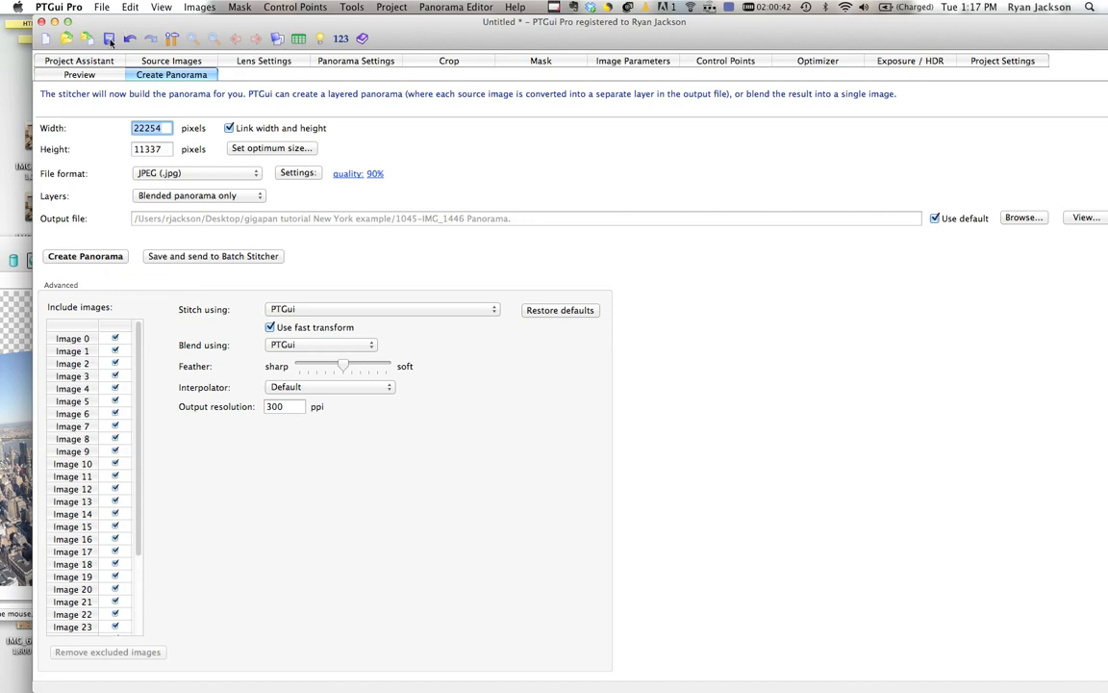
mouse_move(109, 39)
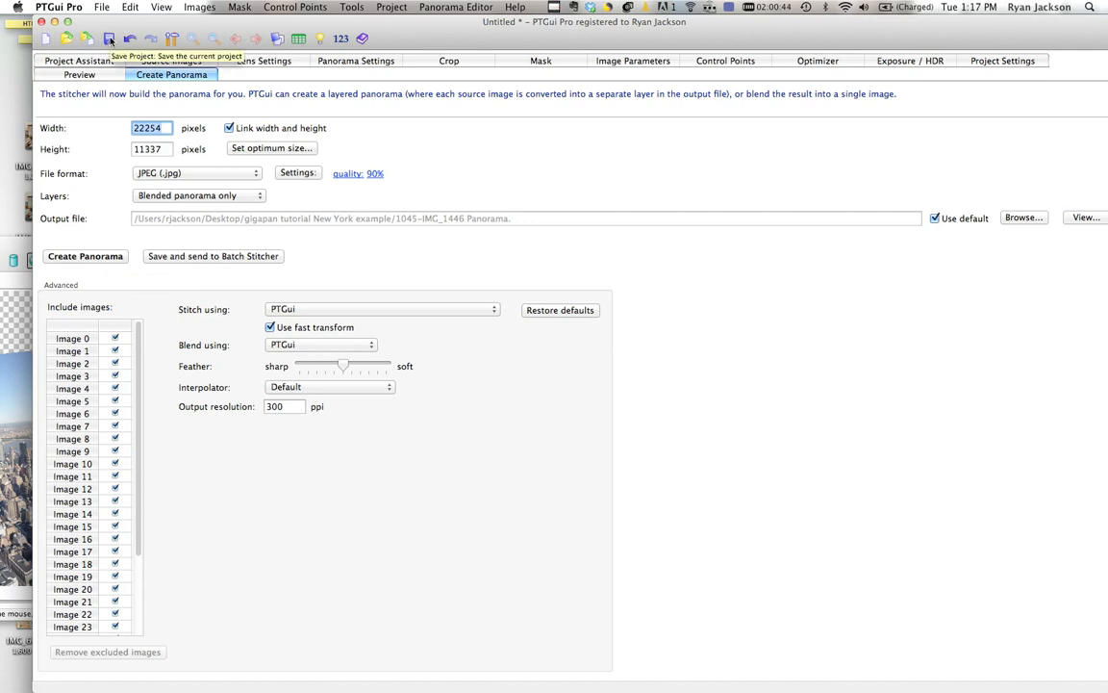
click(547, 7)
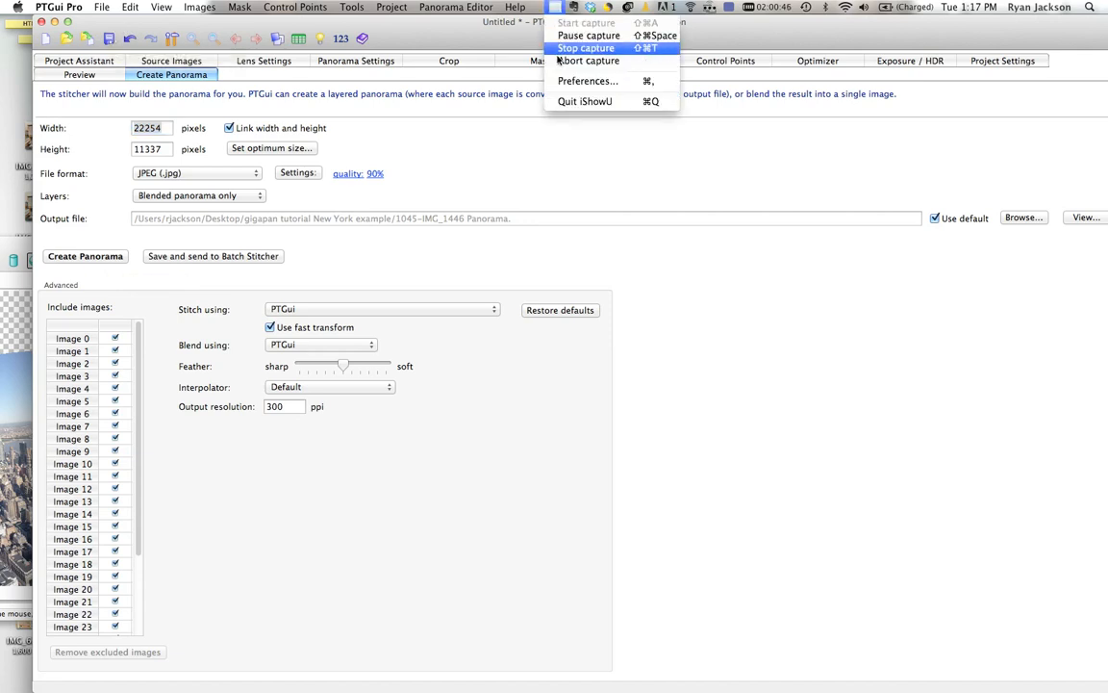